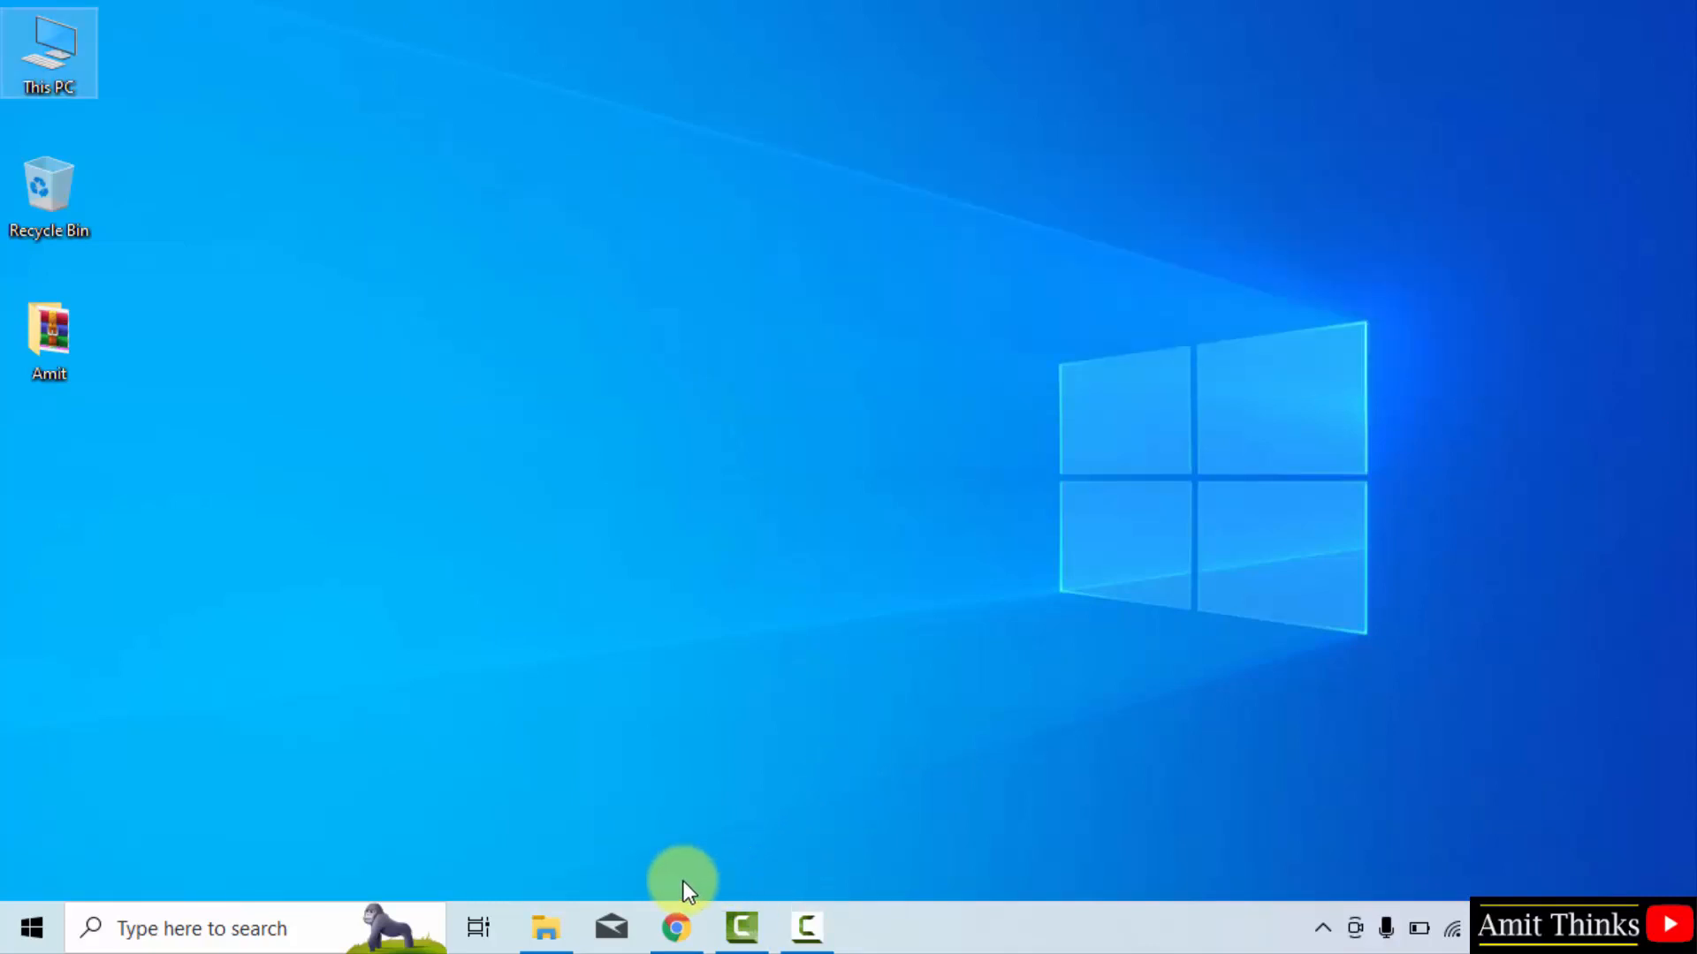
pyautogui.moveTo(676, 929)
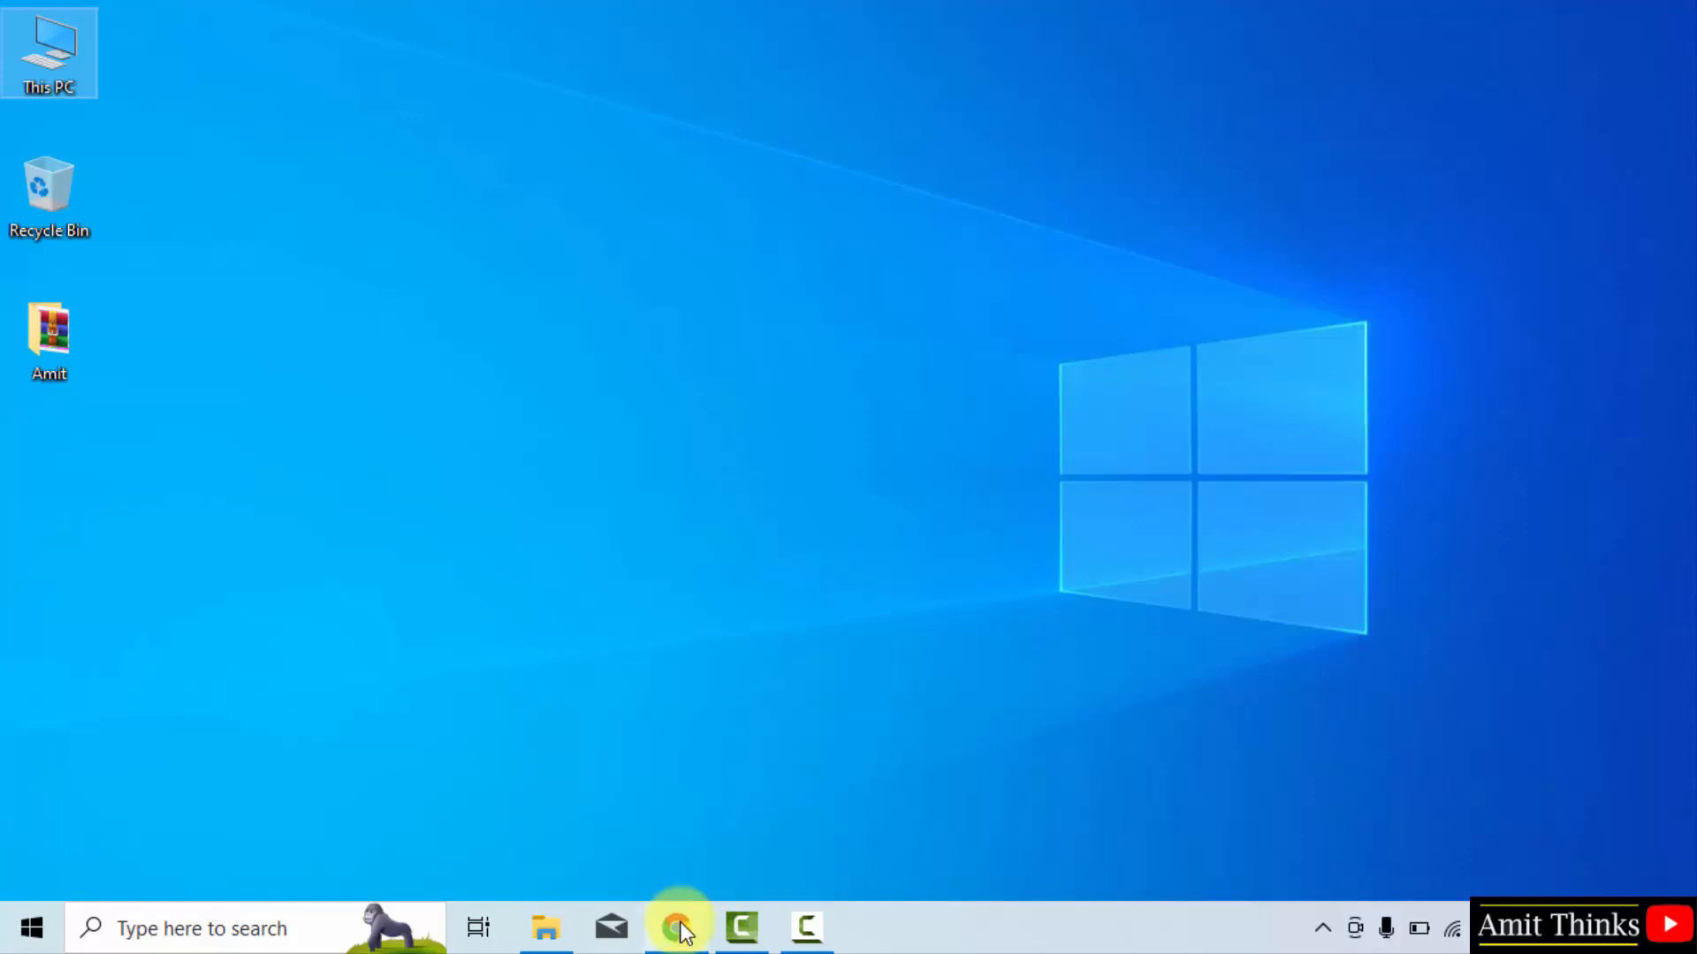
# Step: Search Google for 'eclipse' in Chrome
pyautogui.click(676, 929)
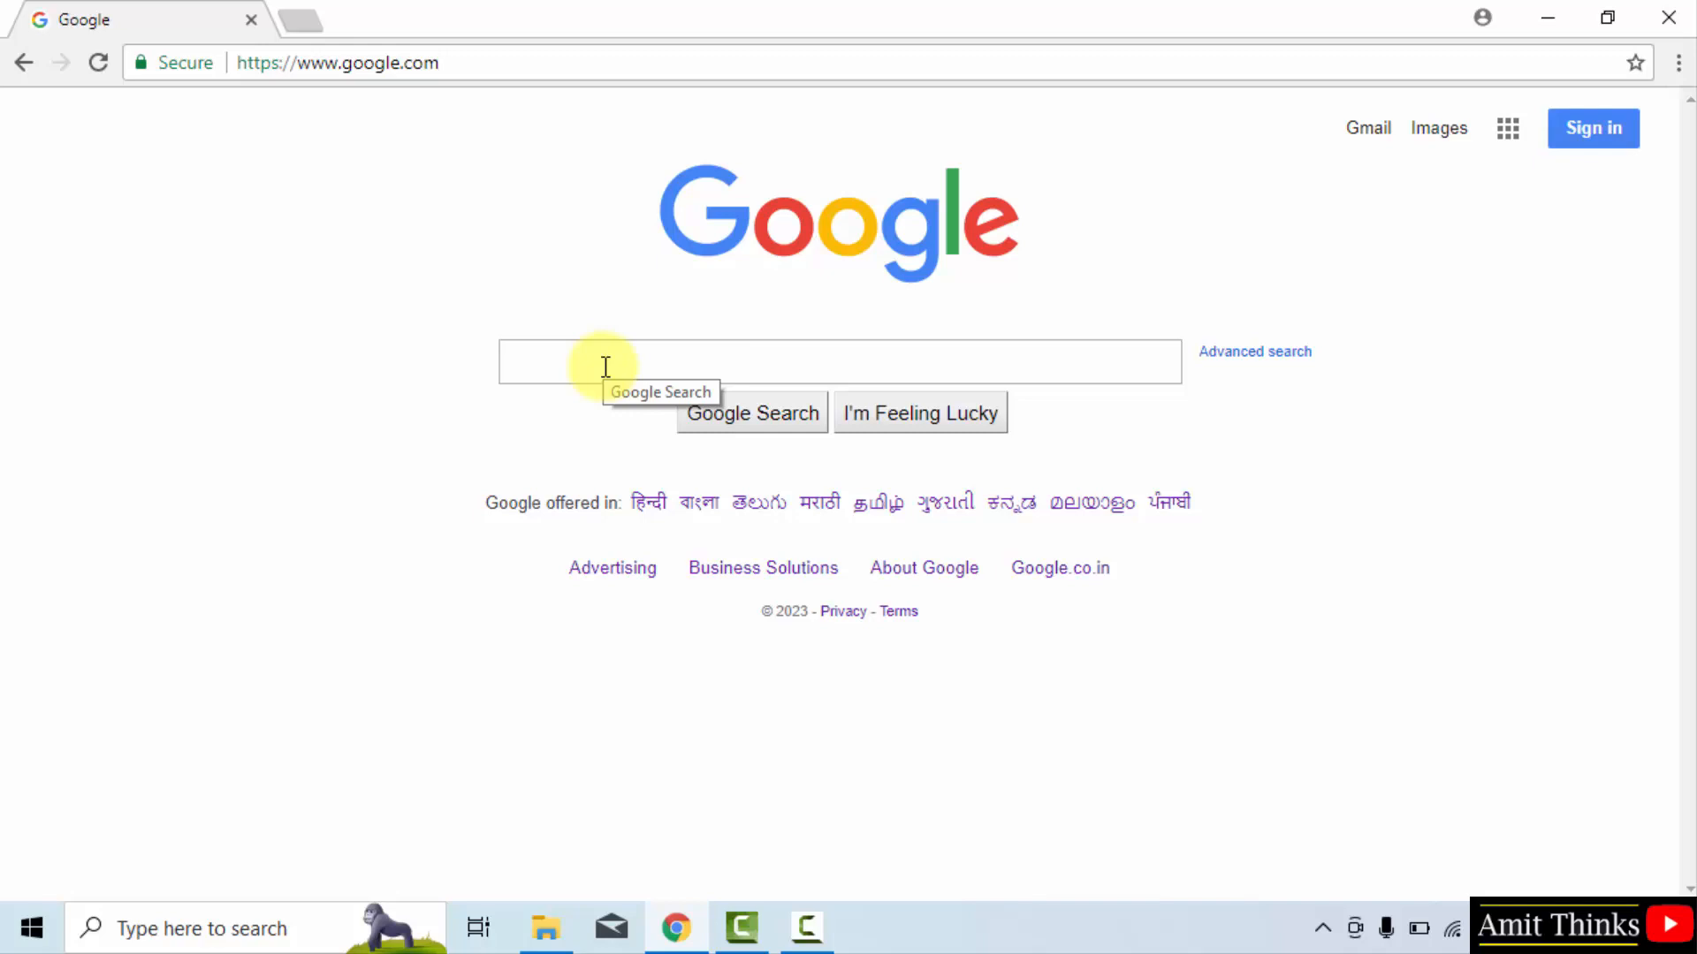
pyautogui.write('eclipse')
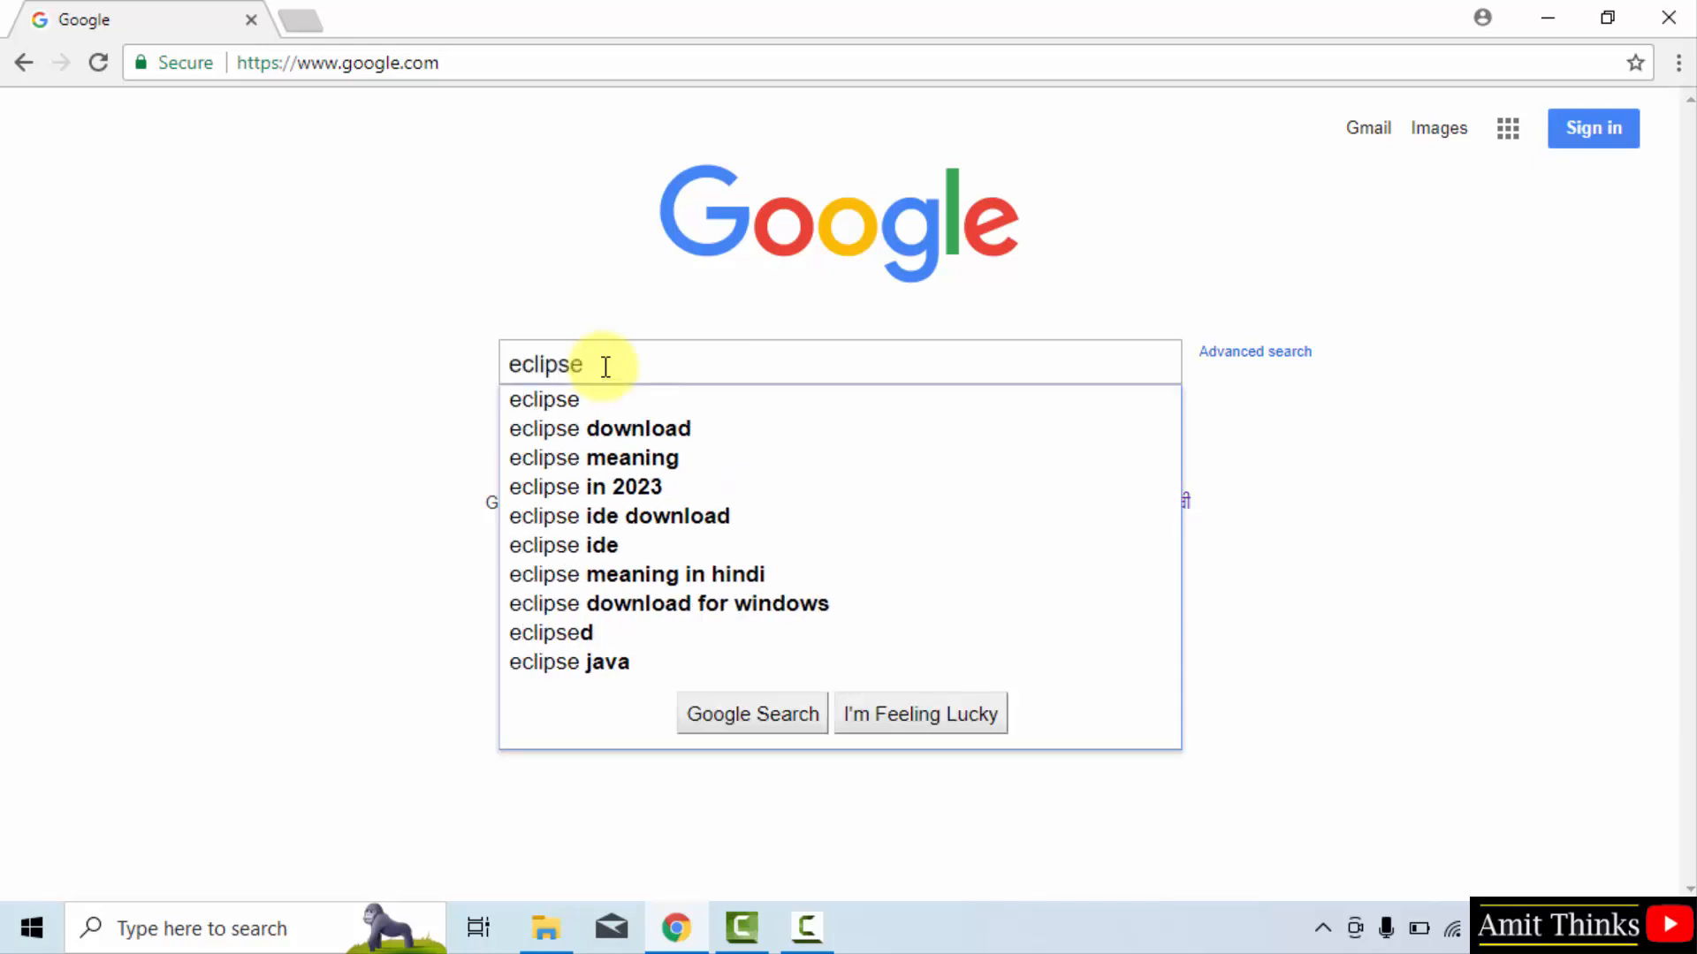
pyautogui.press('Return')
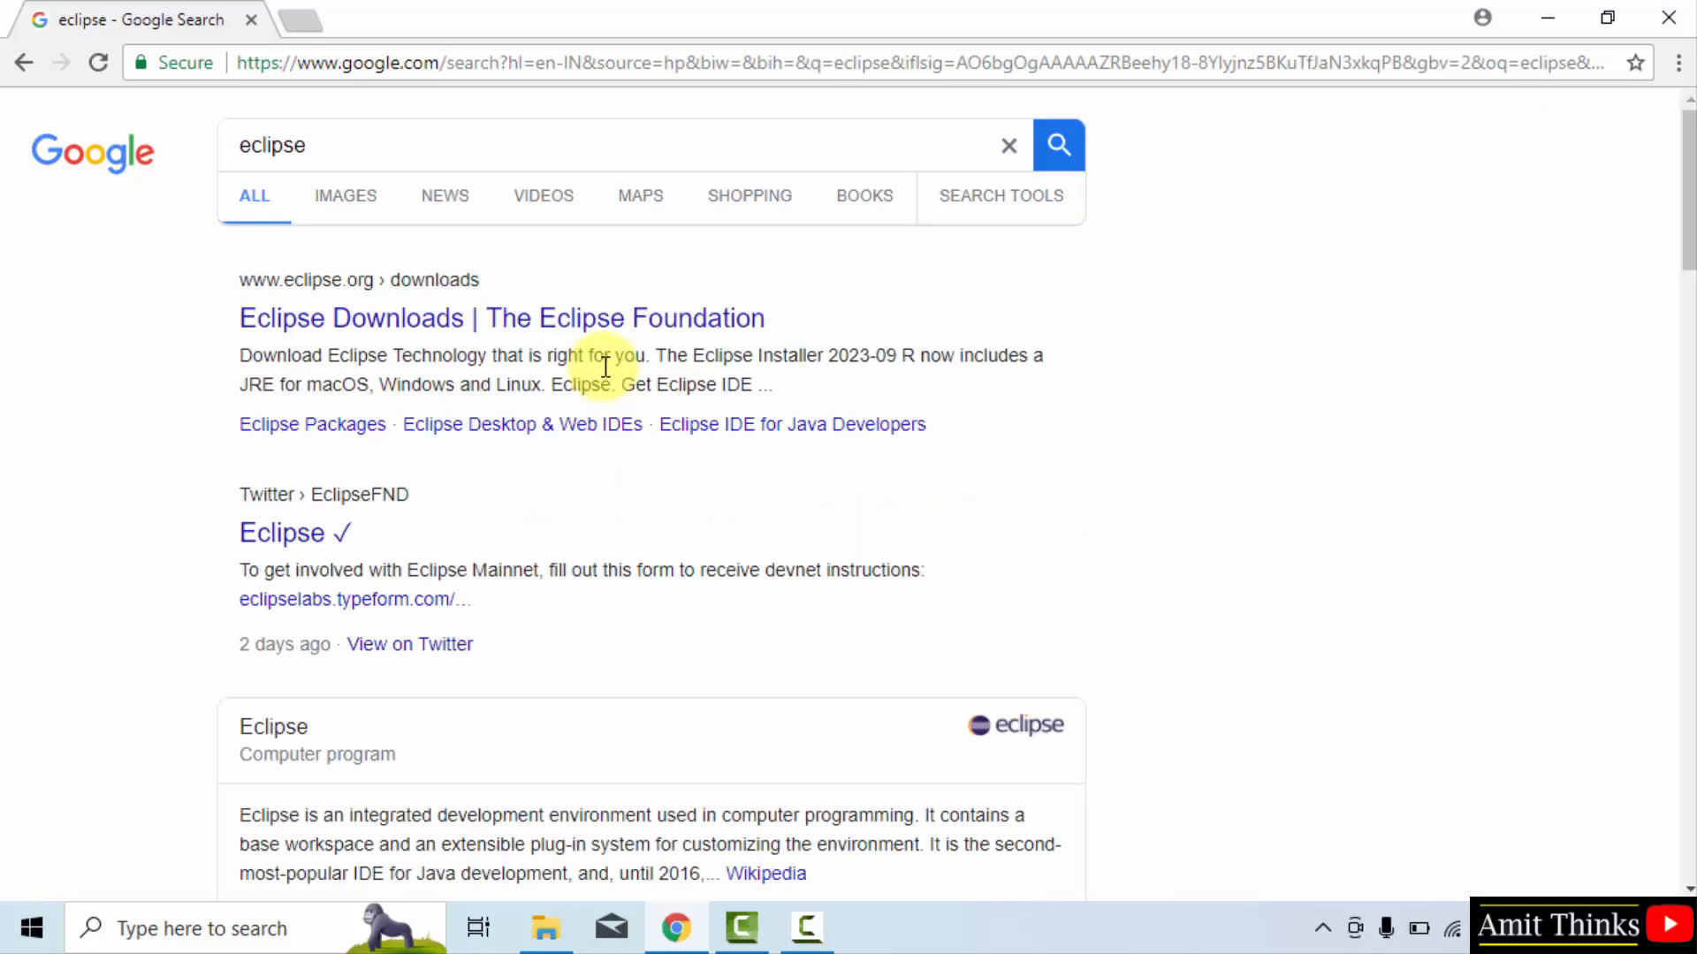
pyautogui.moveTo(630, 338)
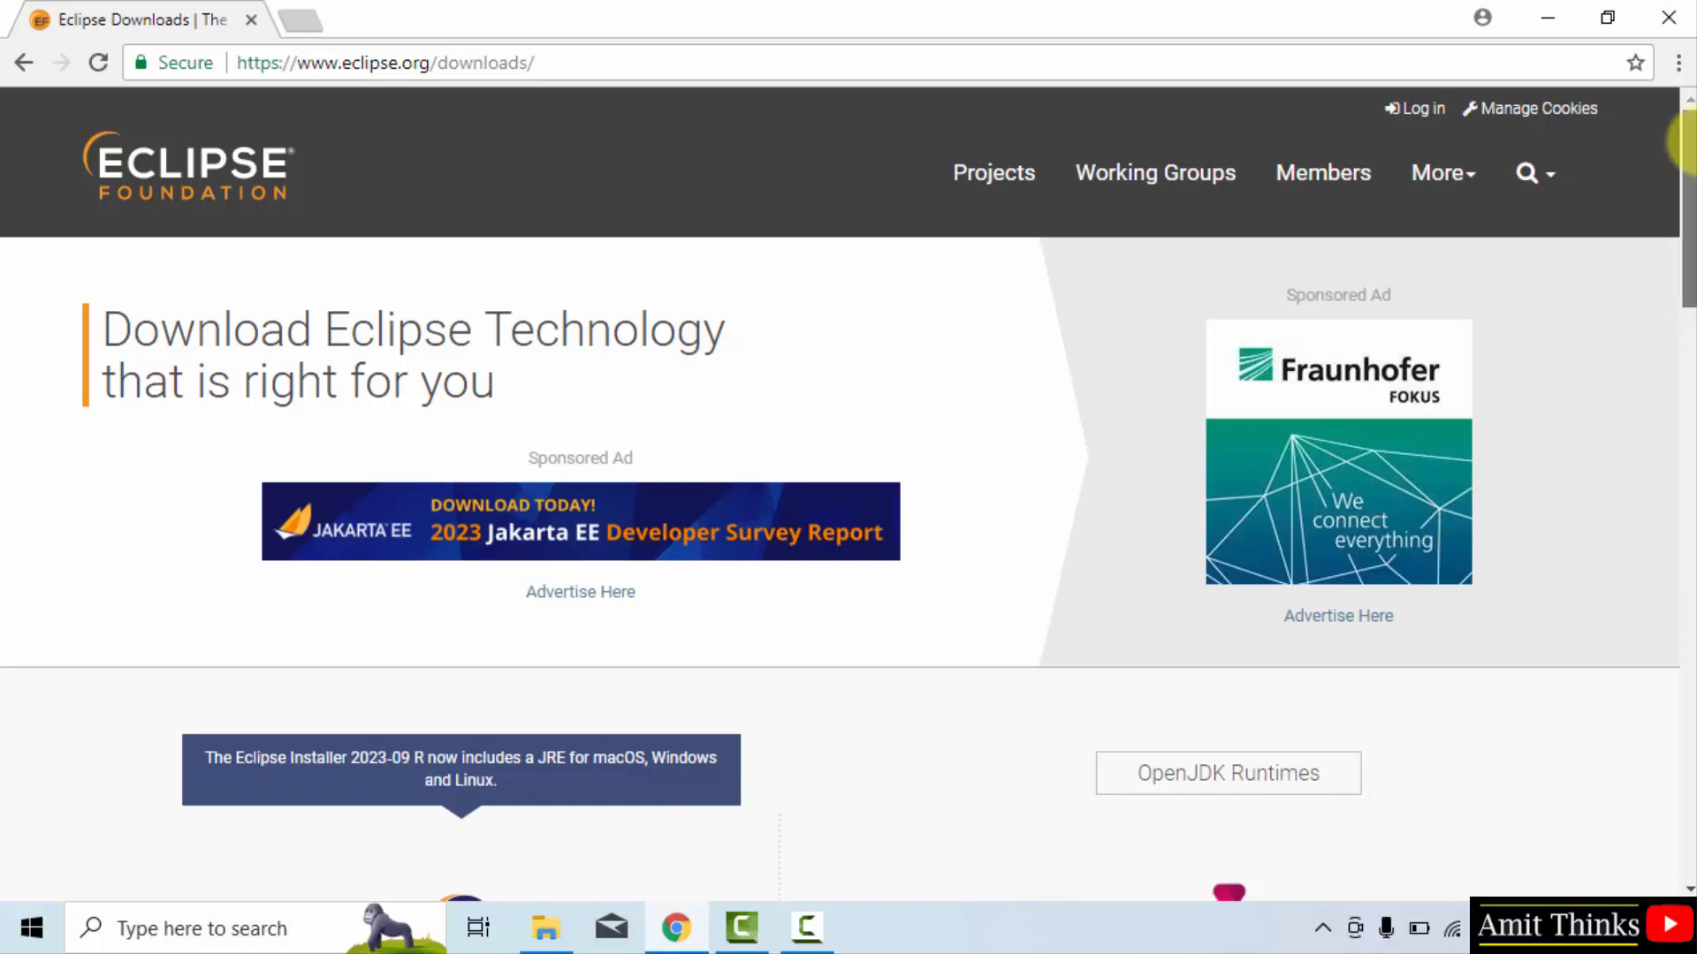
# Step: Download the 64-bit Eclipse installer eclipse-inst-jre-win64.exe from the offered mirror
pyautogui.scroll(-3)
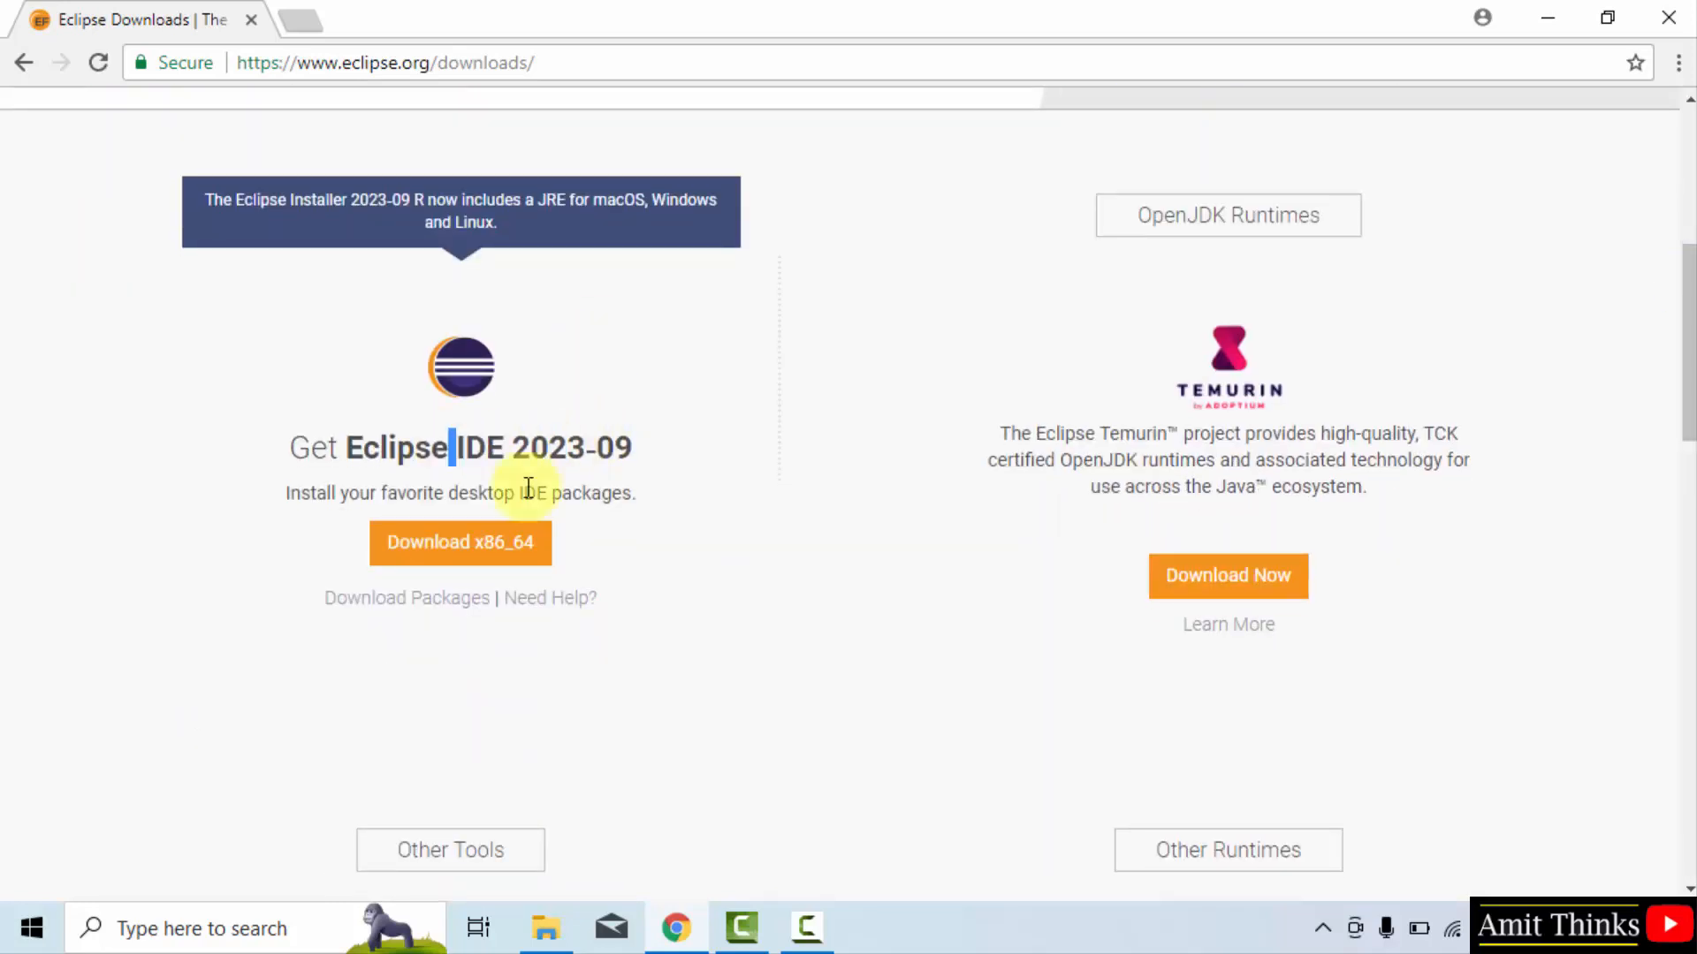
pyautogui.click(458, 542)
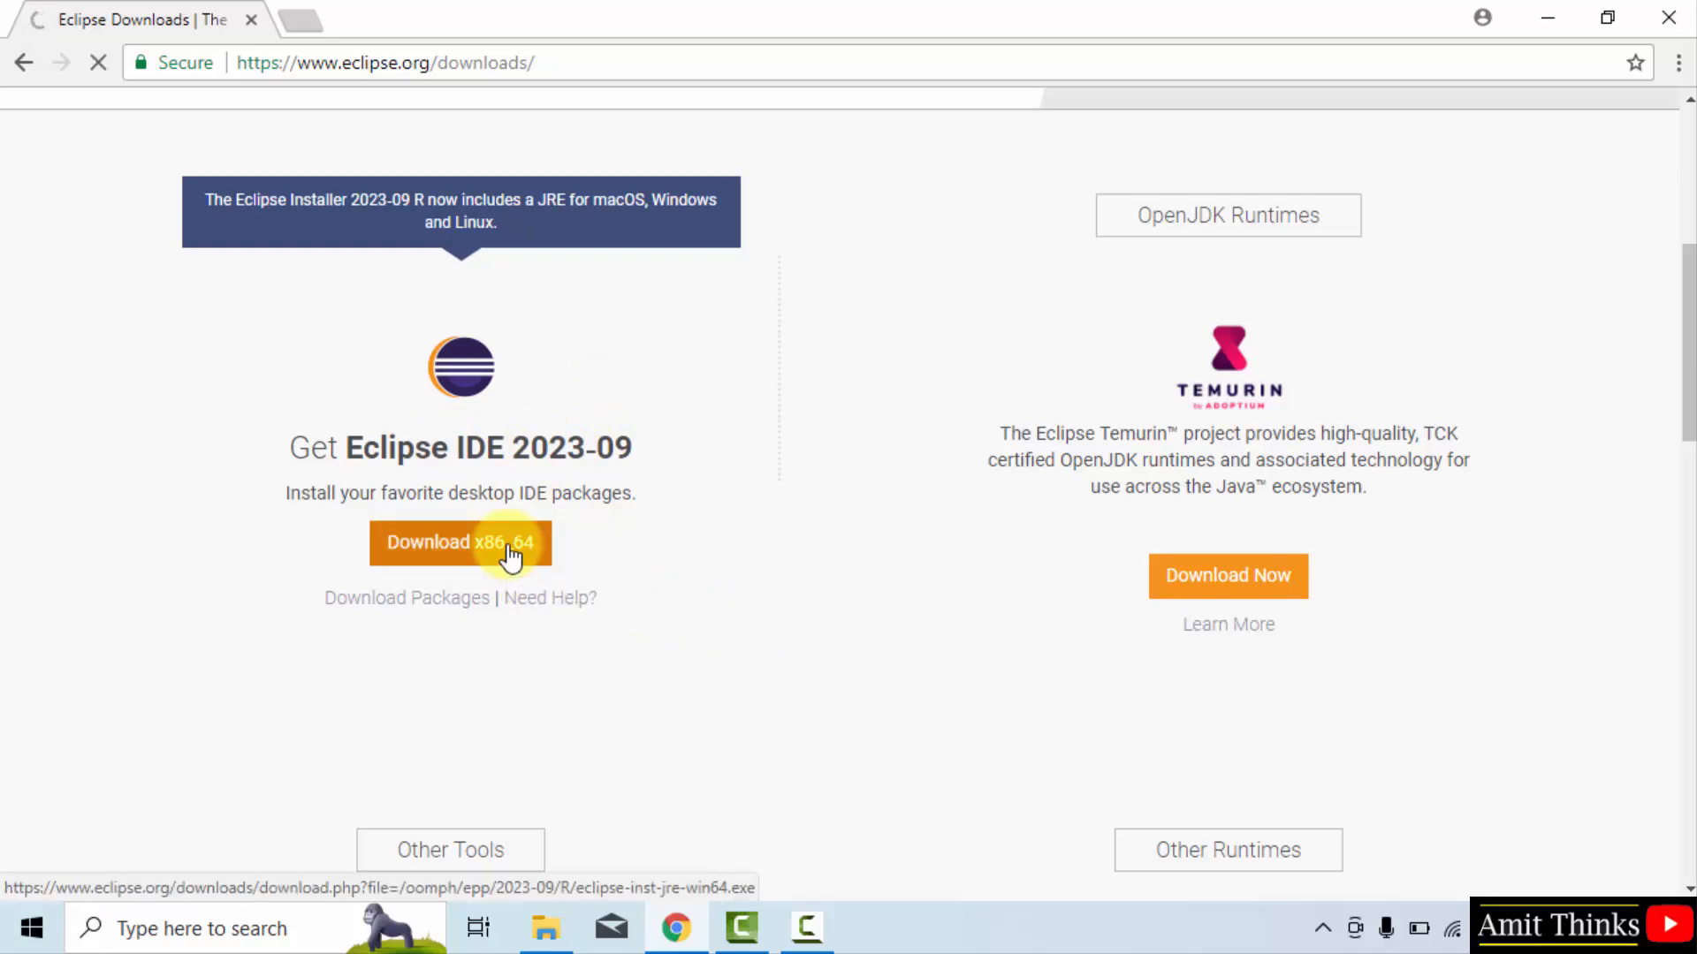
pyautogui.click(458, 542)
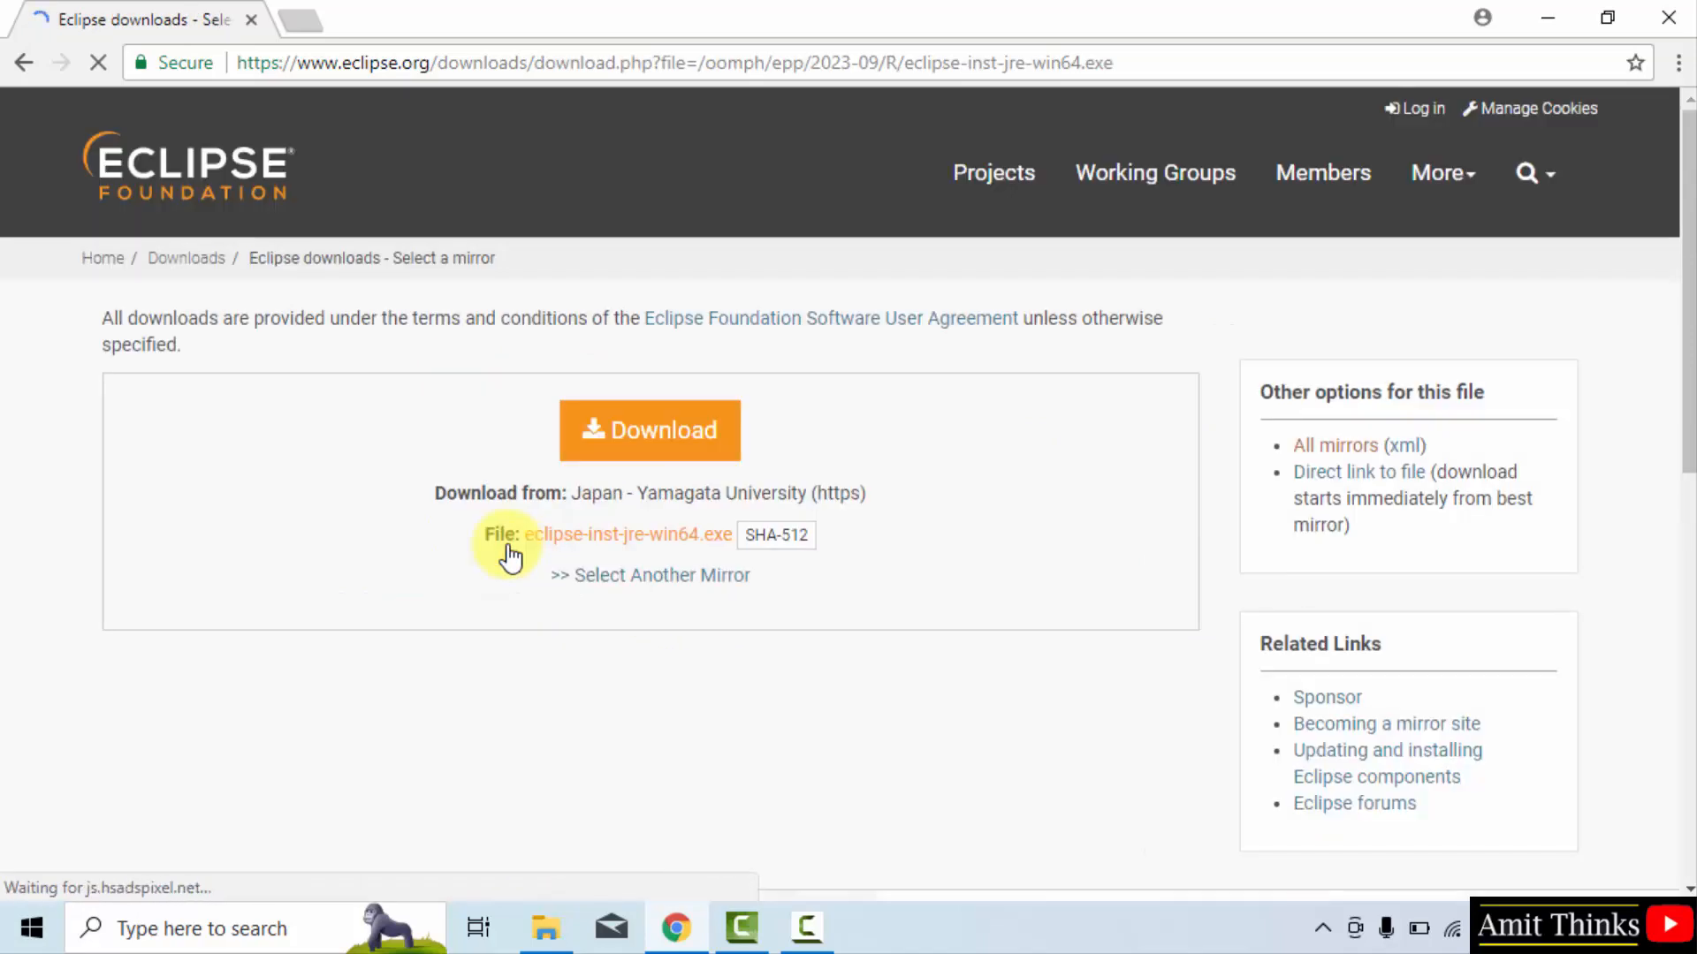
pyautogui.click(649, 430)
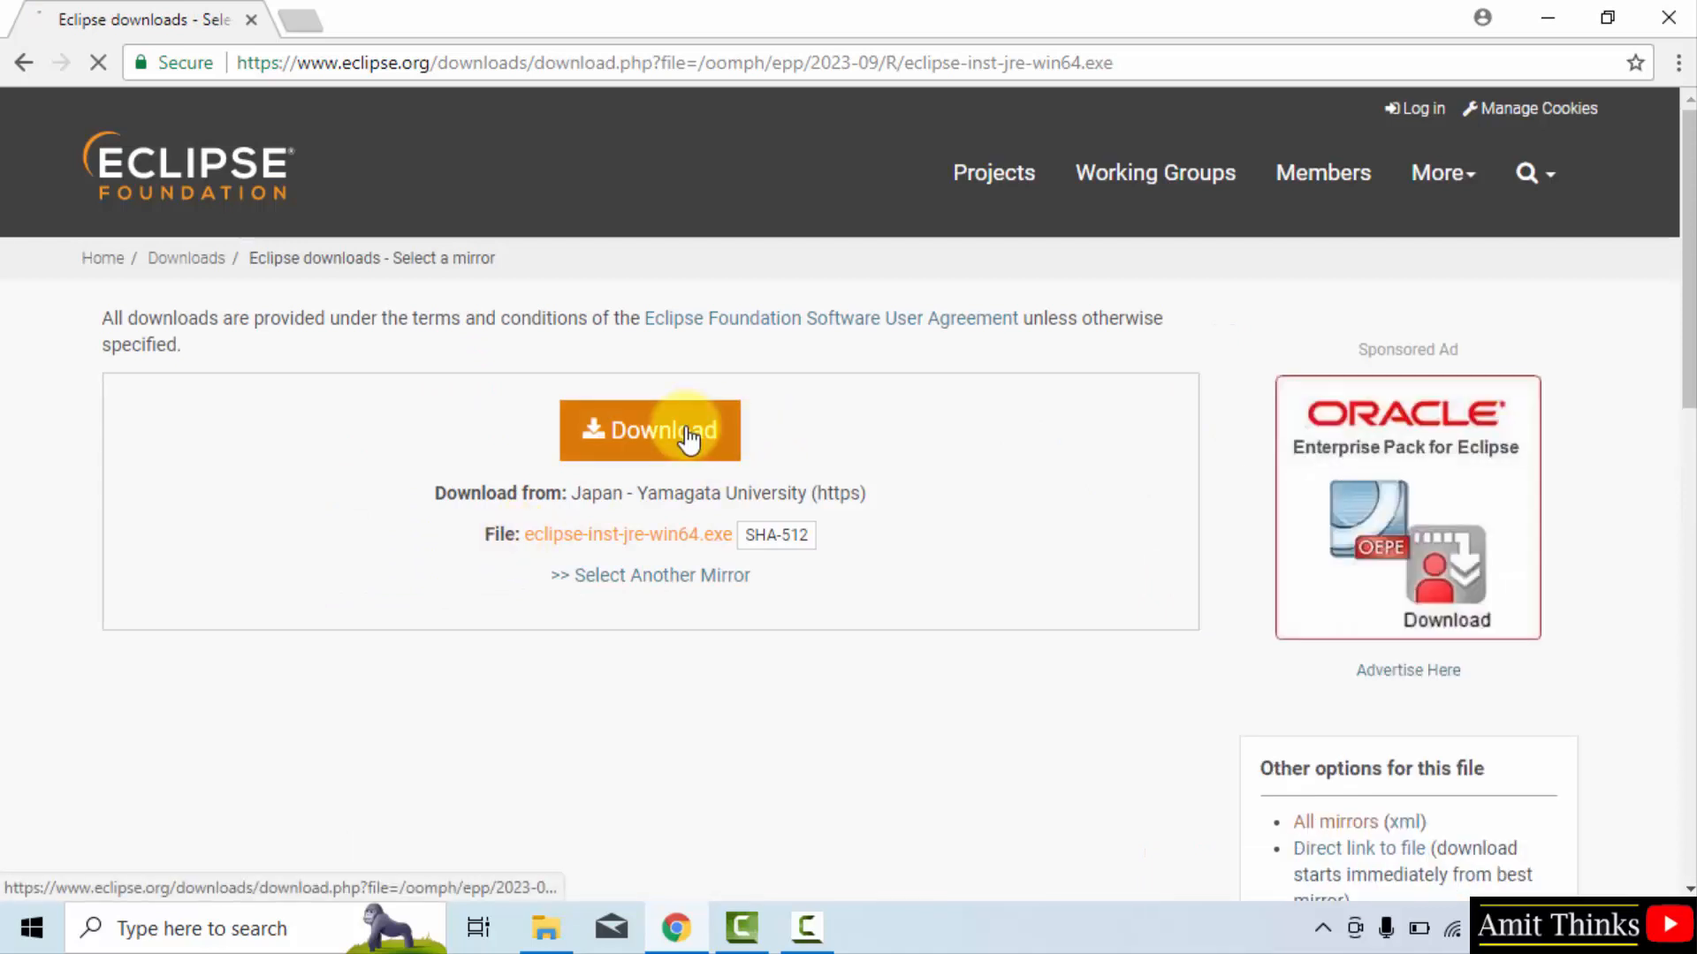
pyautogui.click(649, 429)
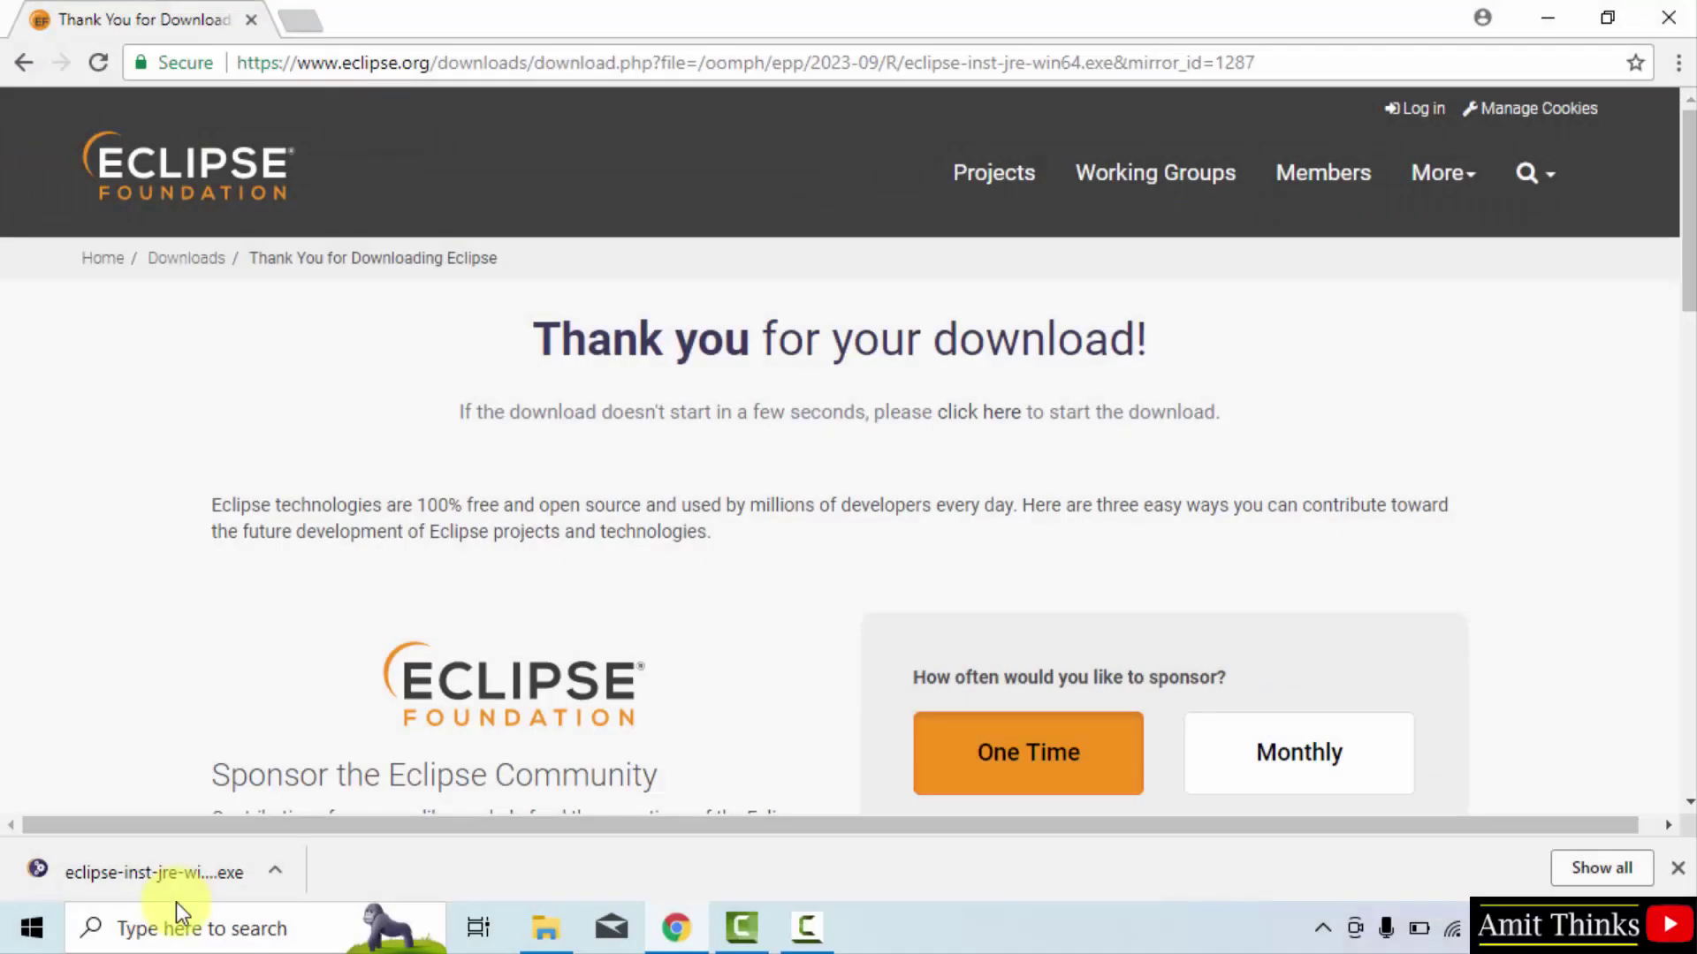
# Step: Launch the downloaded Eclipse installer and browse its IDE package list
pyautogui.click(153, 872)
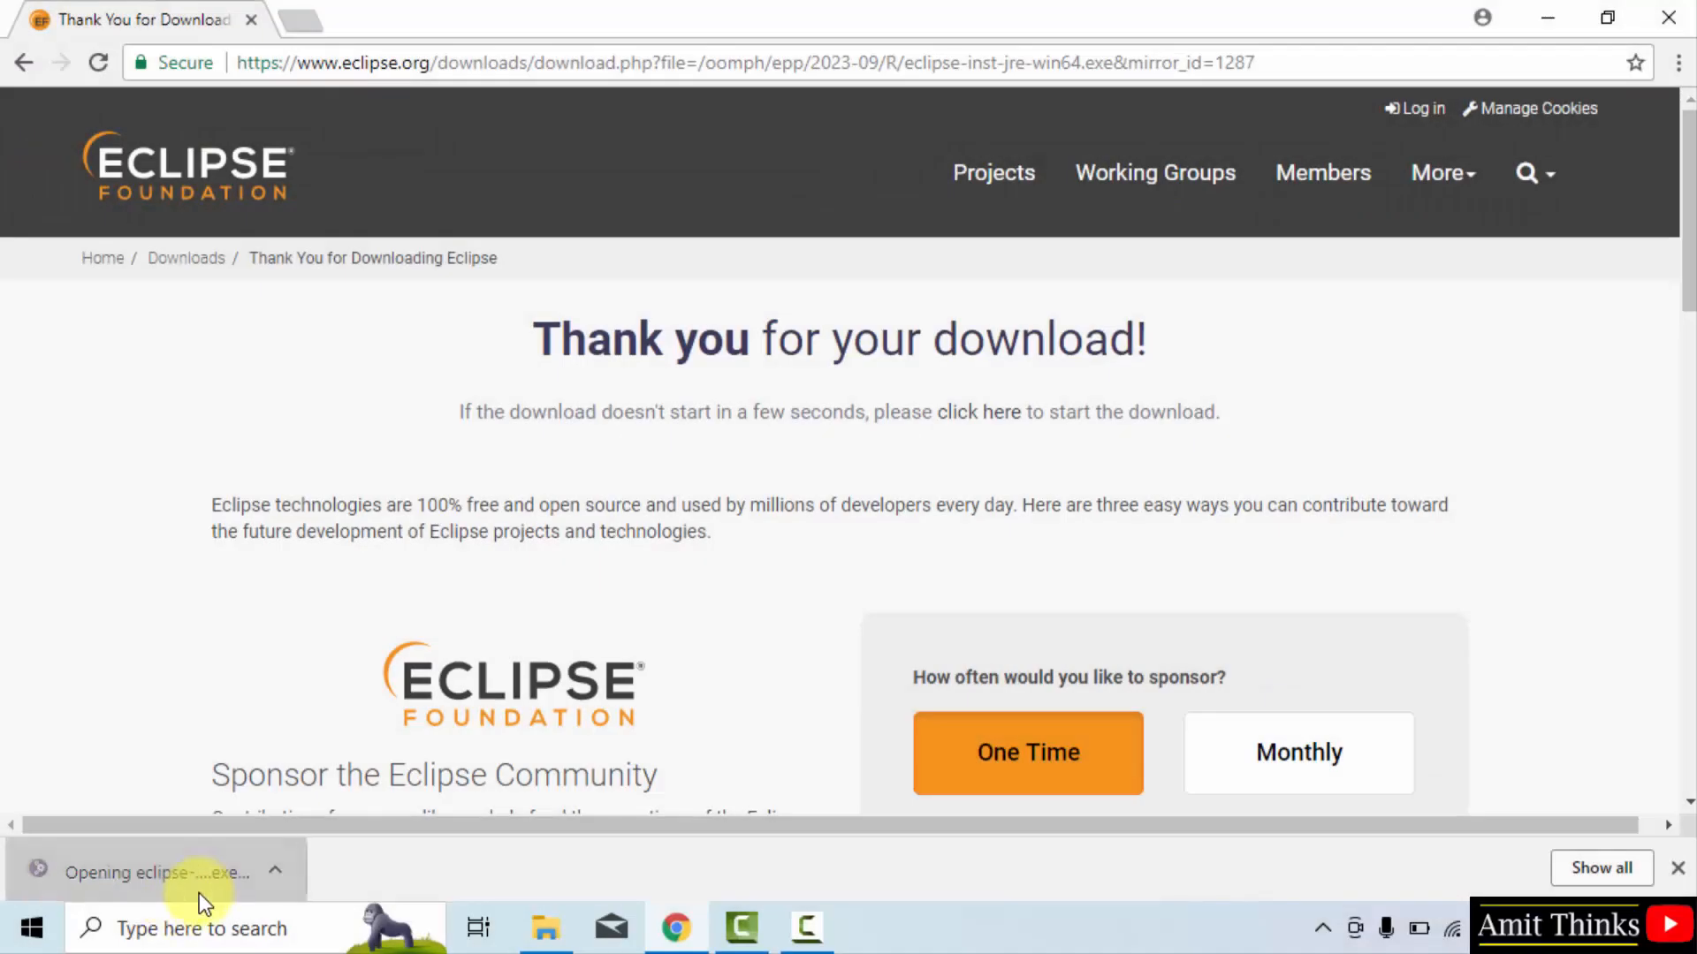
pyautogui.click(1577, 18)
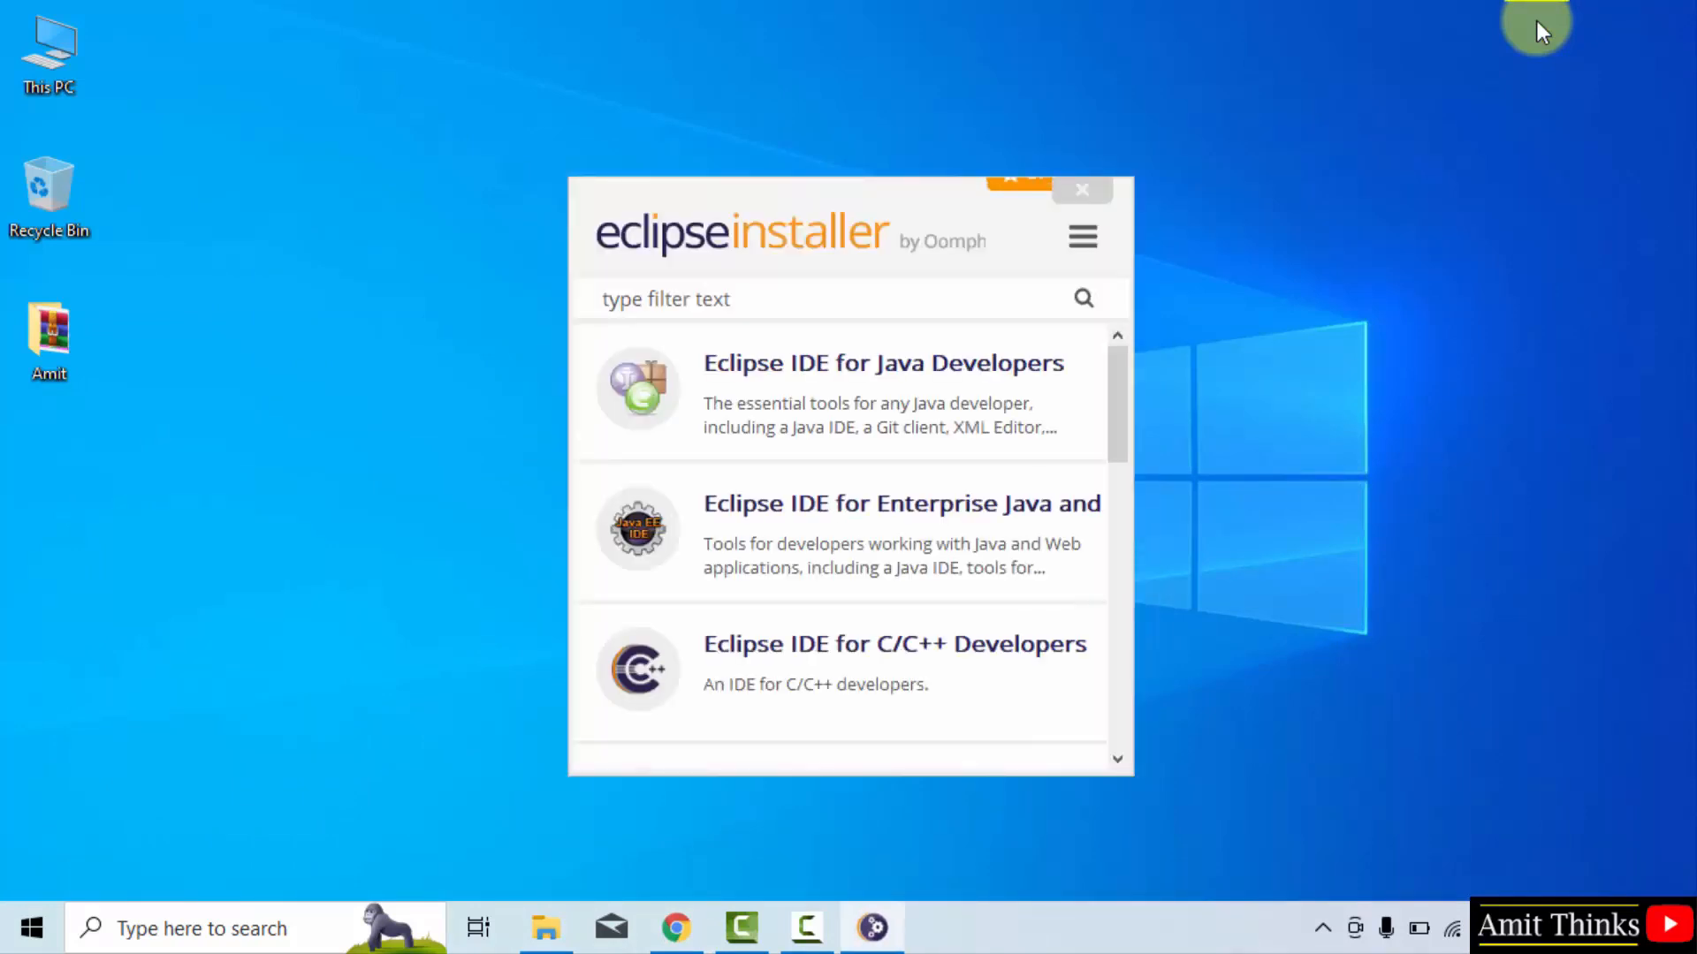
pyautogui.moveTo(906, 414)
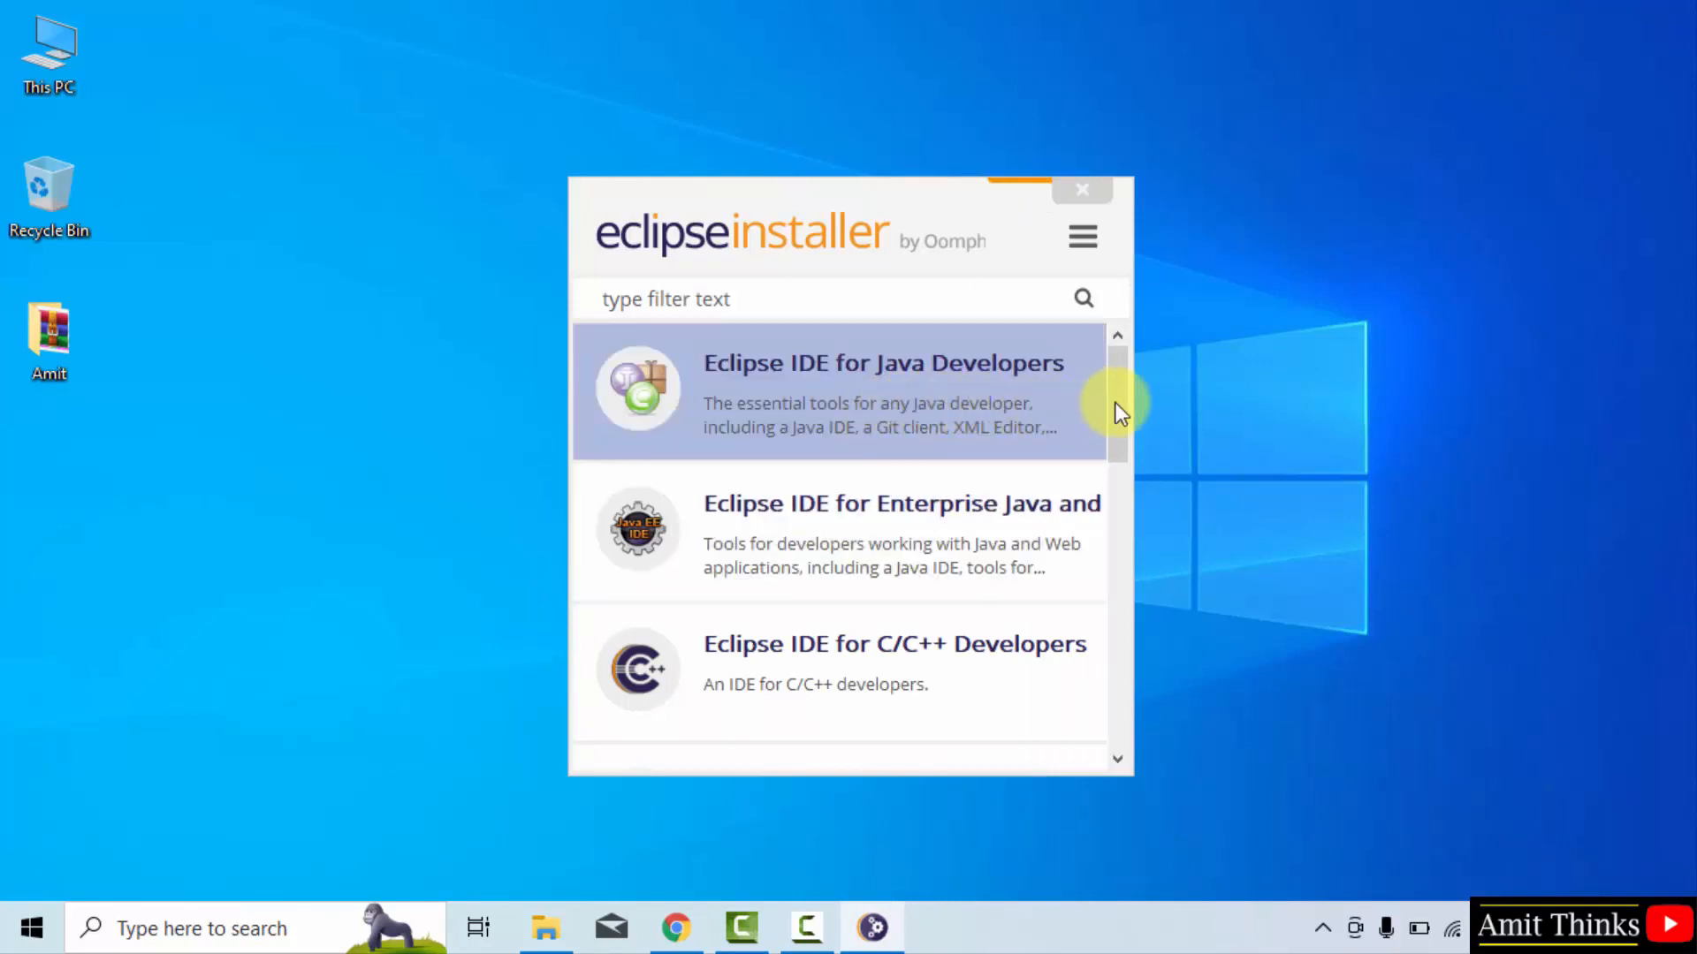
pyautogui.scroll(-3)
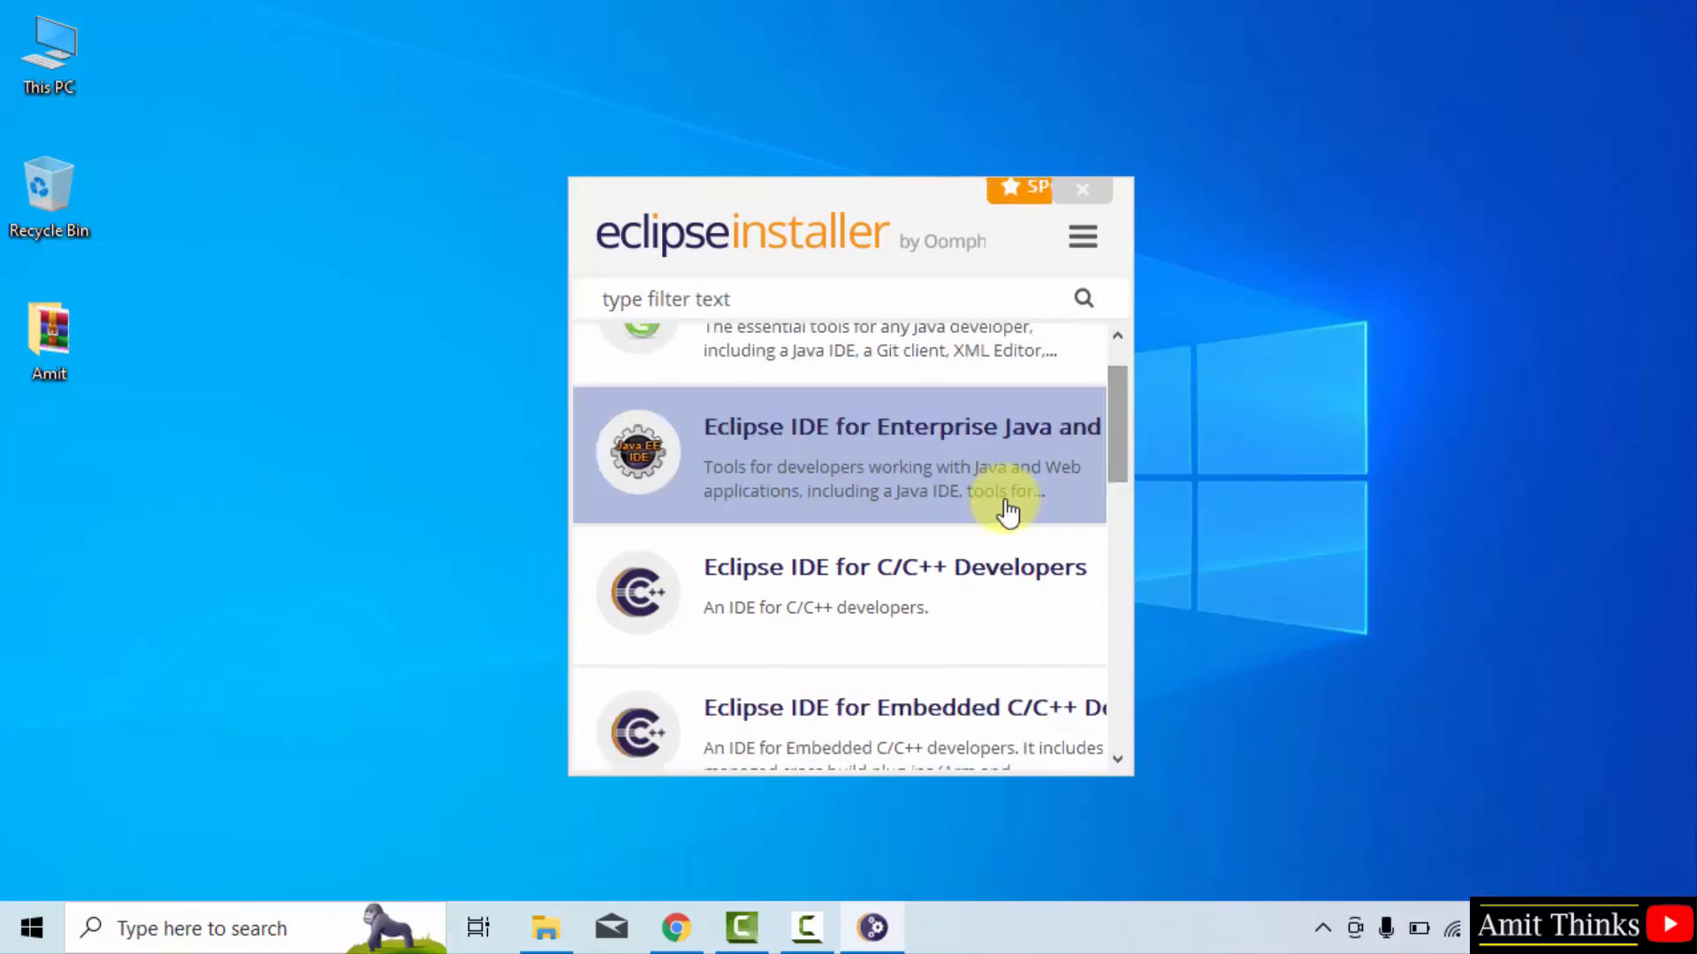
pyautogui.moveTo(1125, 438)
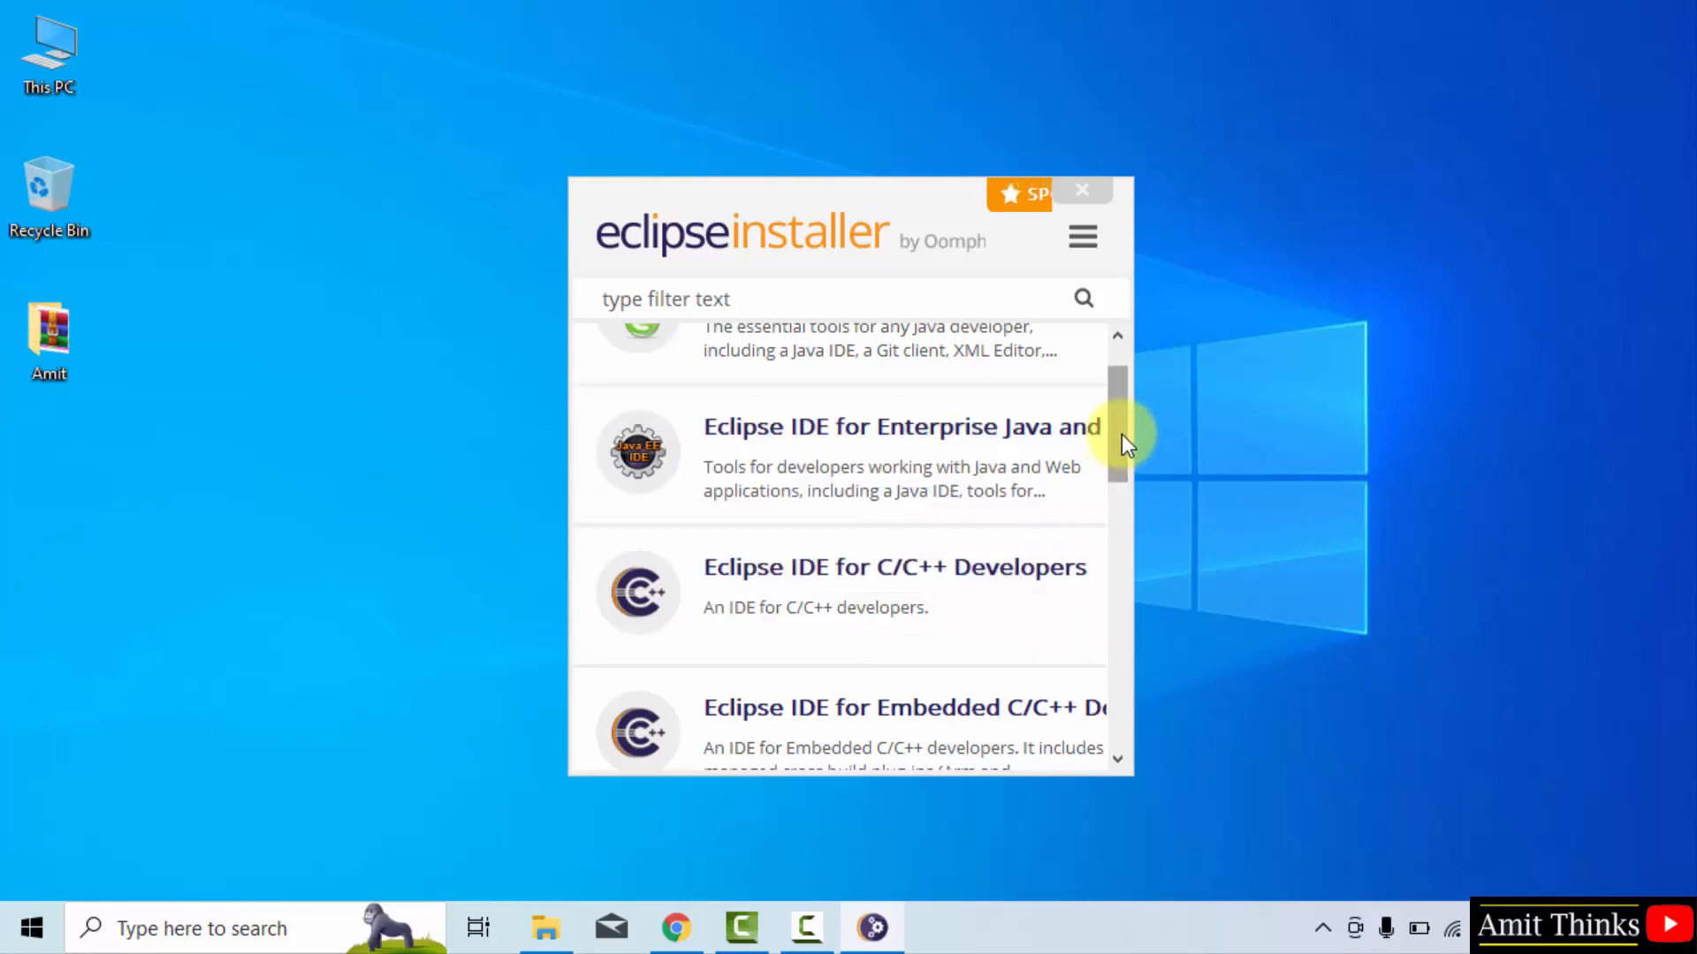
pyautogui.scroll(-3)
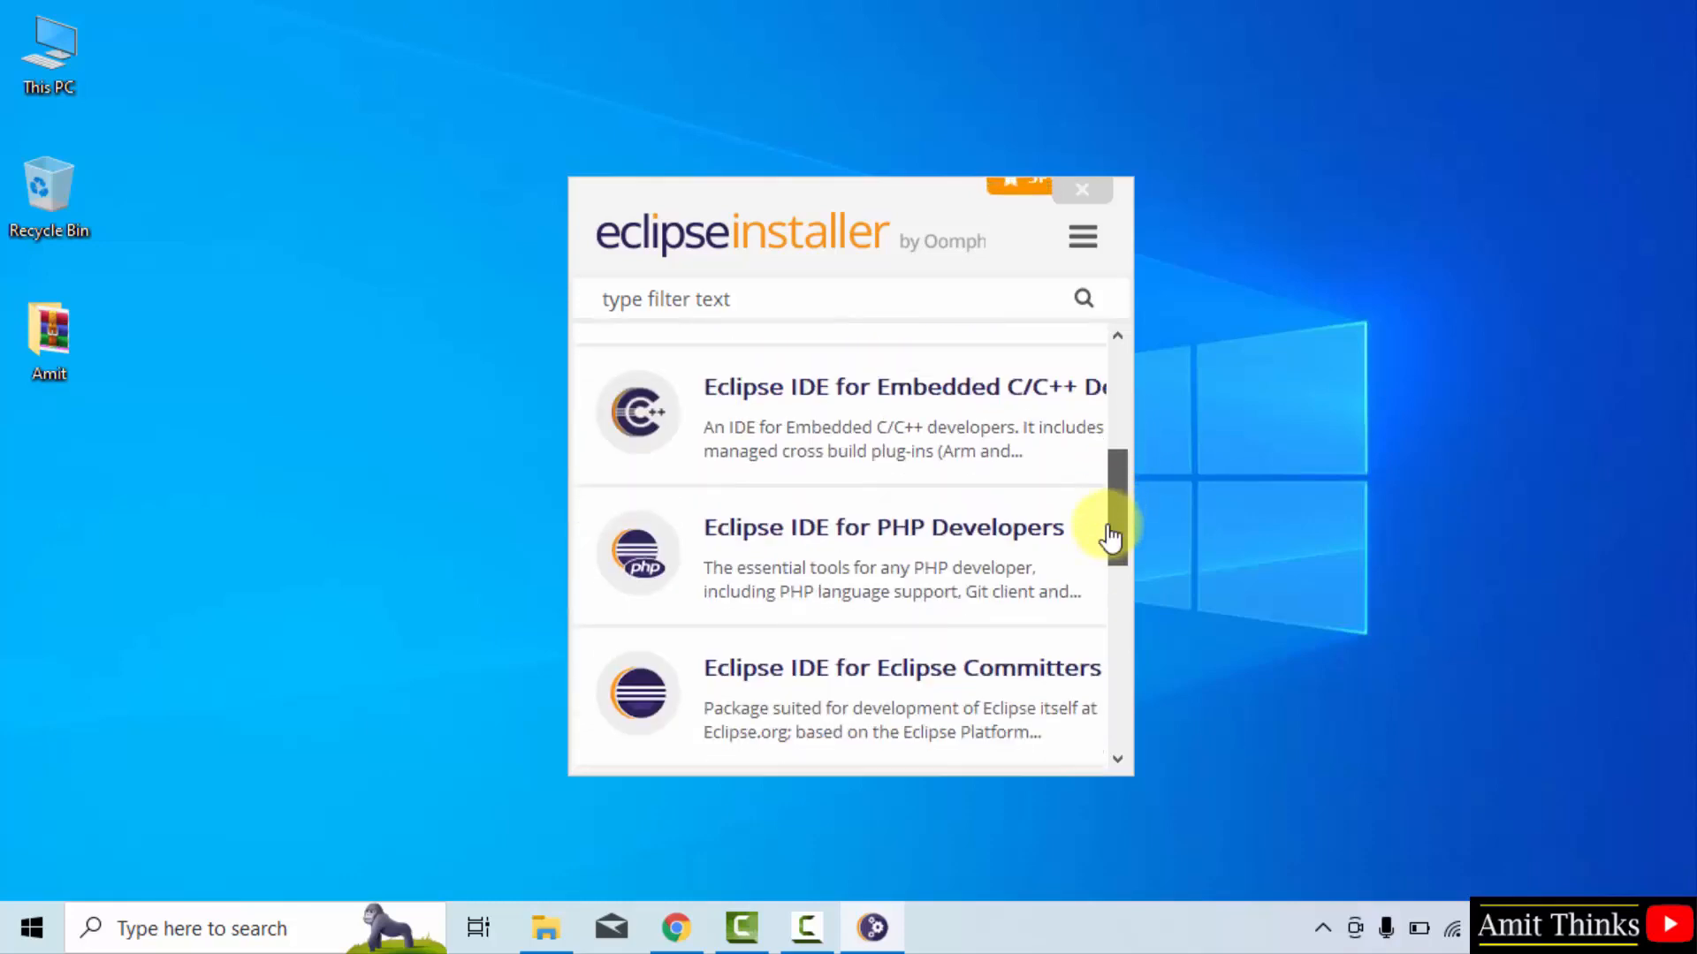
pyautogui.scroll(3)
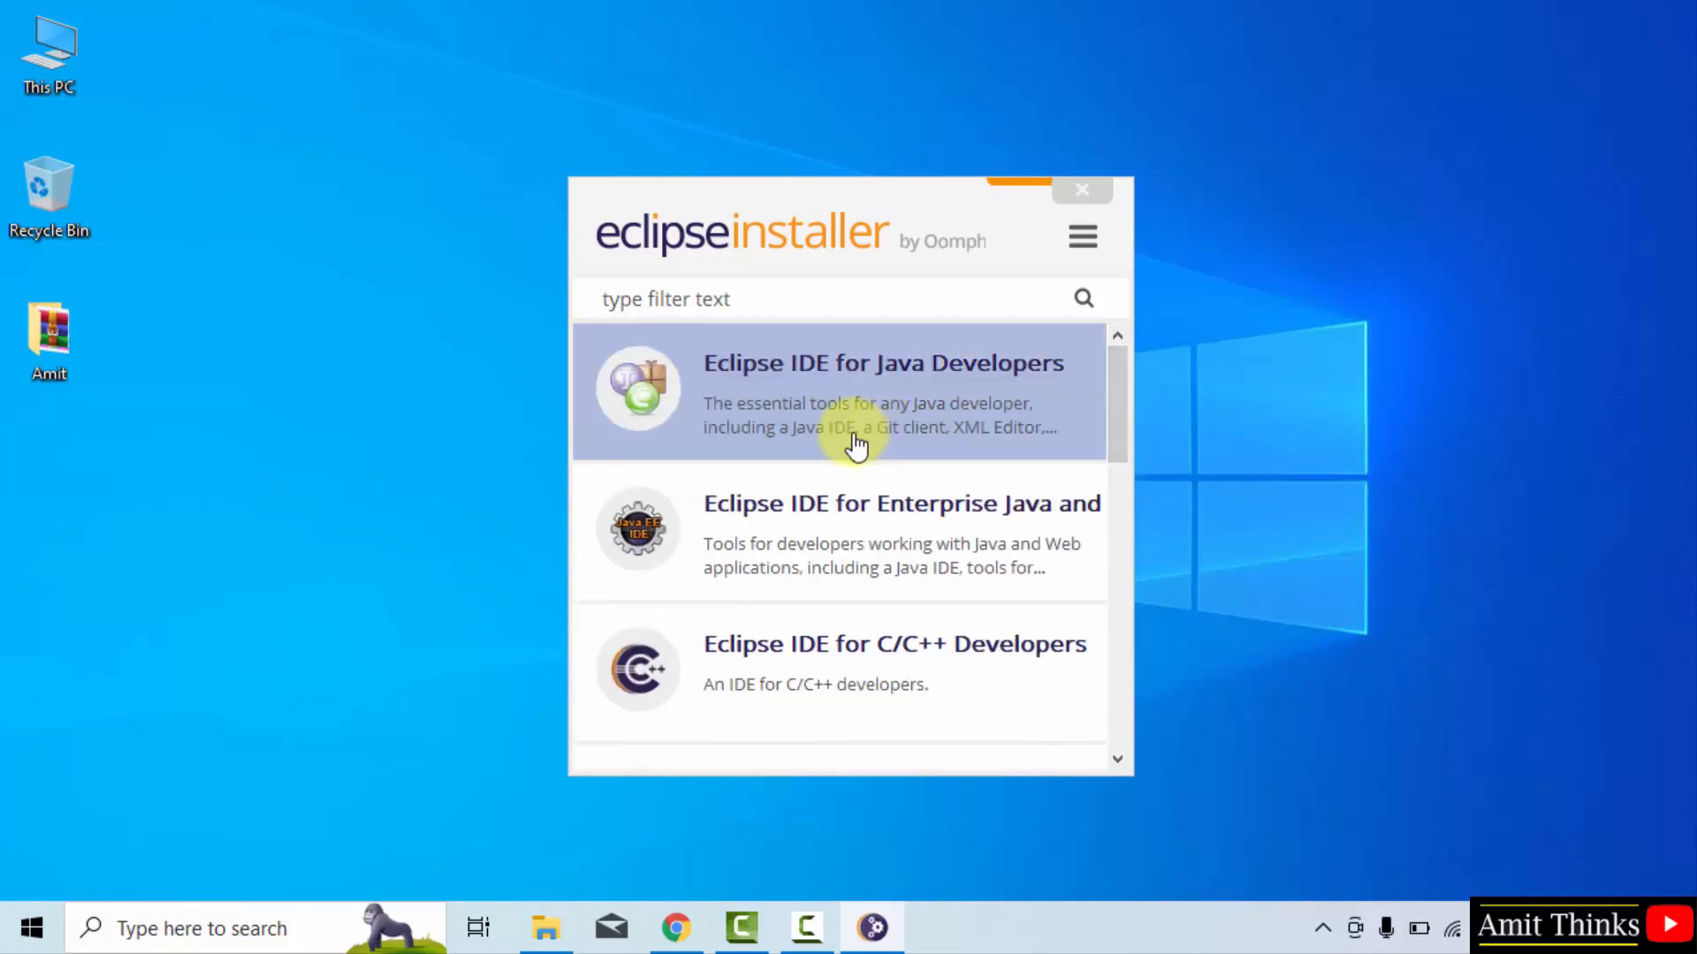
# Step: Choose Eclipse IDE for Java Developers with JRE 20.0.2 as the Java VM
pyautogui.click(854, 395)
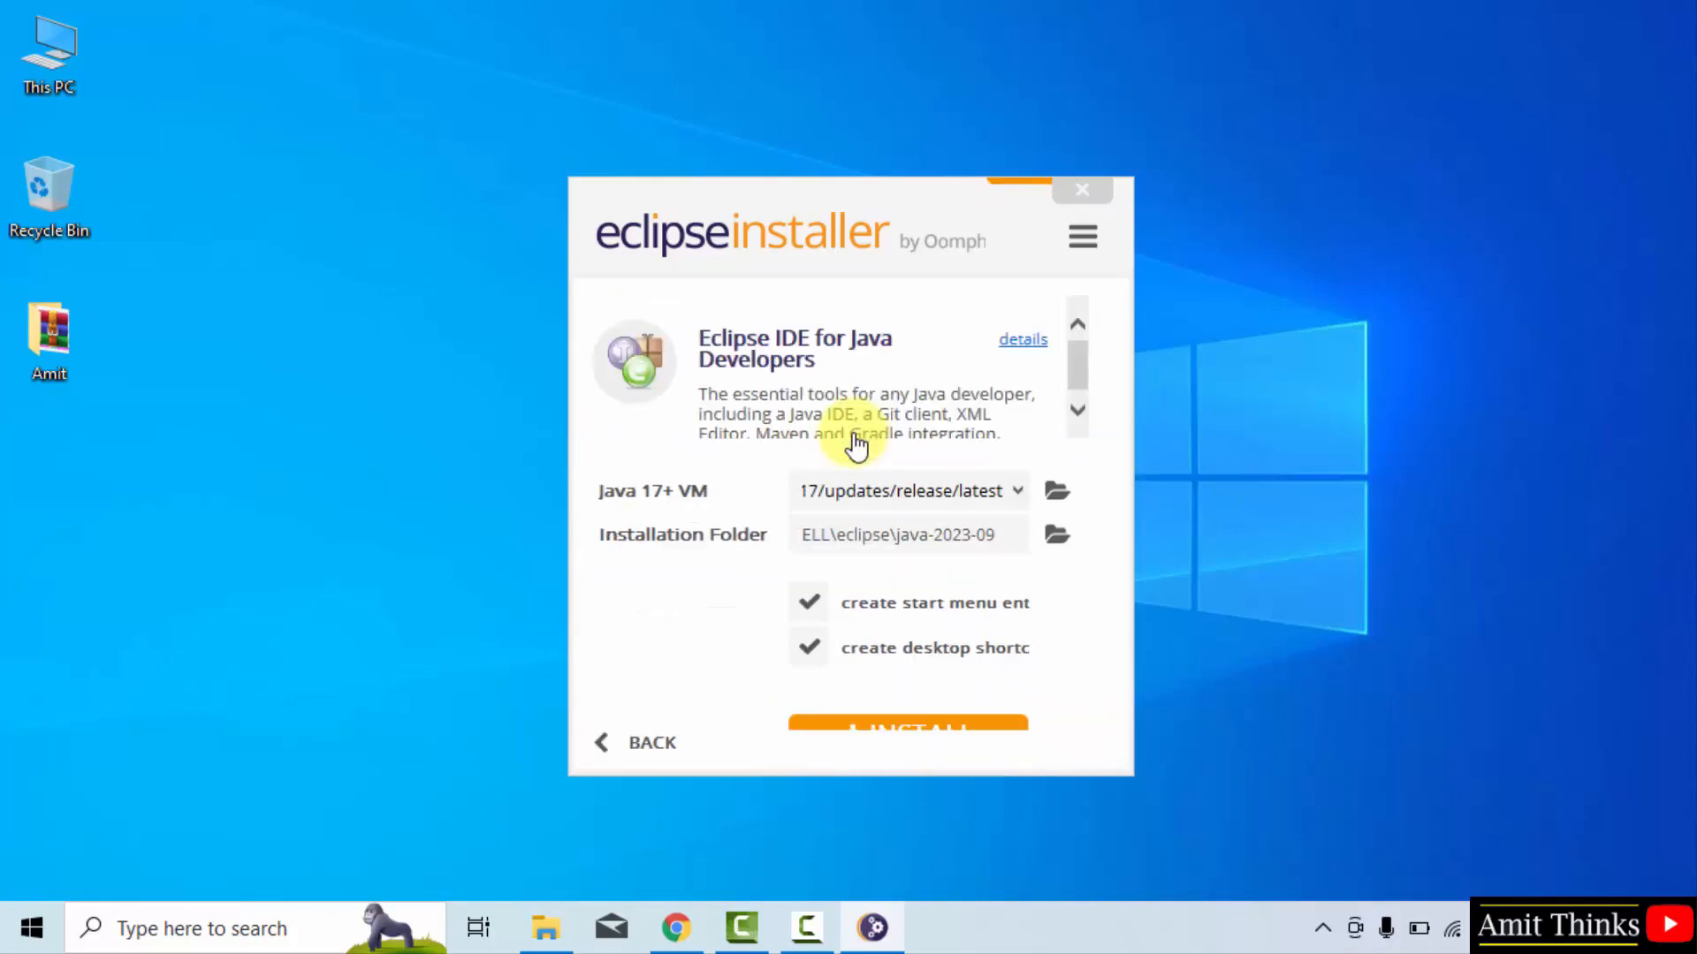
pyautogui.click(1015, 490)
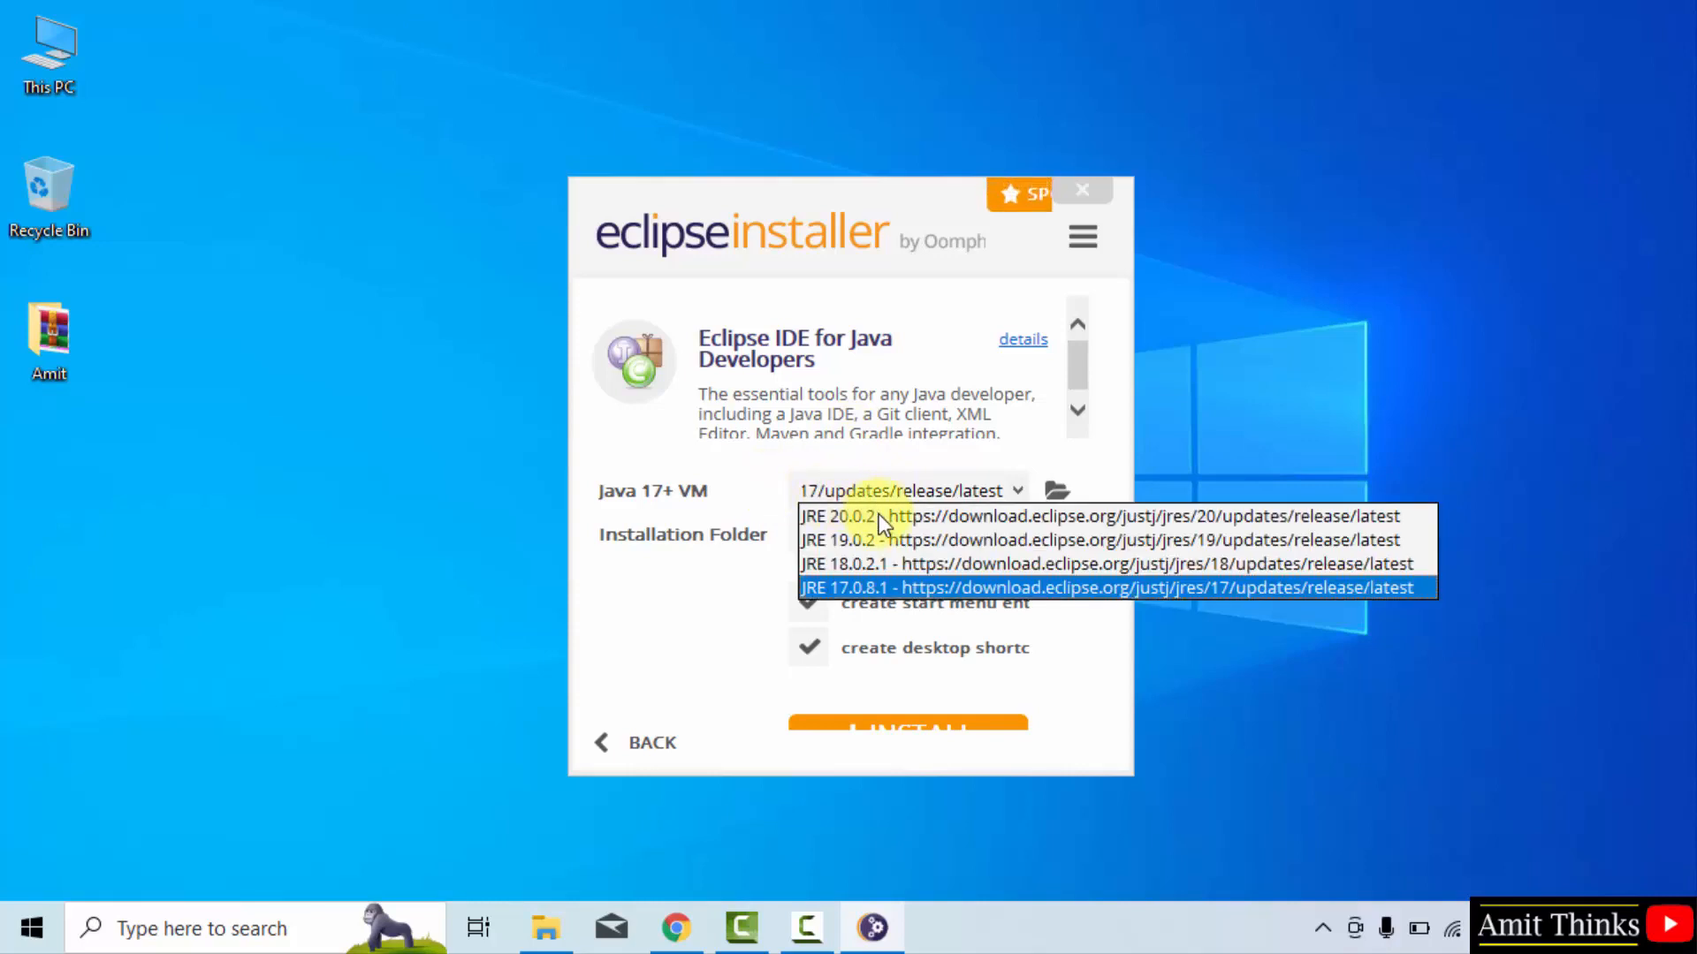
pyautogui.click(833, 516)
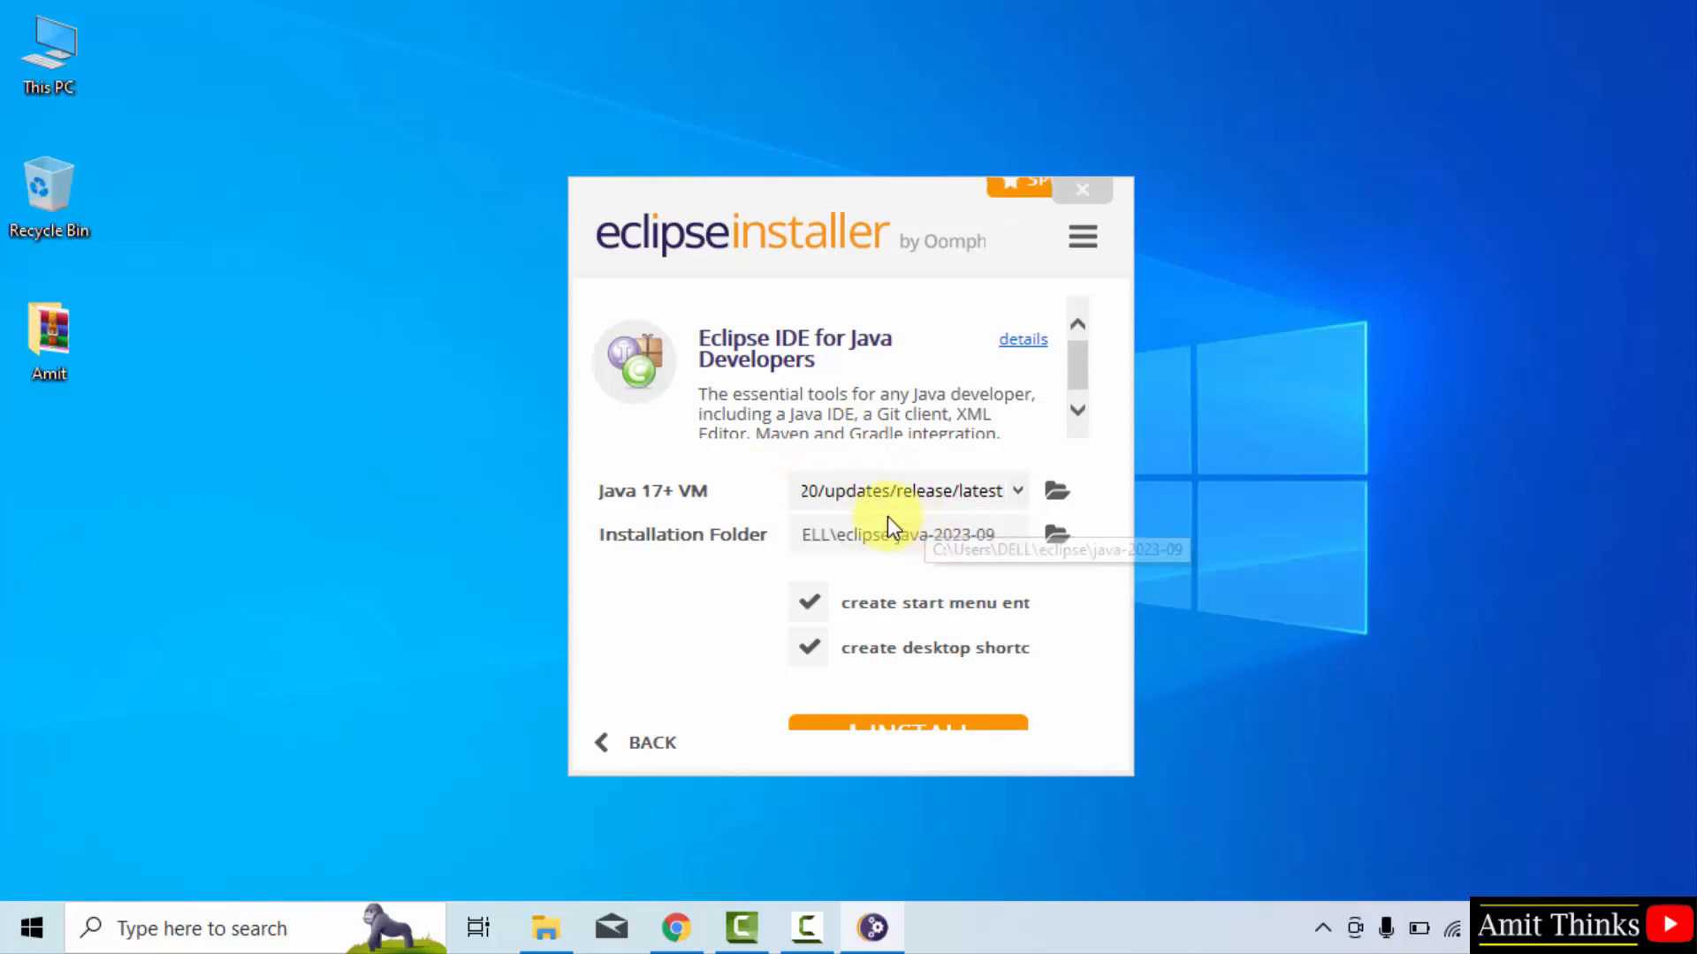
pyautogui.moveTo(963, 532)
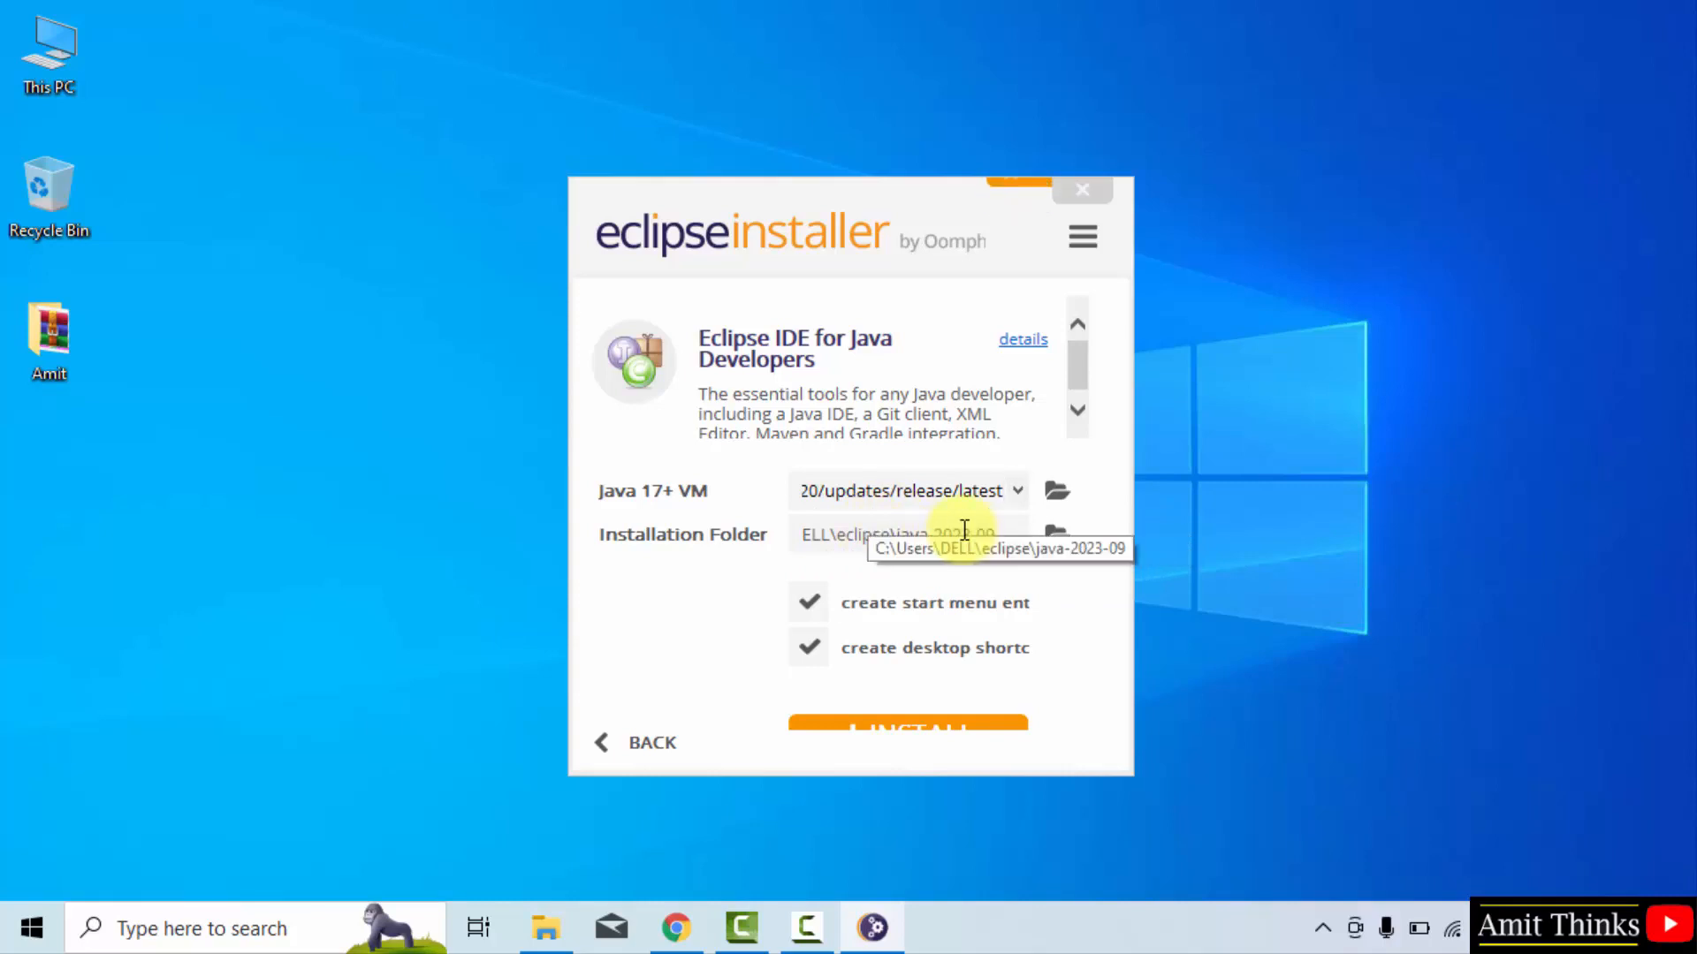
pyautogui.moveTo(926, 772)
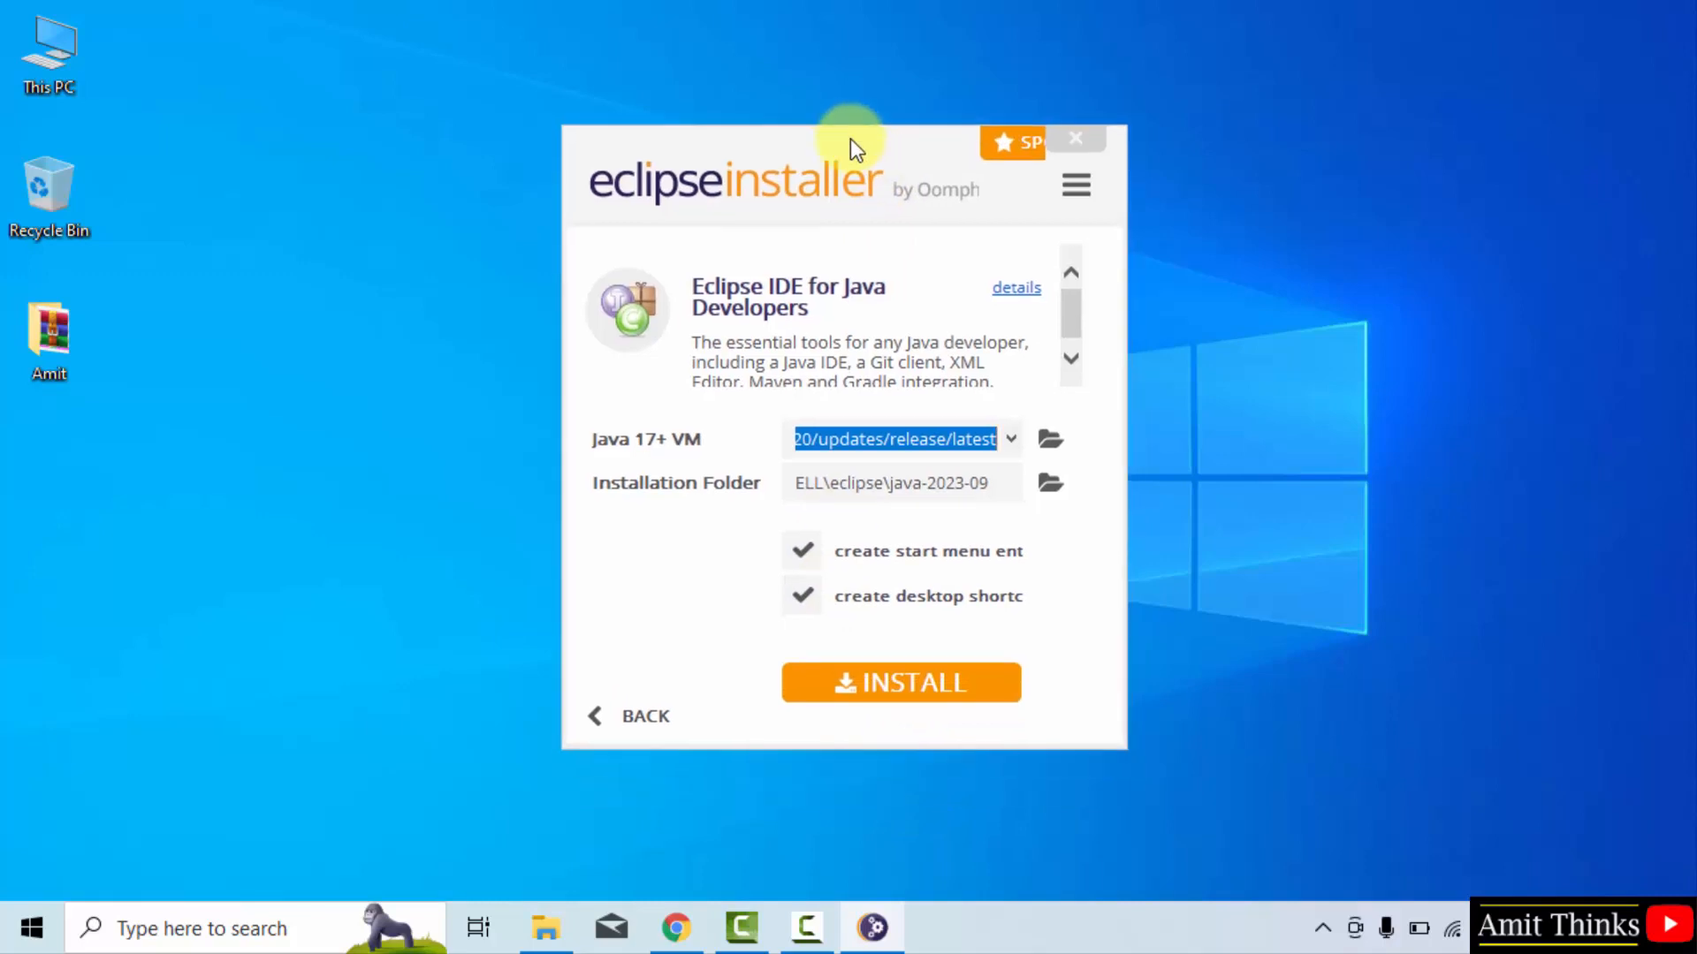
pyautogui.moveTo(966, 709)
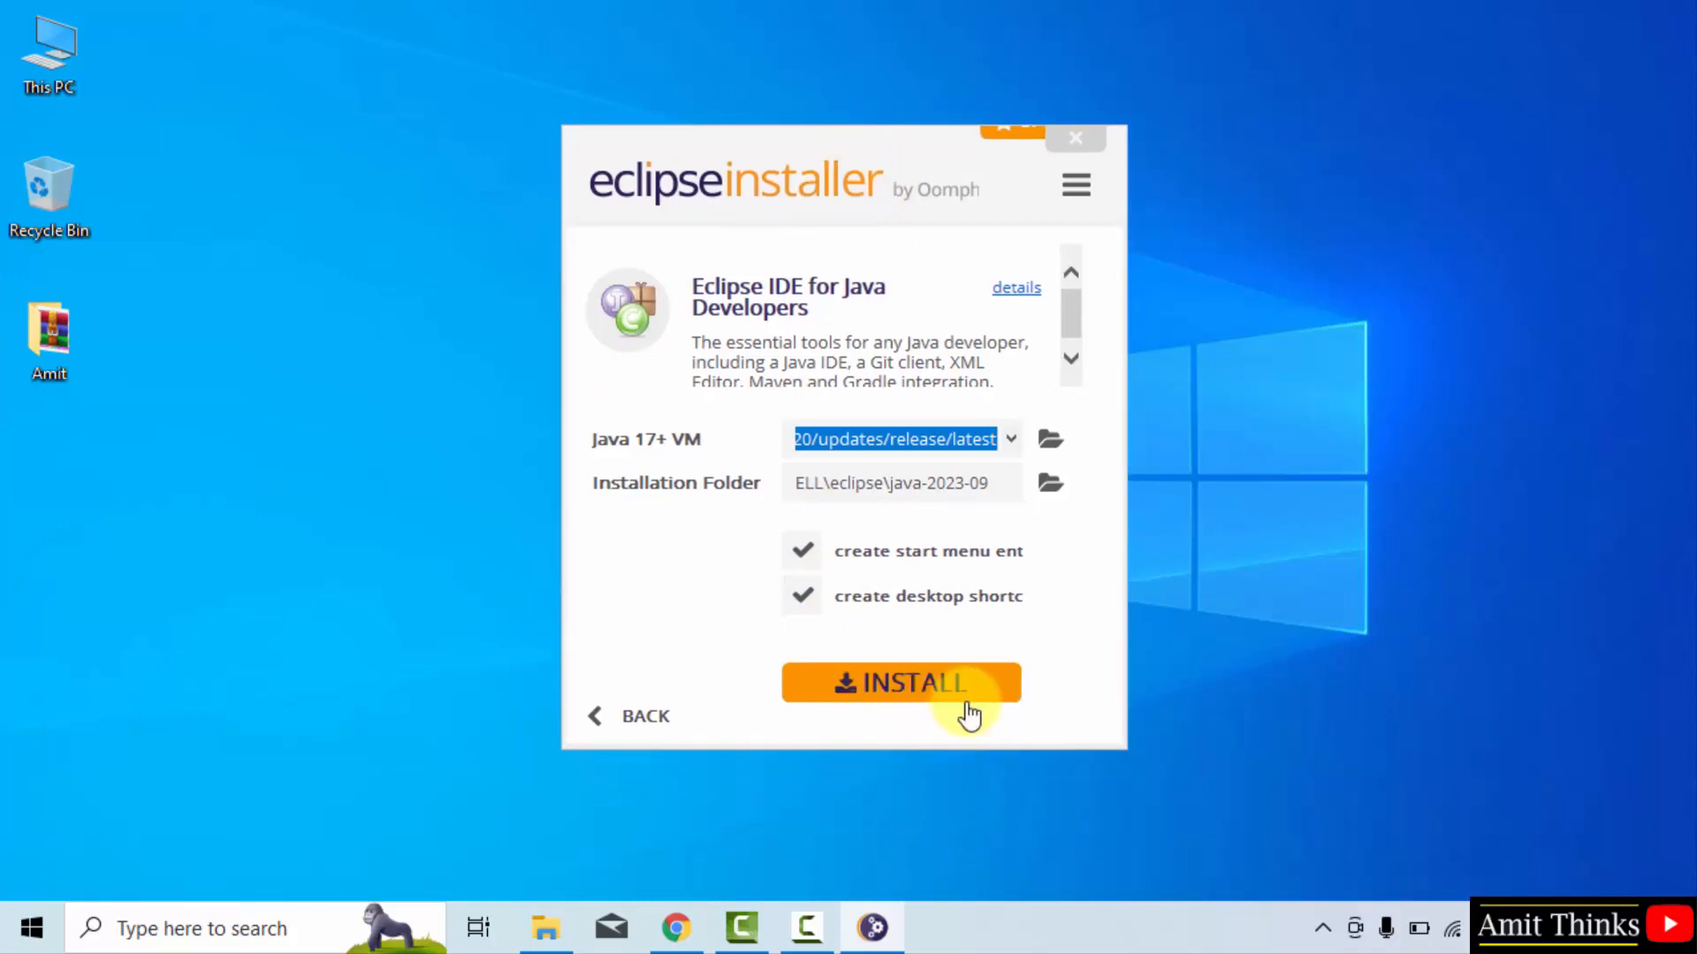
# Step: Install Eclipse IDE for Java Developers, accepting the software user agreement
pyautogui.click(900, 681)
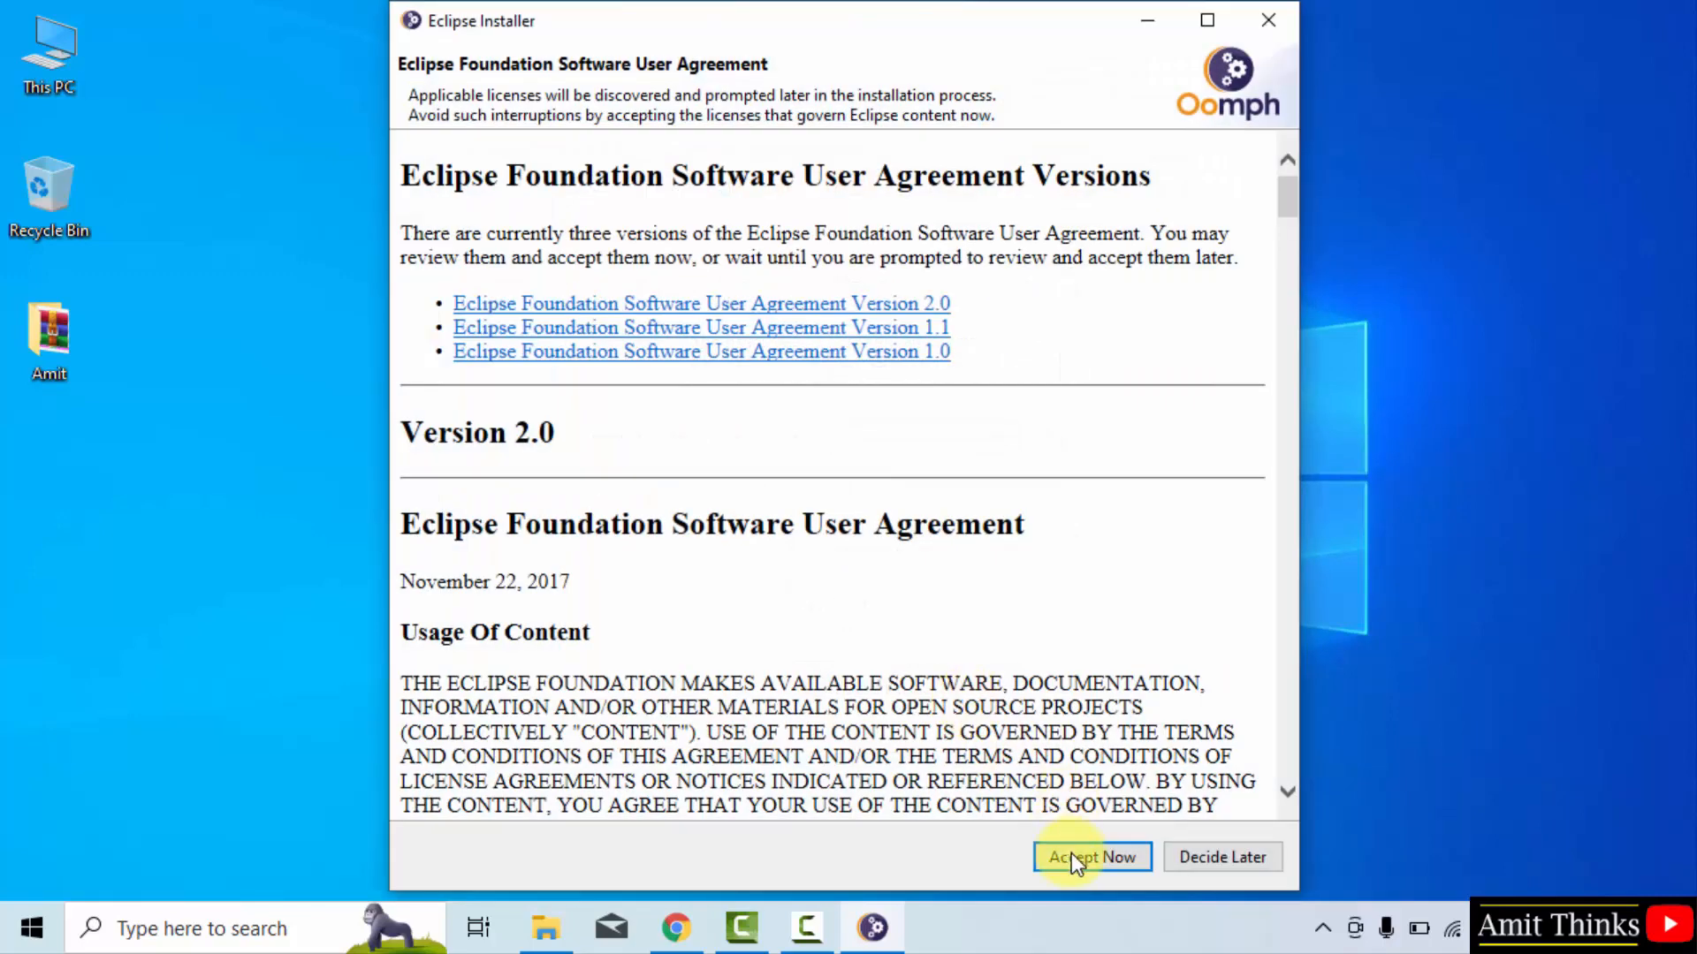
pyautogui.click(1090, 856)
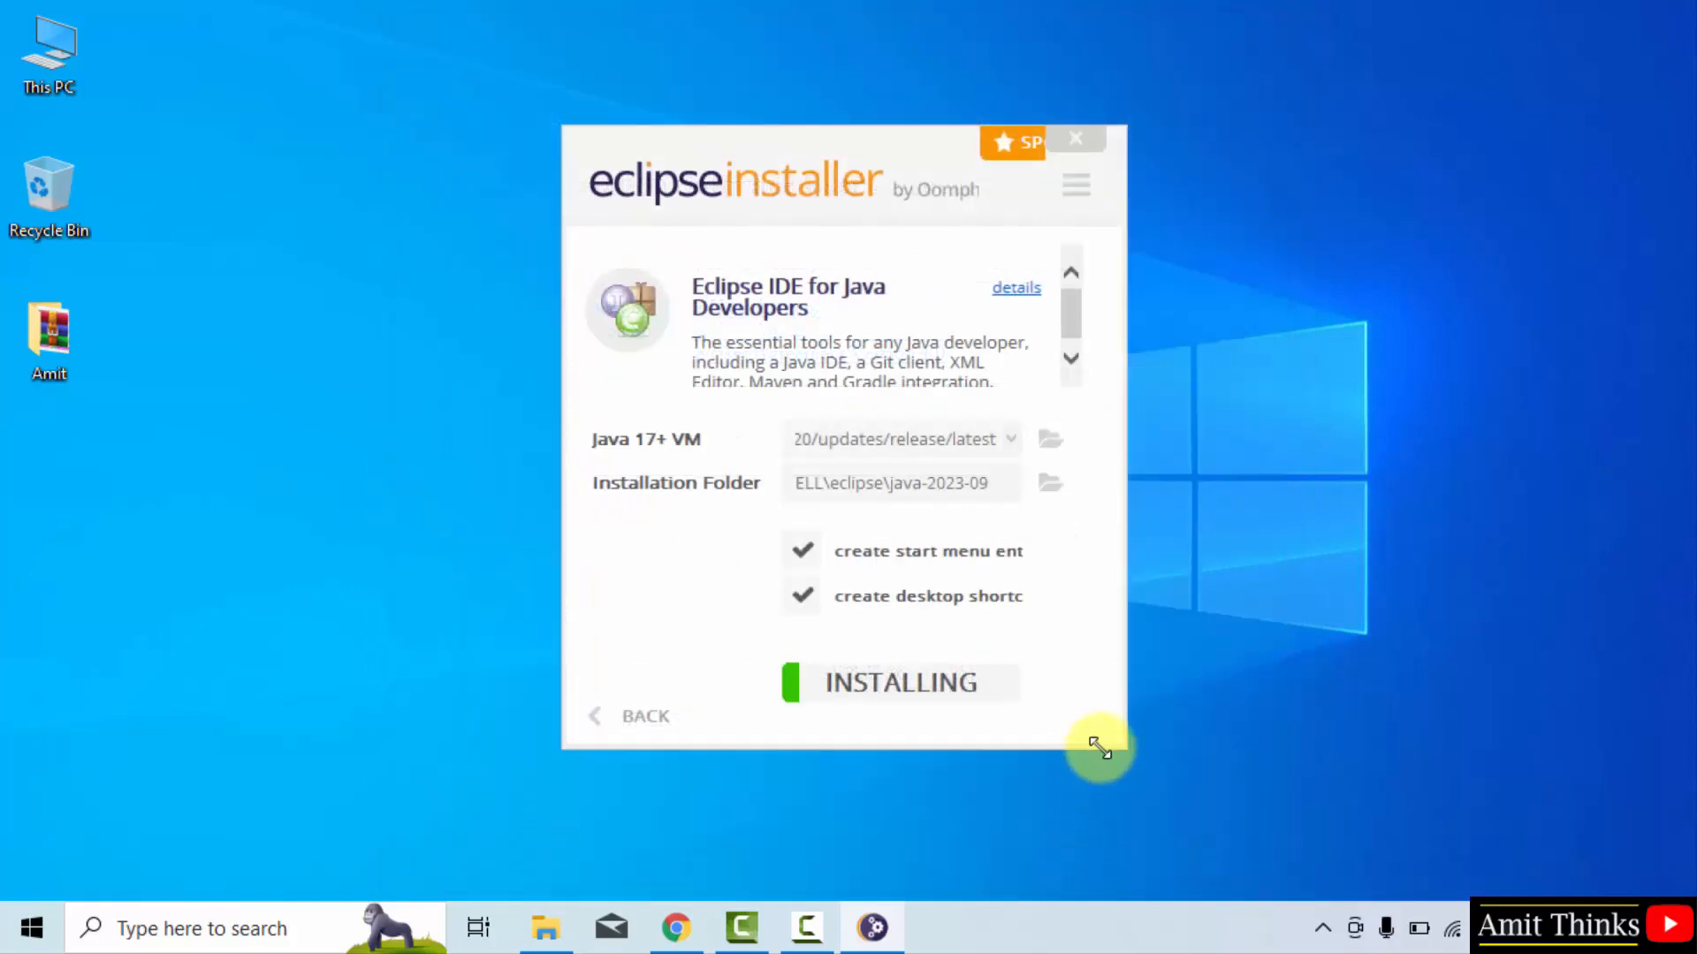
pyautogui.moveTo(1132, 774)
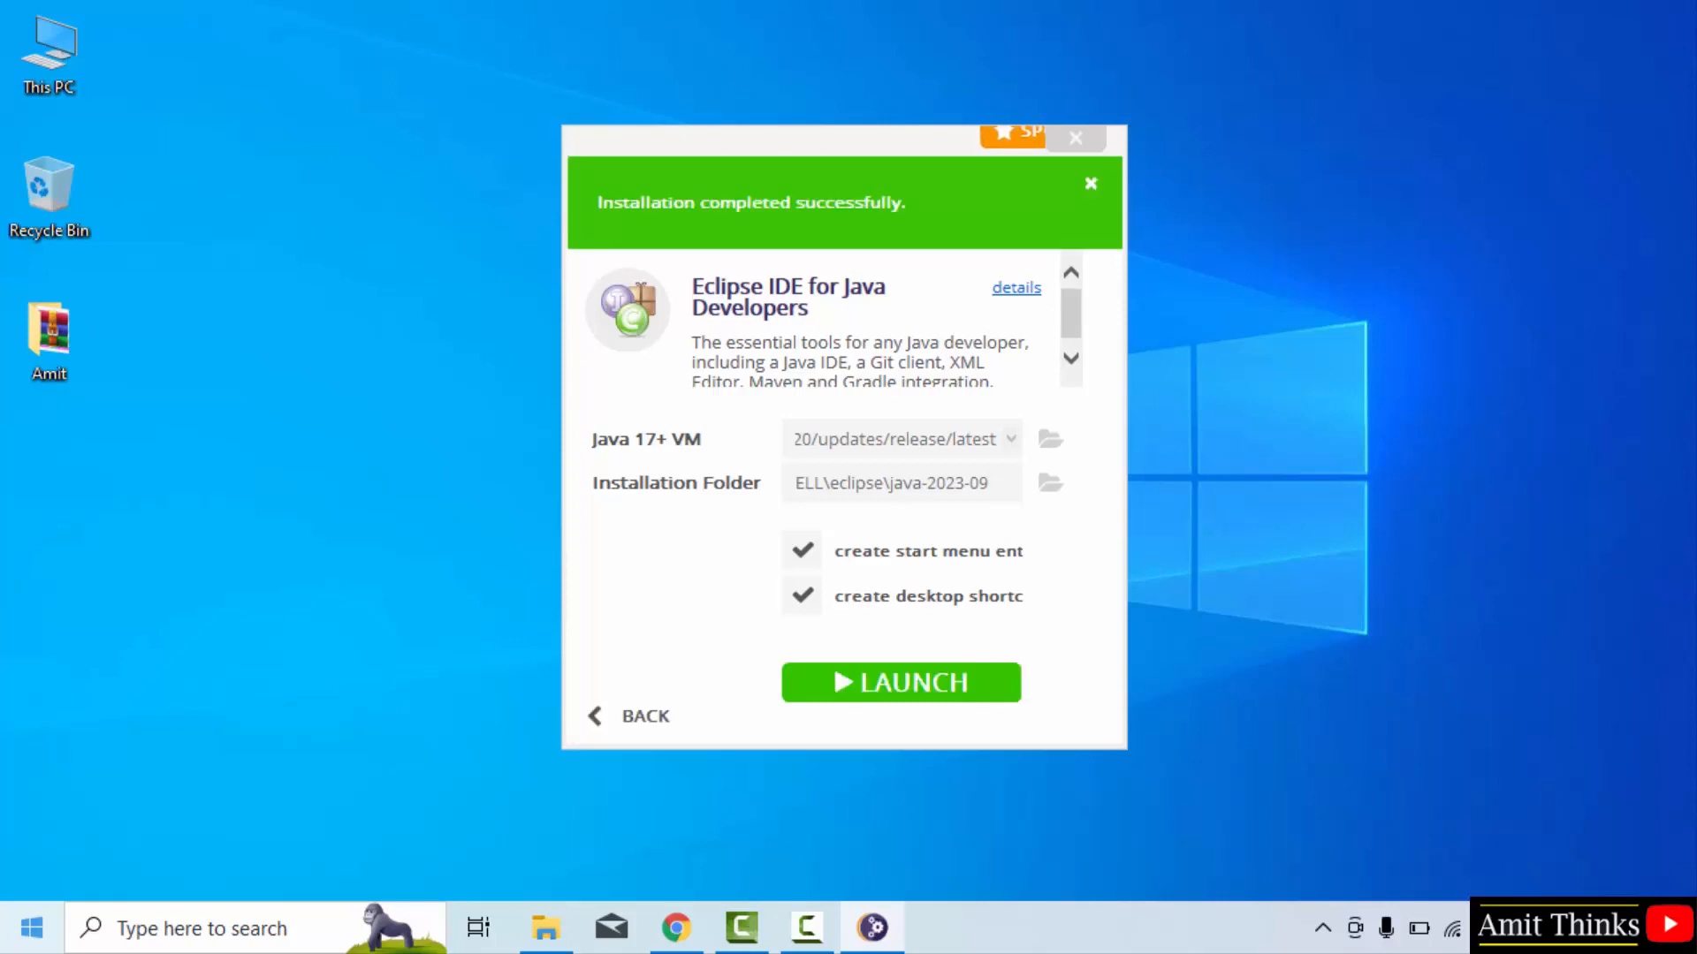
pyautogui.click(1090, 183)
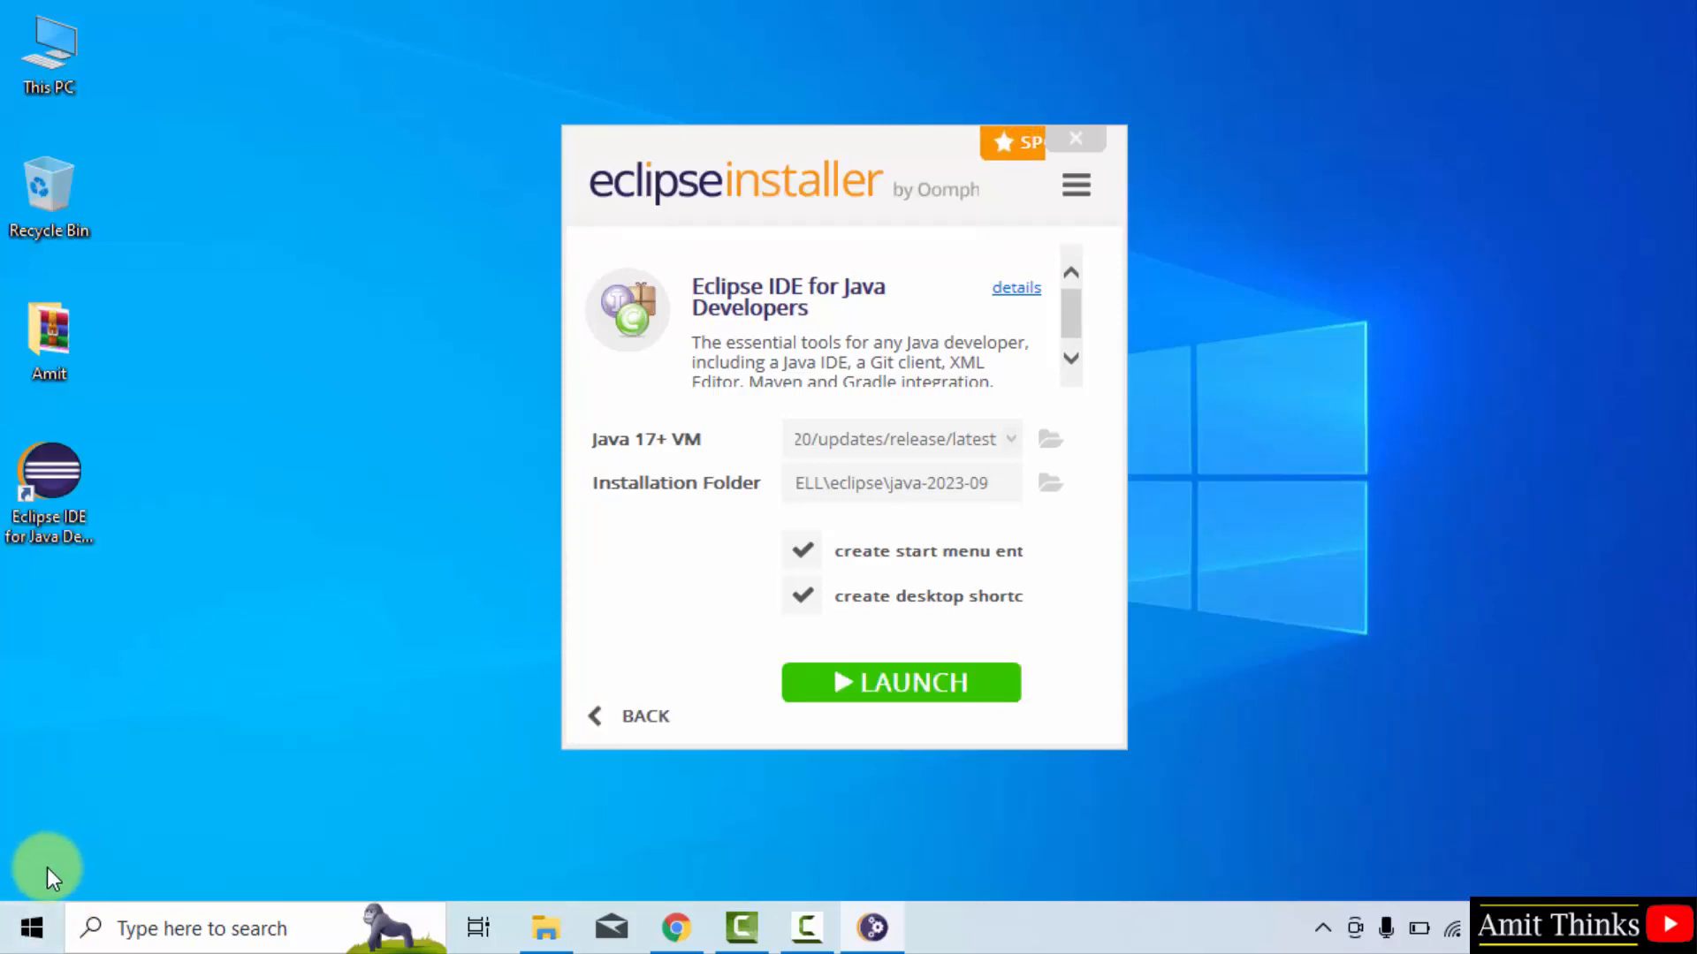
pyautogui.moveTo(855, 763)
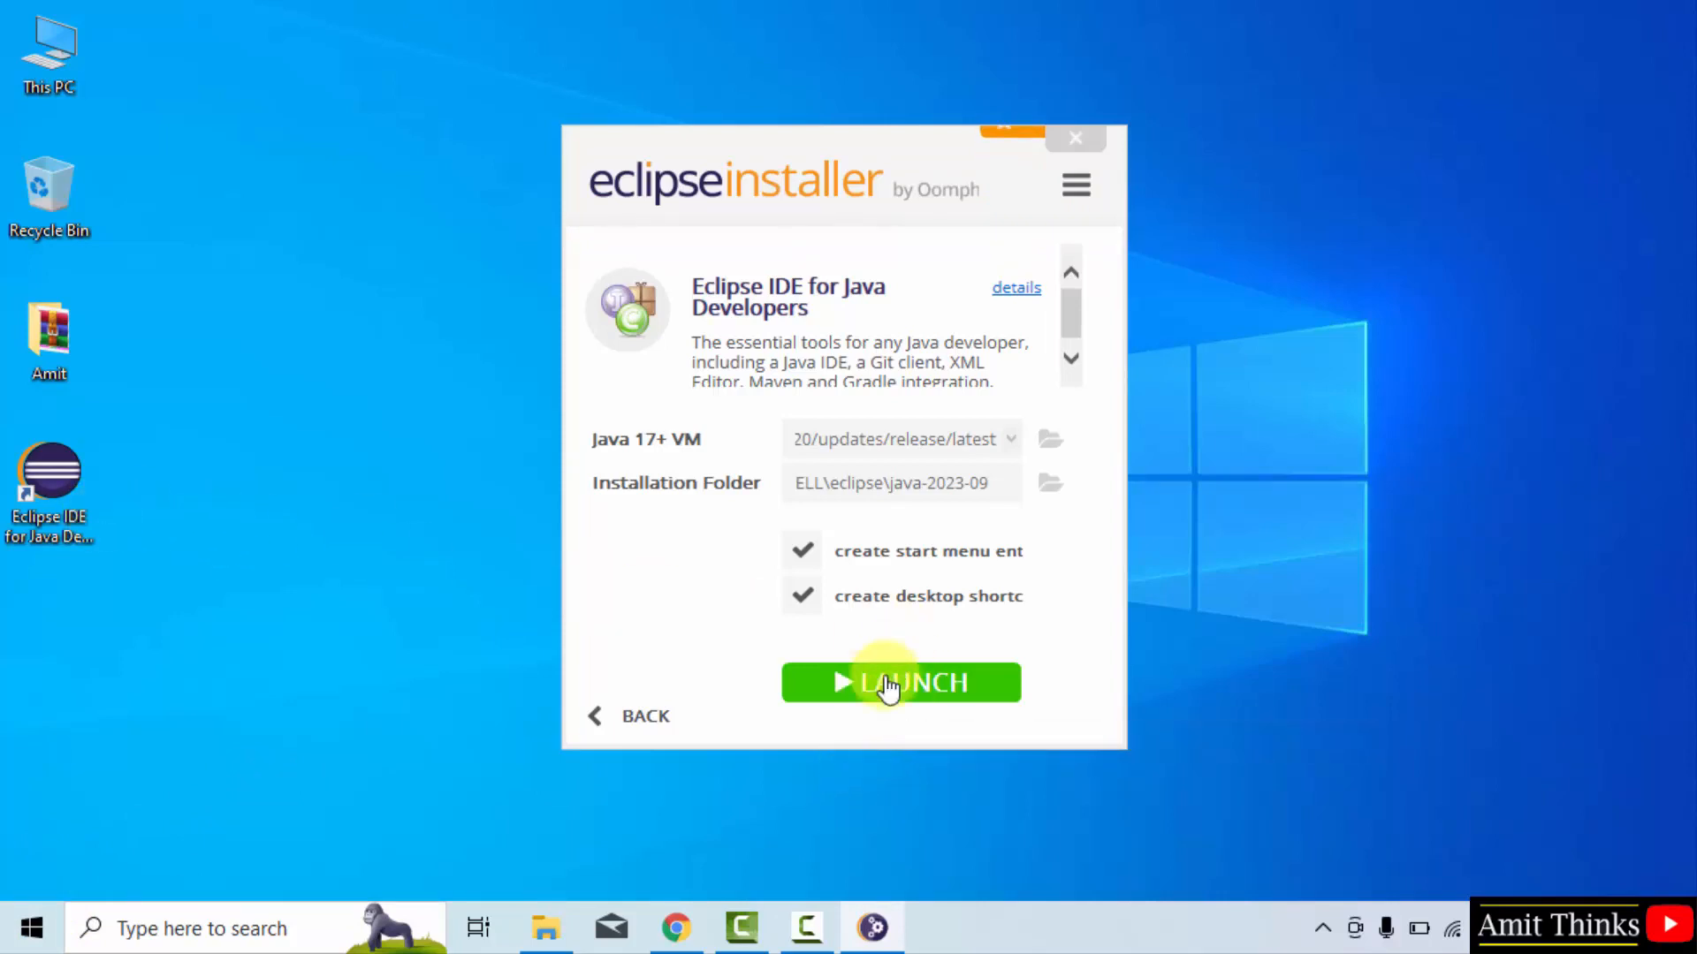
# Step: Launch Eclipse with C:\Users\DELL\eclipse-workspace set as the default workspace
pyautogui.click(901, 683)
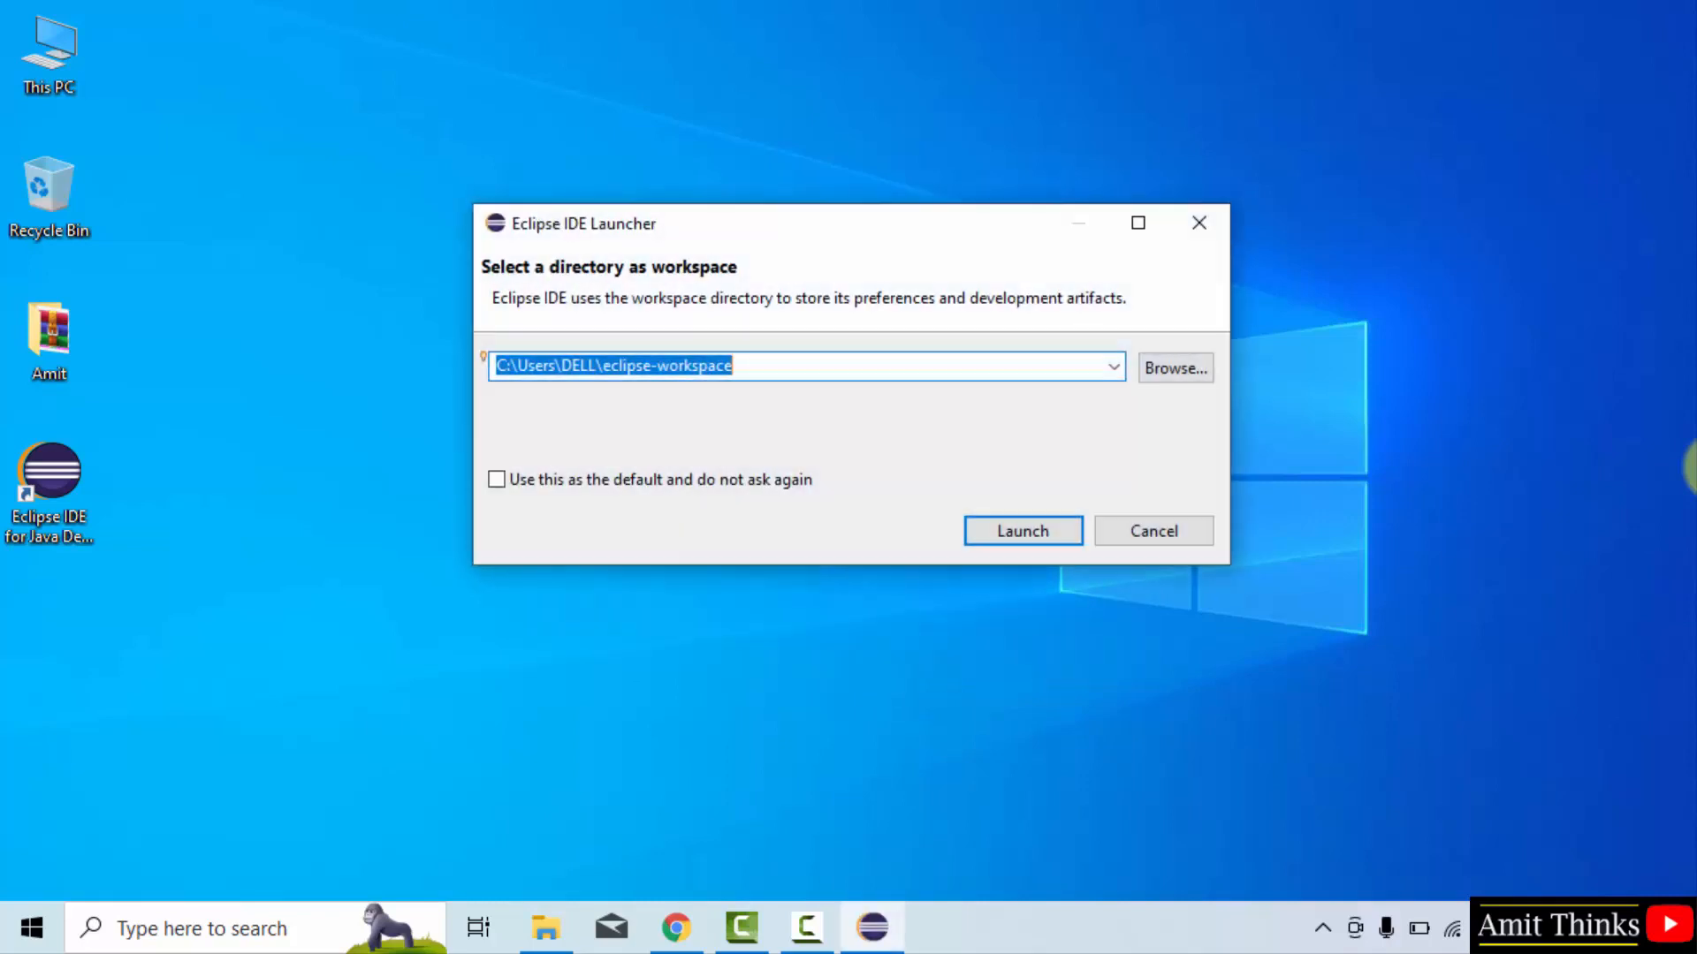
pyautogui.moveTo(1683, 472)
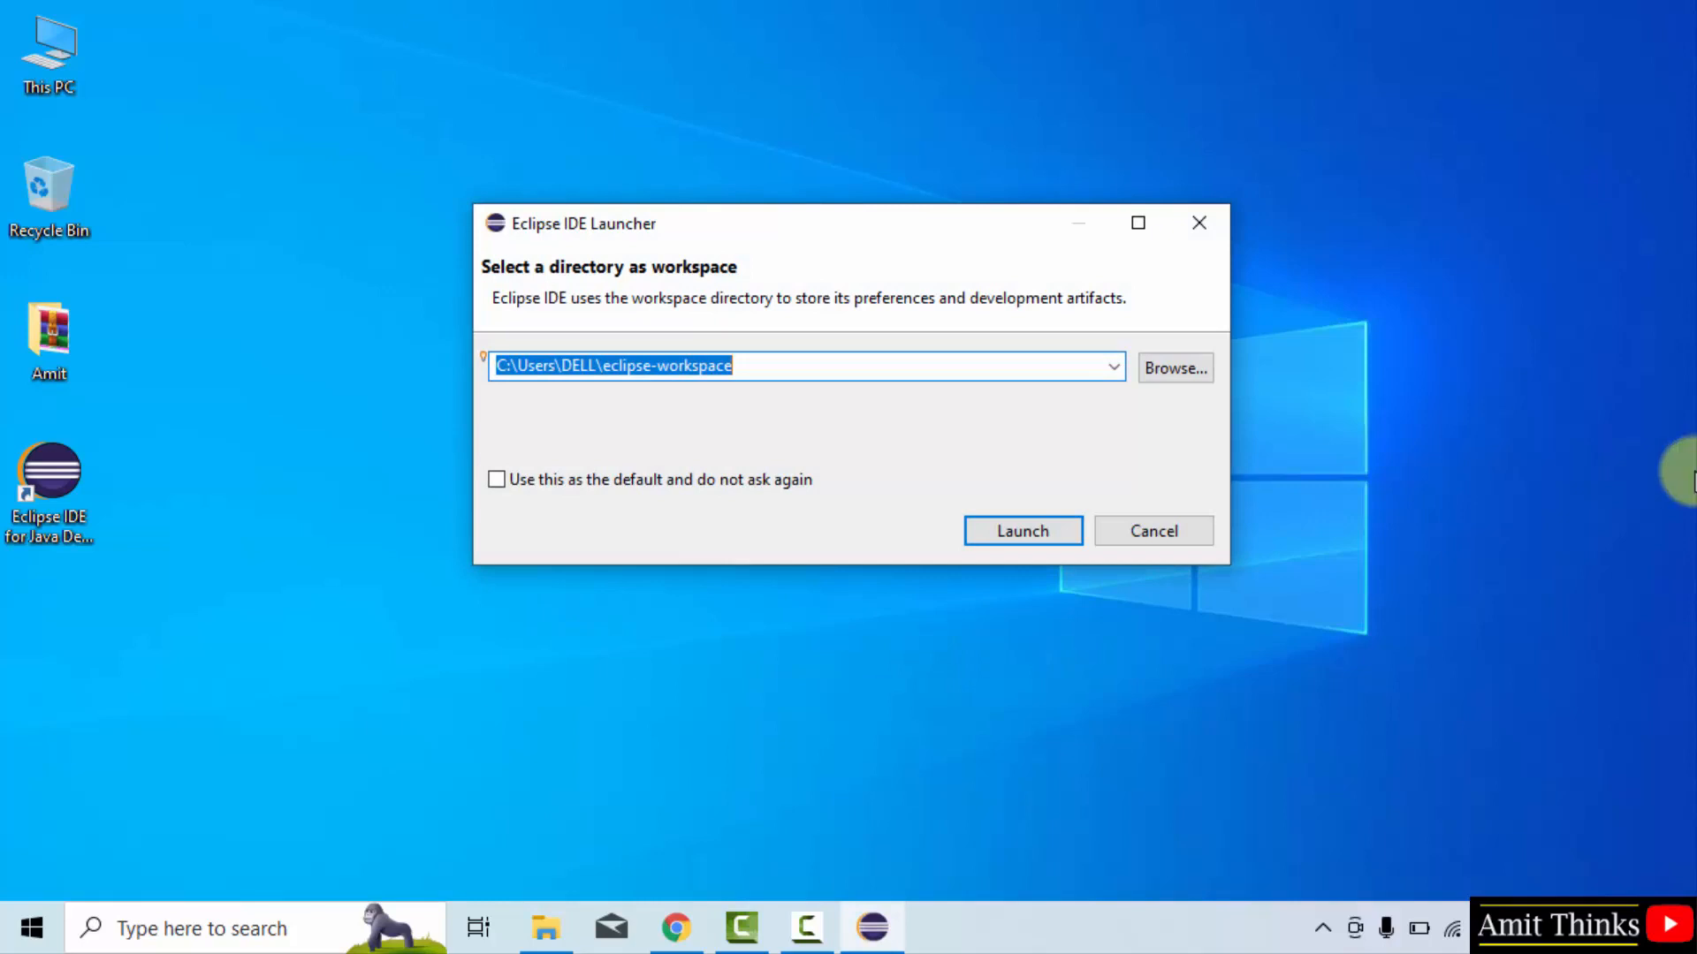
pyautogui.moveTo(946, 522)
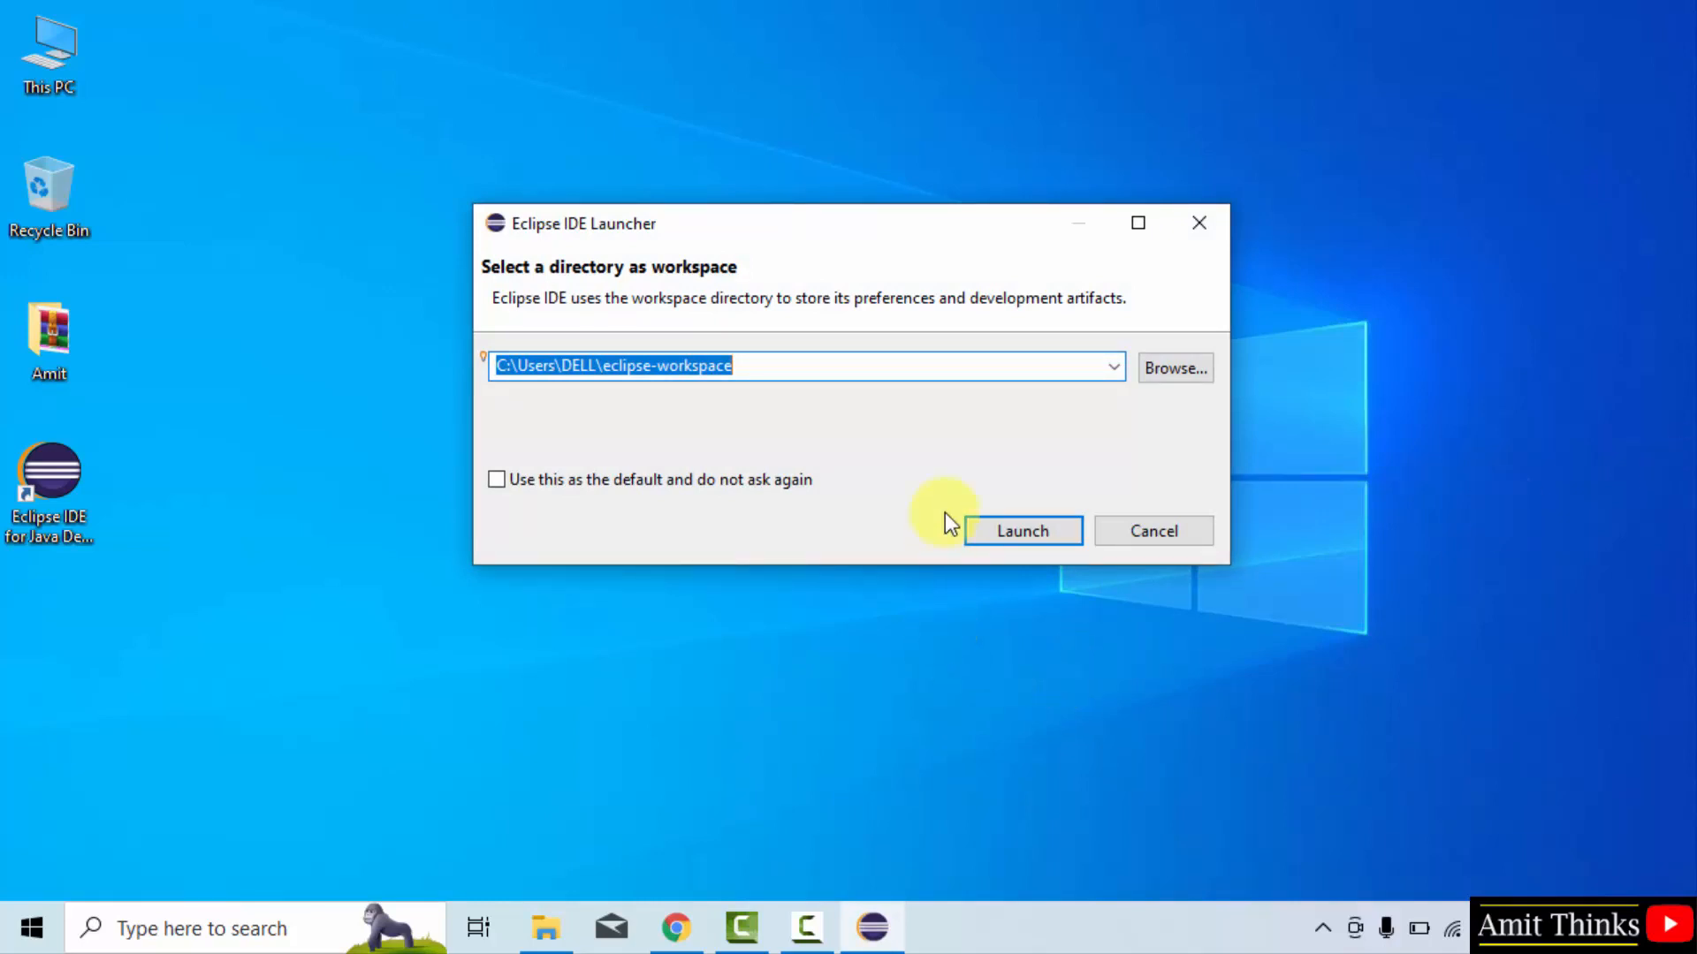
pyautogui.moveTo(317, 444)
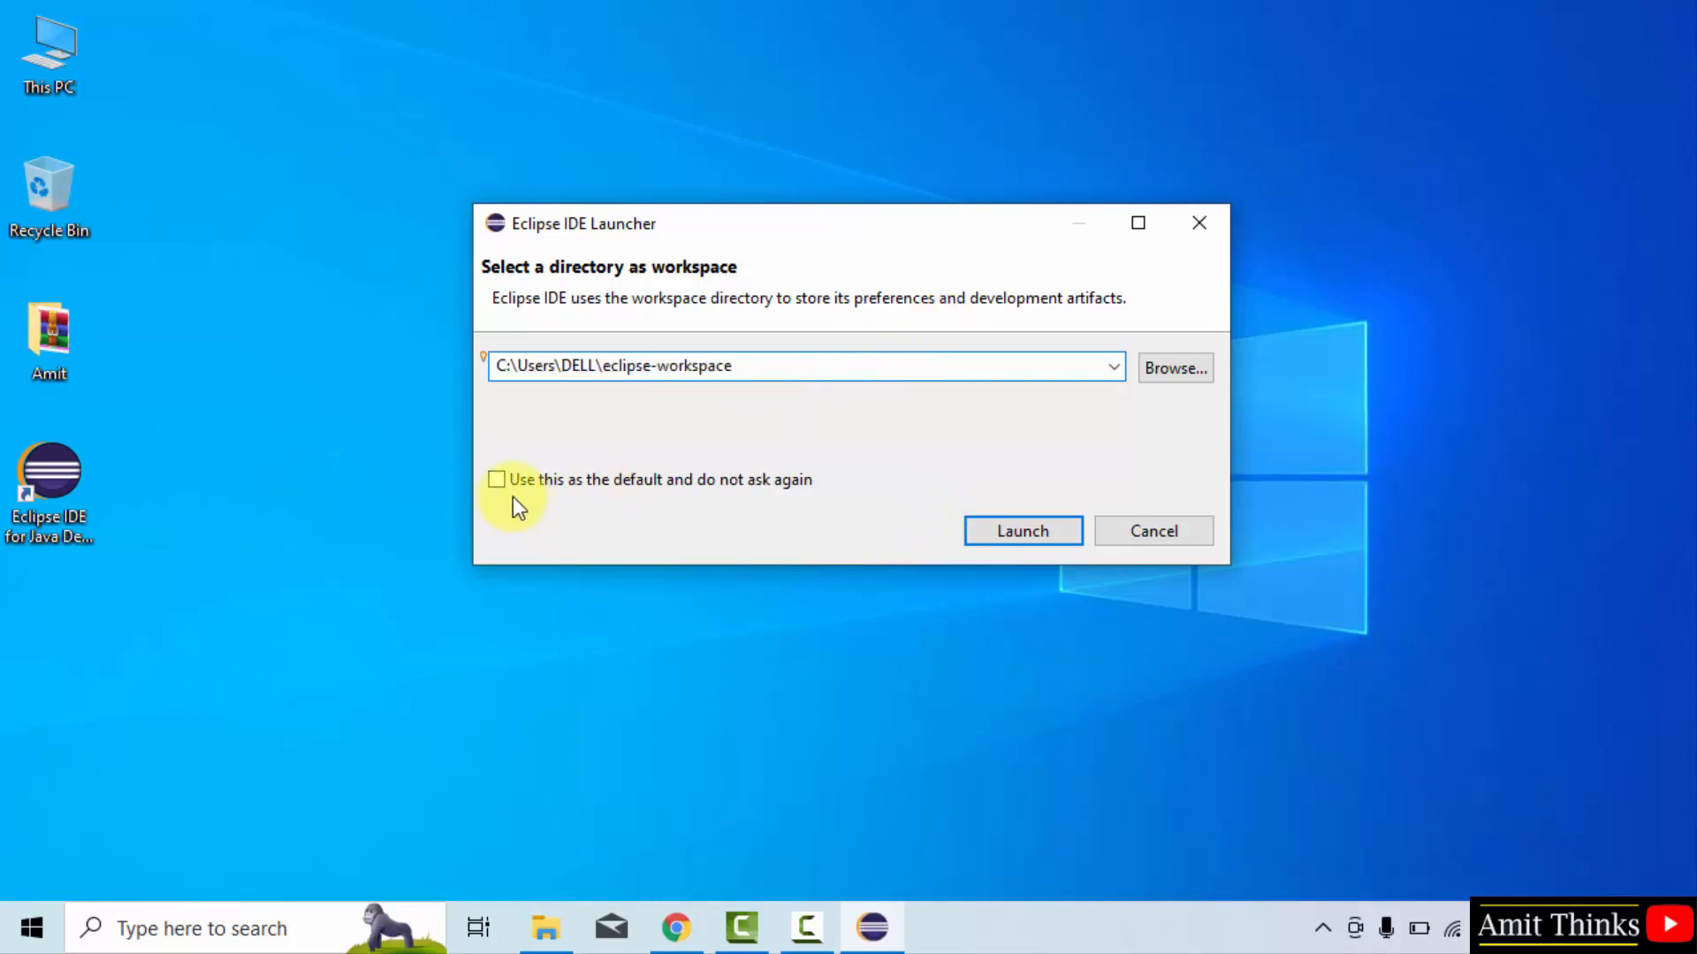
pyautogui.moveTo(498, 482)
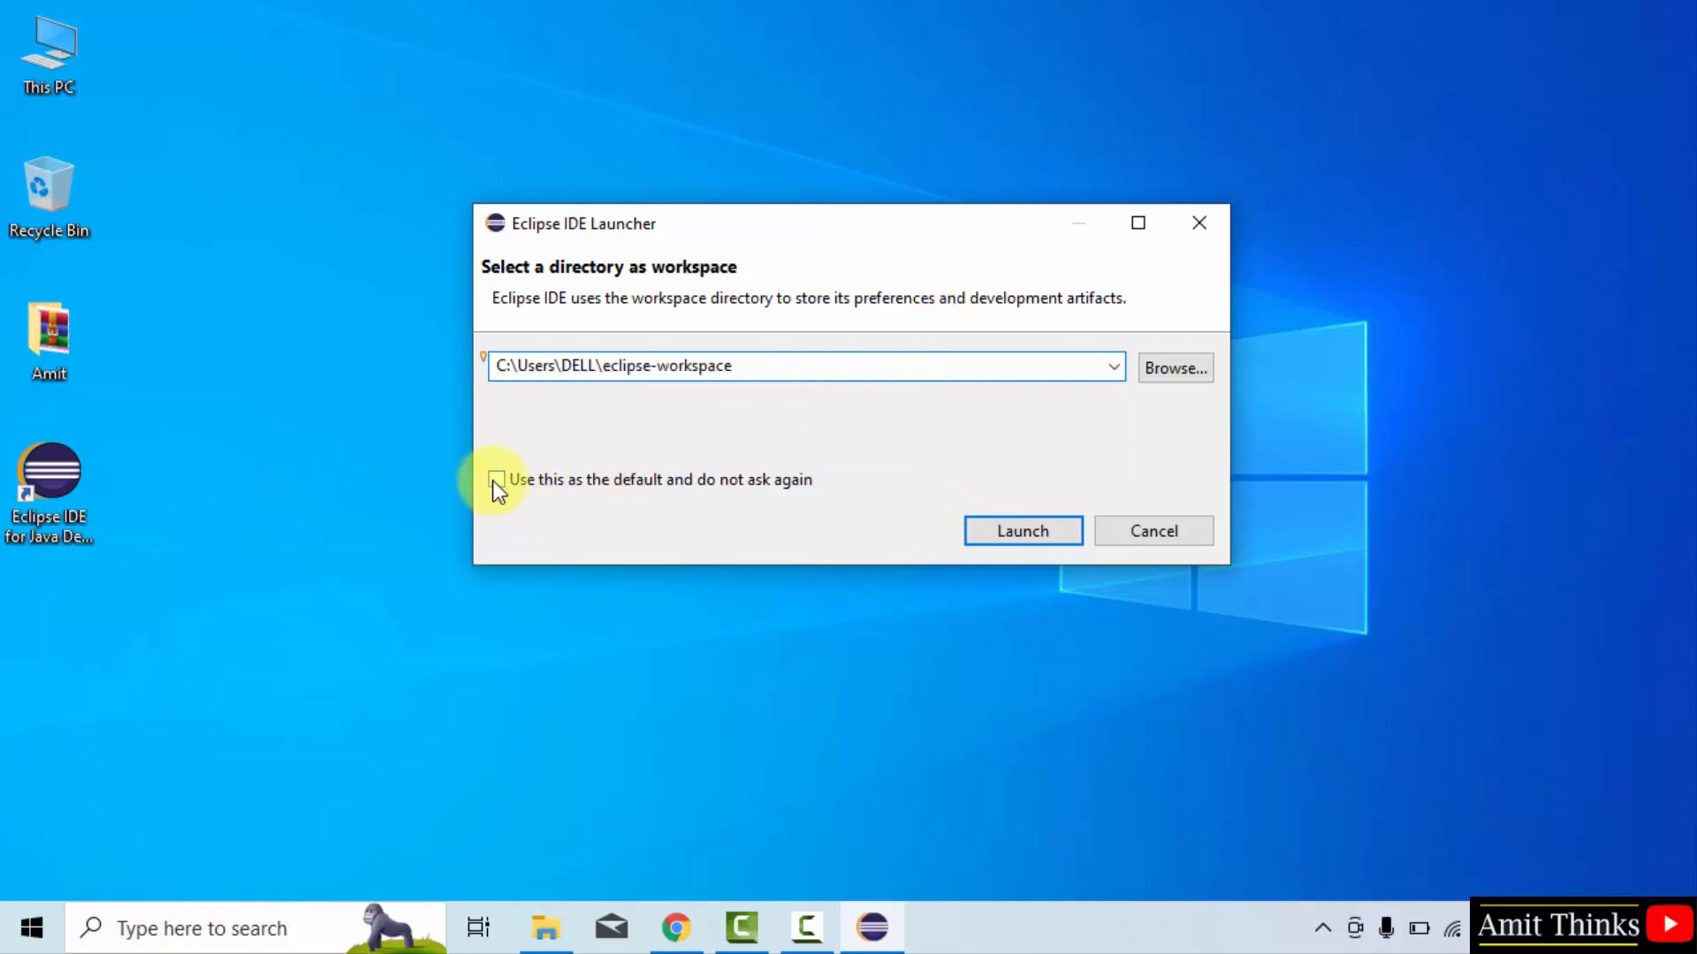
pyautogui.click(497, 479)
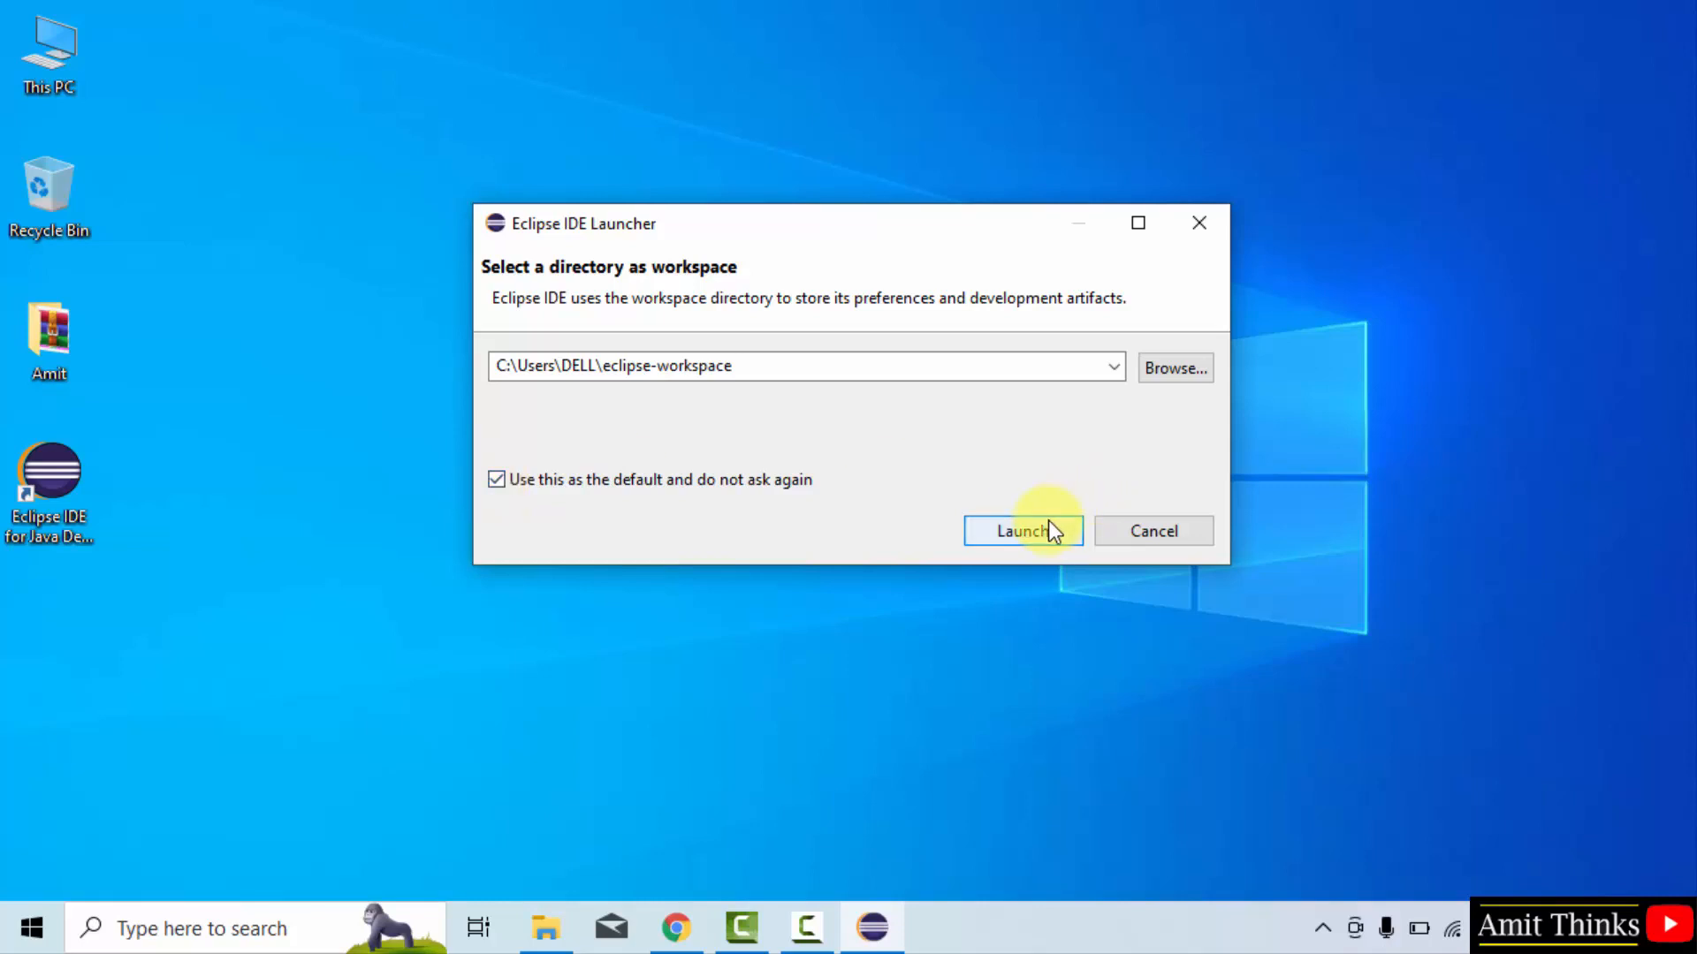
pyautogui.click(1021, 530)
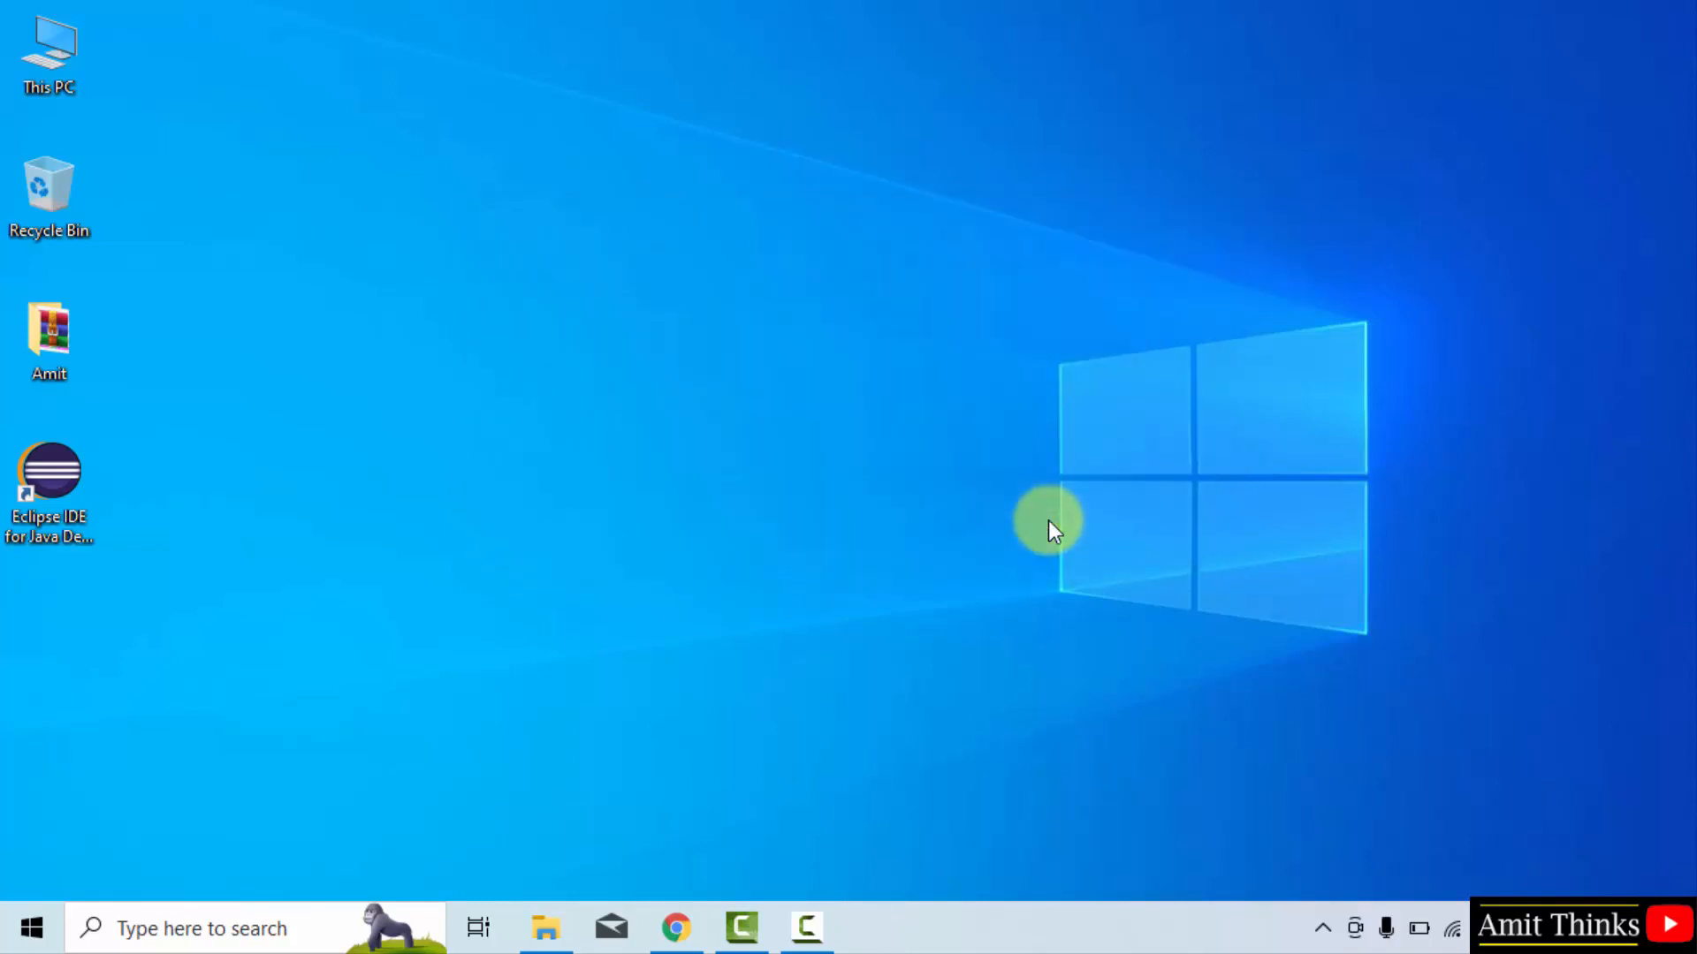
# Step: Maximize the Eclipse IDE window showing the Welcome page
pyautogui.doubleClick(49, 489)
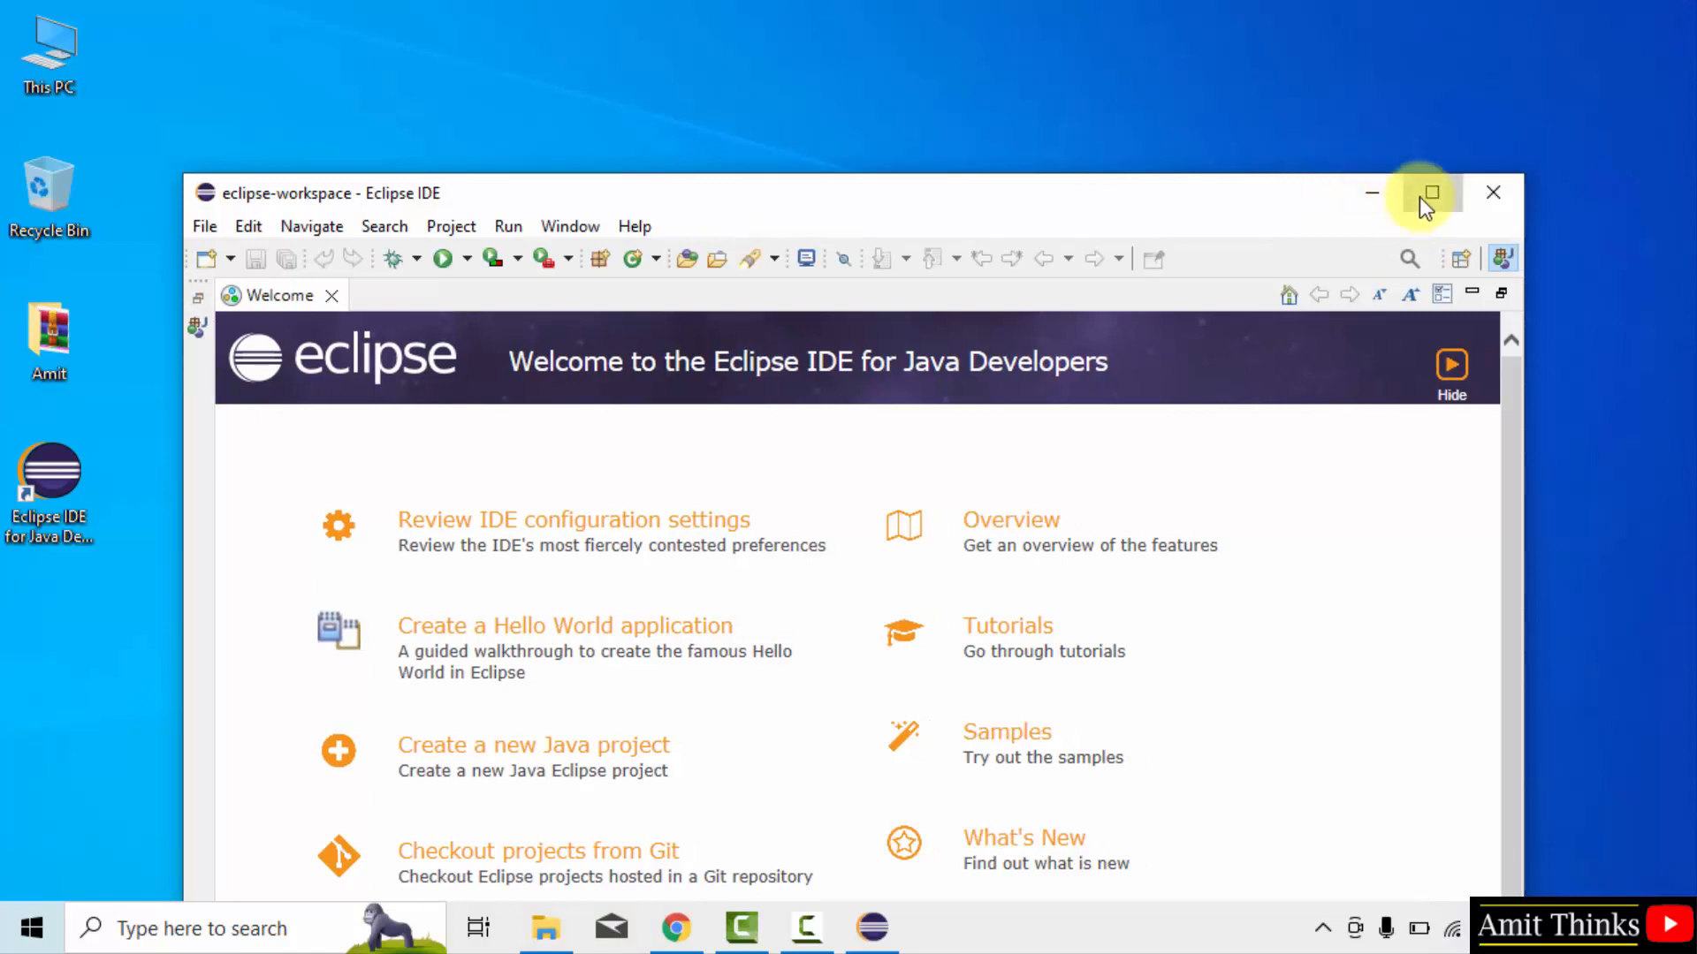
pyautogui.click(1430, 193)
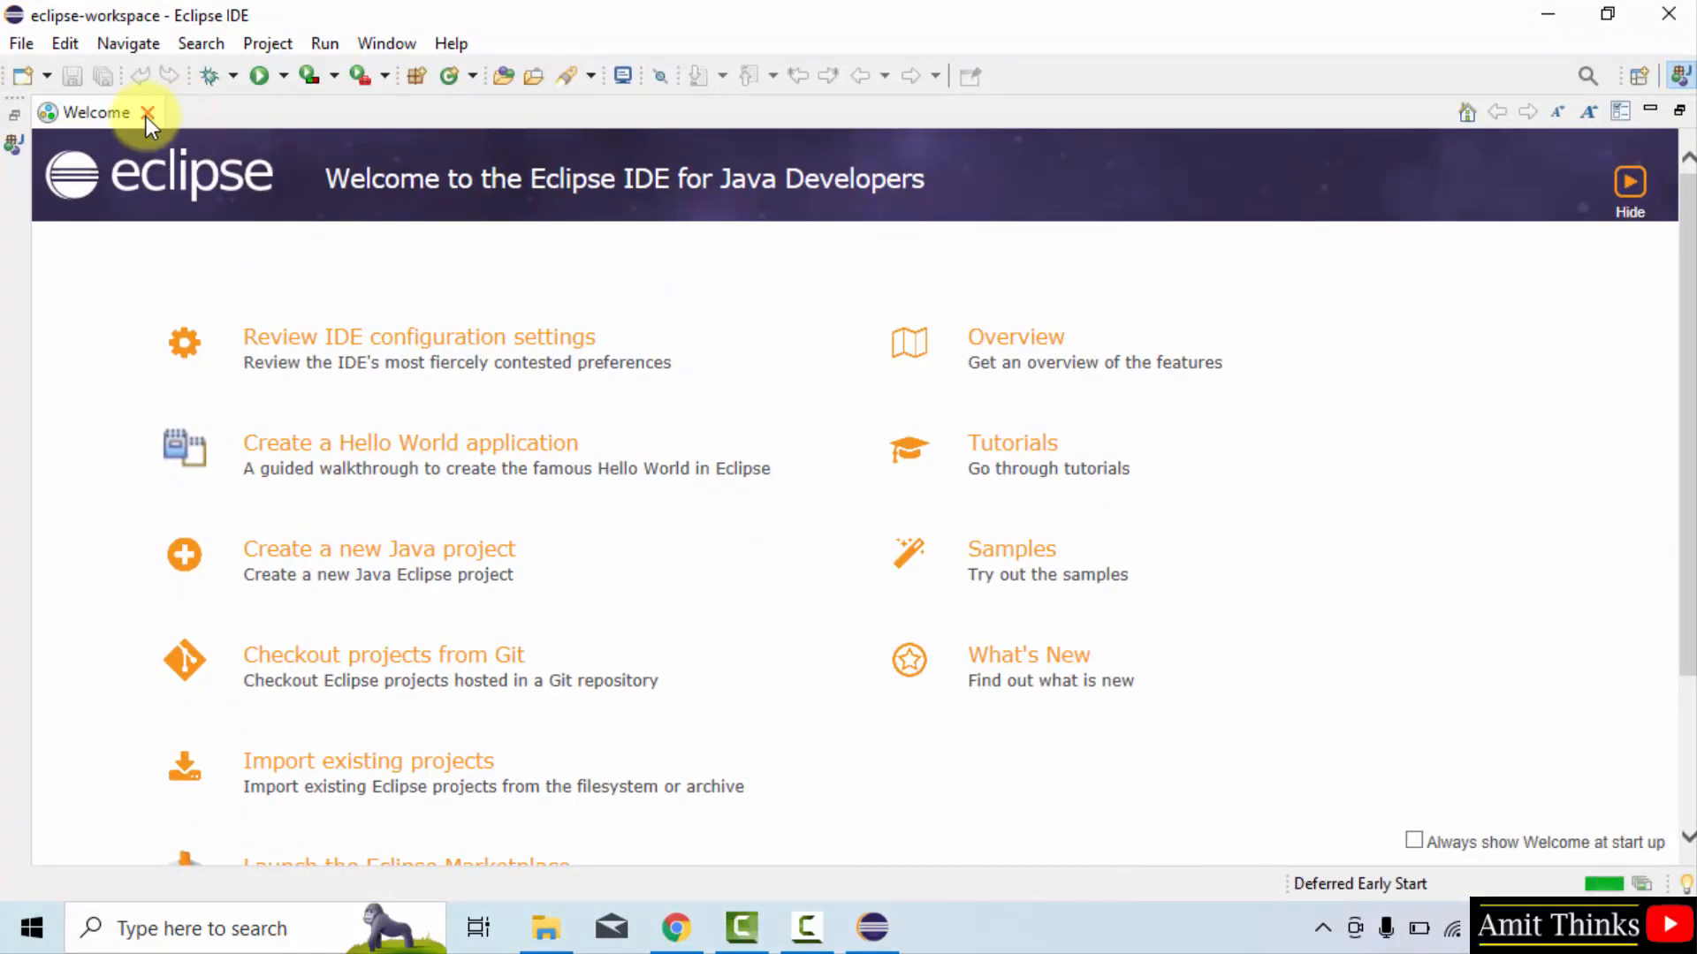
# Step: Close the Welcome tab to reveal the empty Package Explorer
pyautogui.click(148, 112)
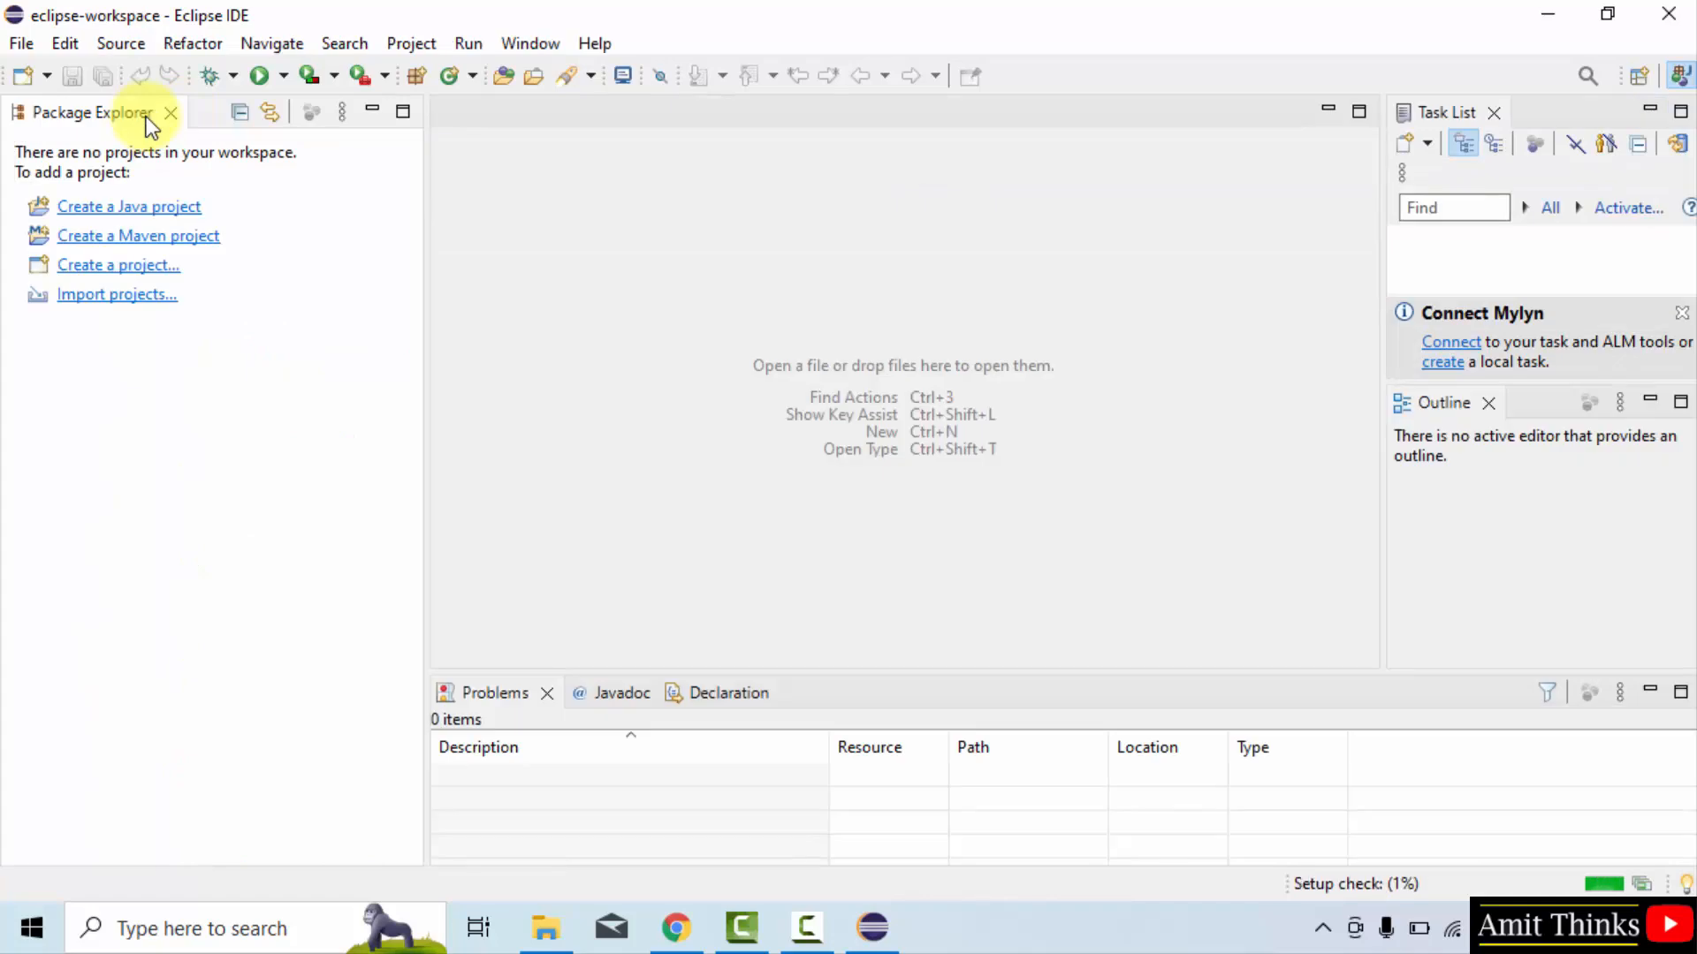
pyautogui.moveTo(275, 259)
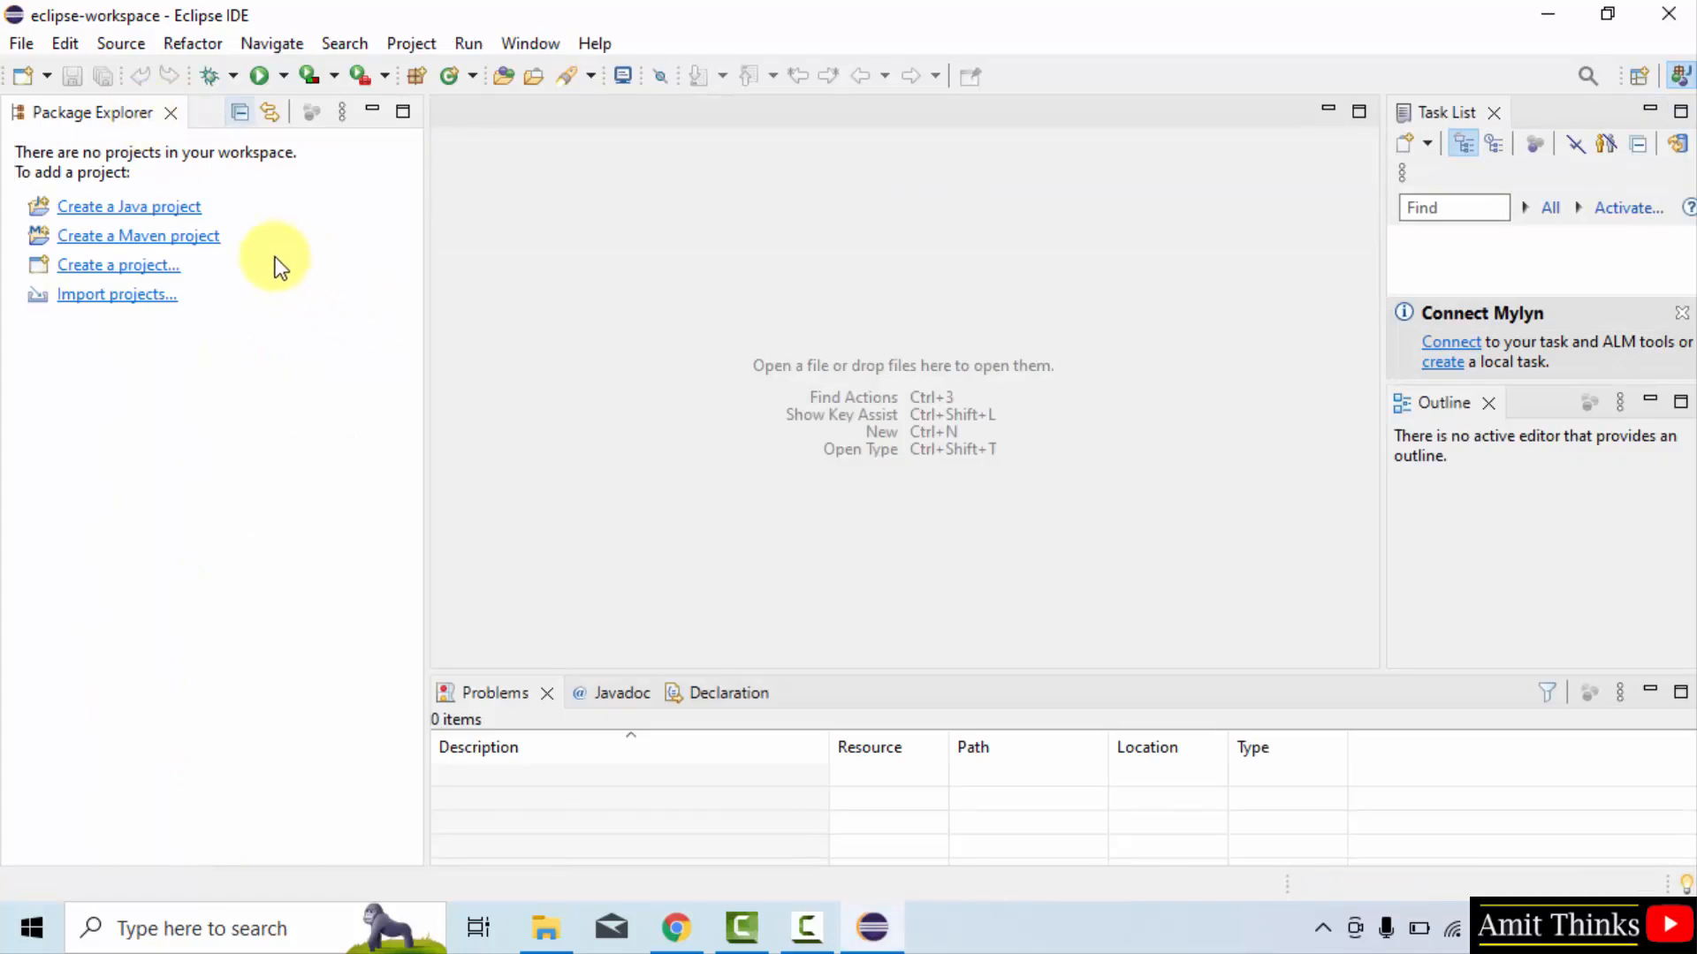
pyautogui.moveTo(24, 52)
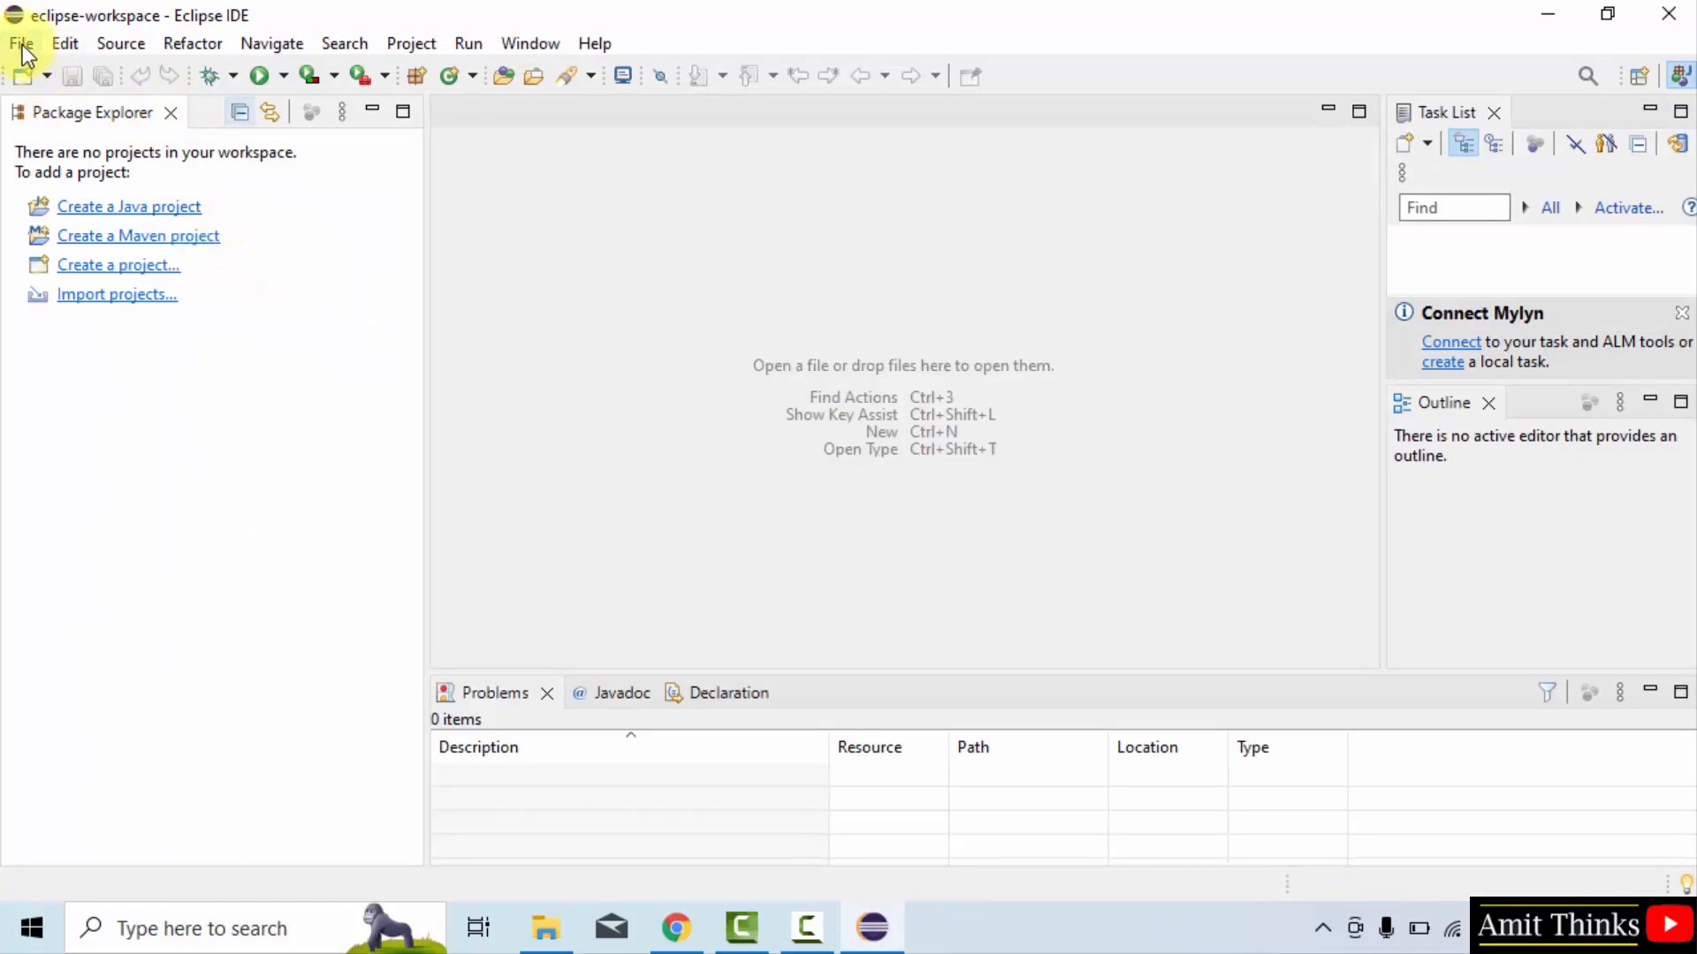
pyautogui.click(19, 43)
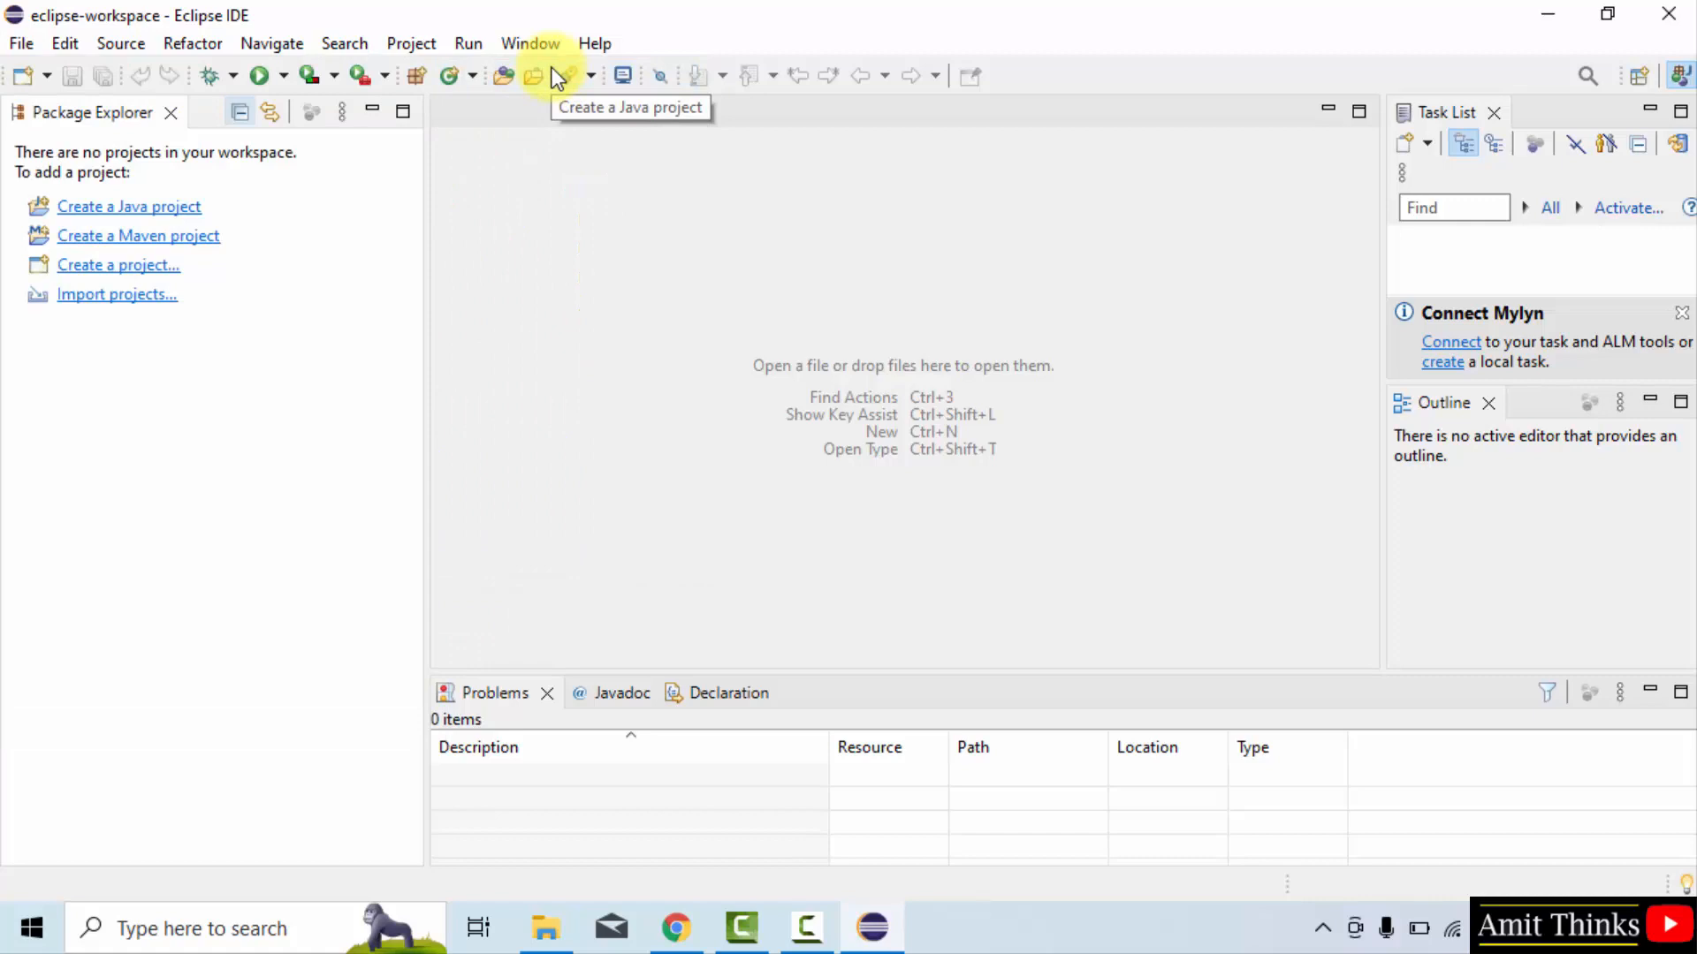
# Step: Create Java project AmitApplication on JavaSE-20 without a module-info.java file
pyautogui.click(562, 74)
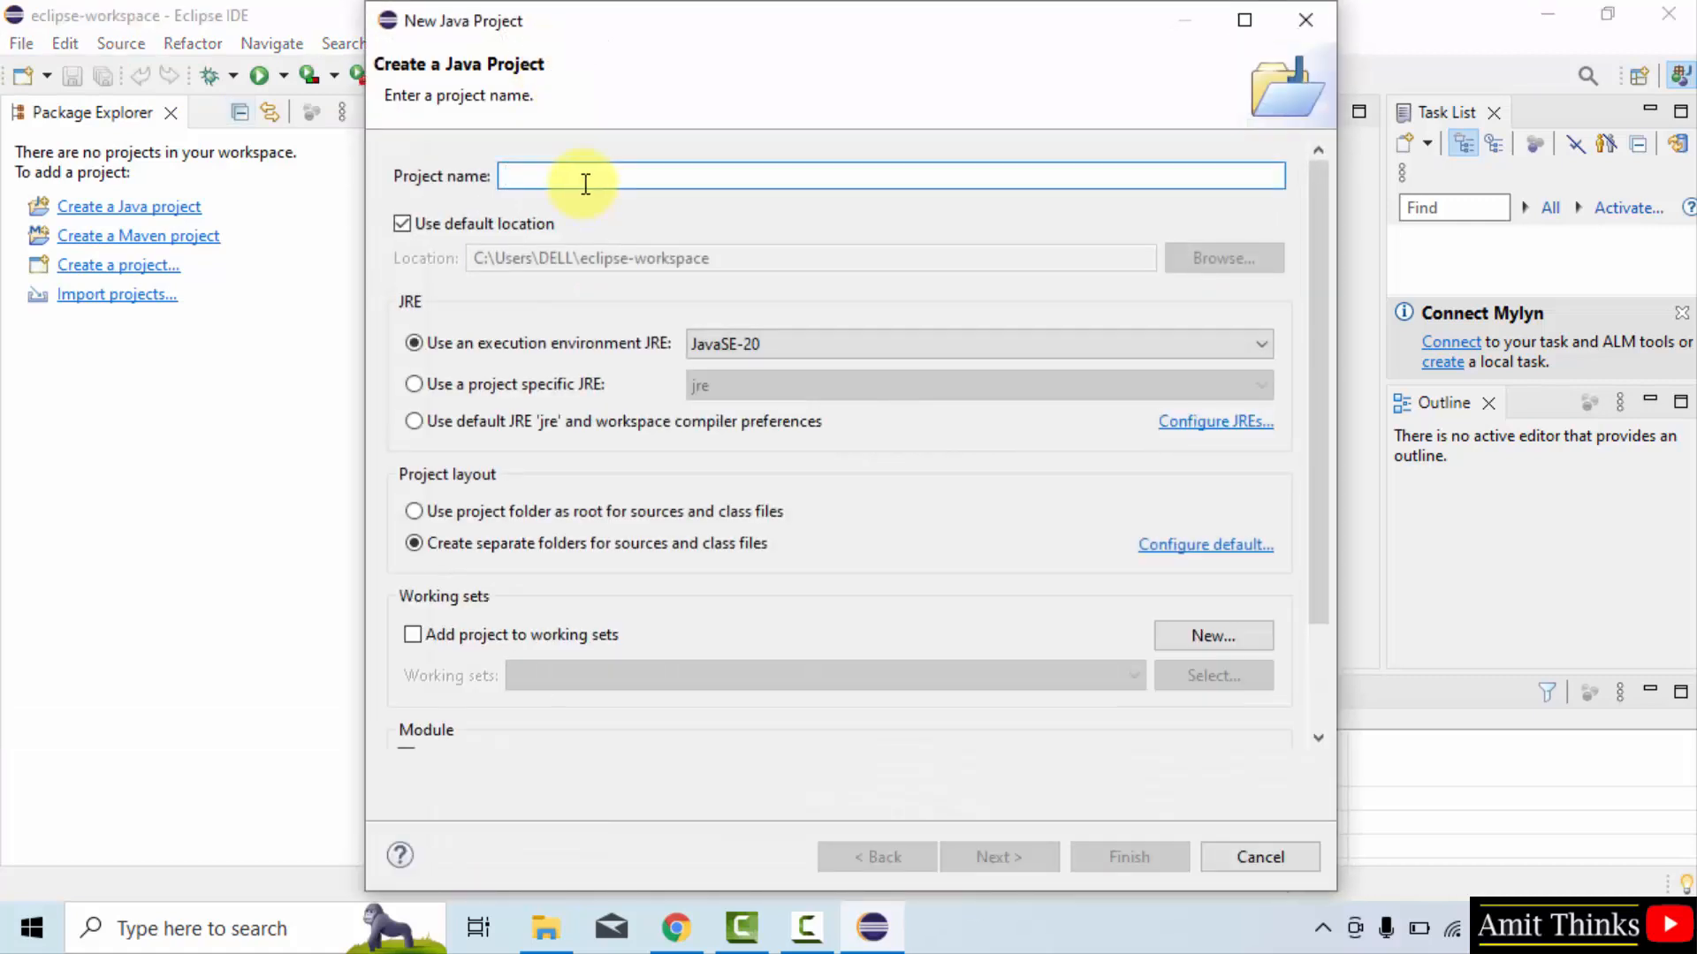
pyautogui.write('Amita')
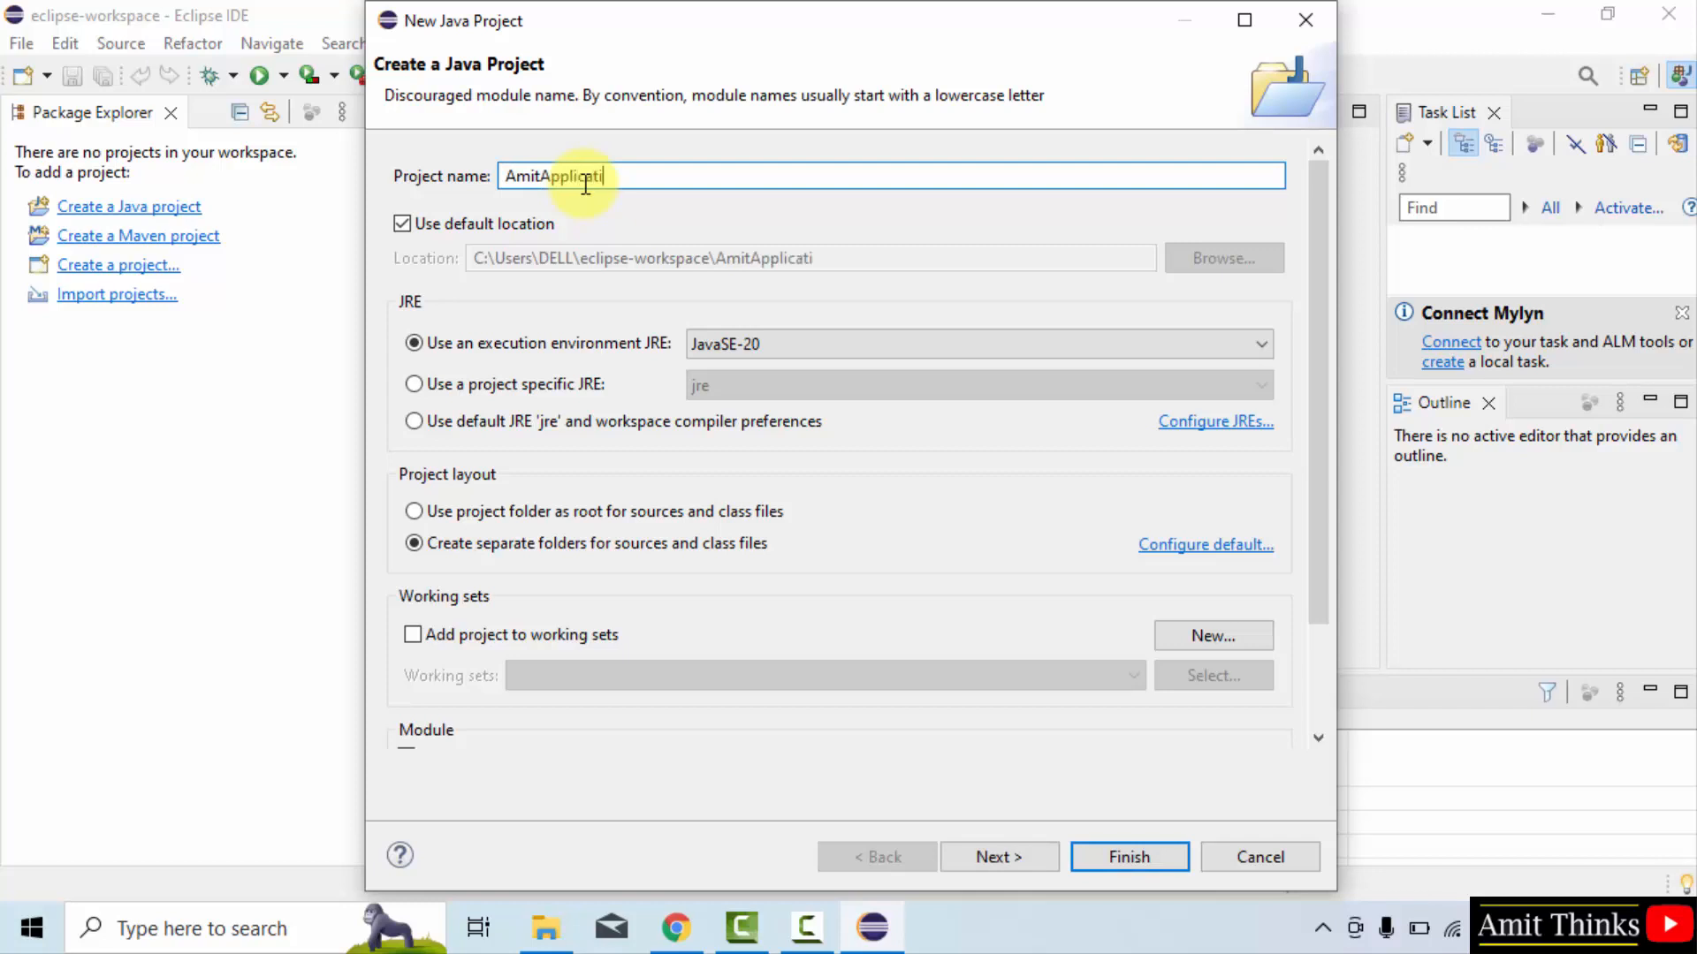
pyautogui.write('on')
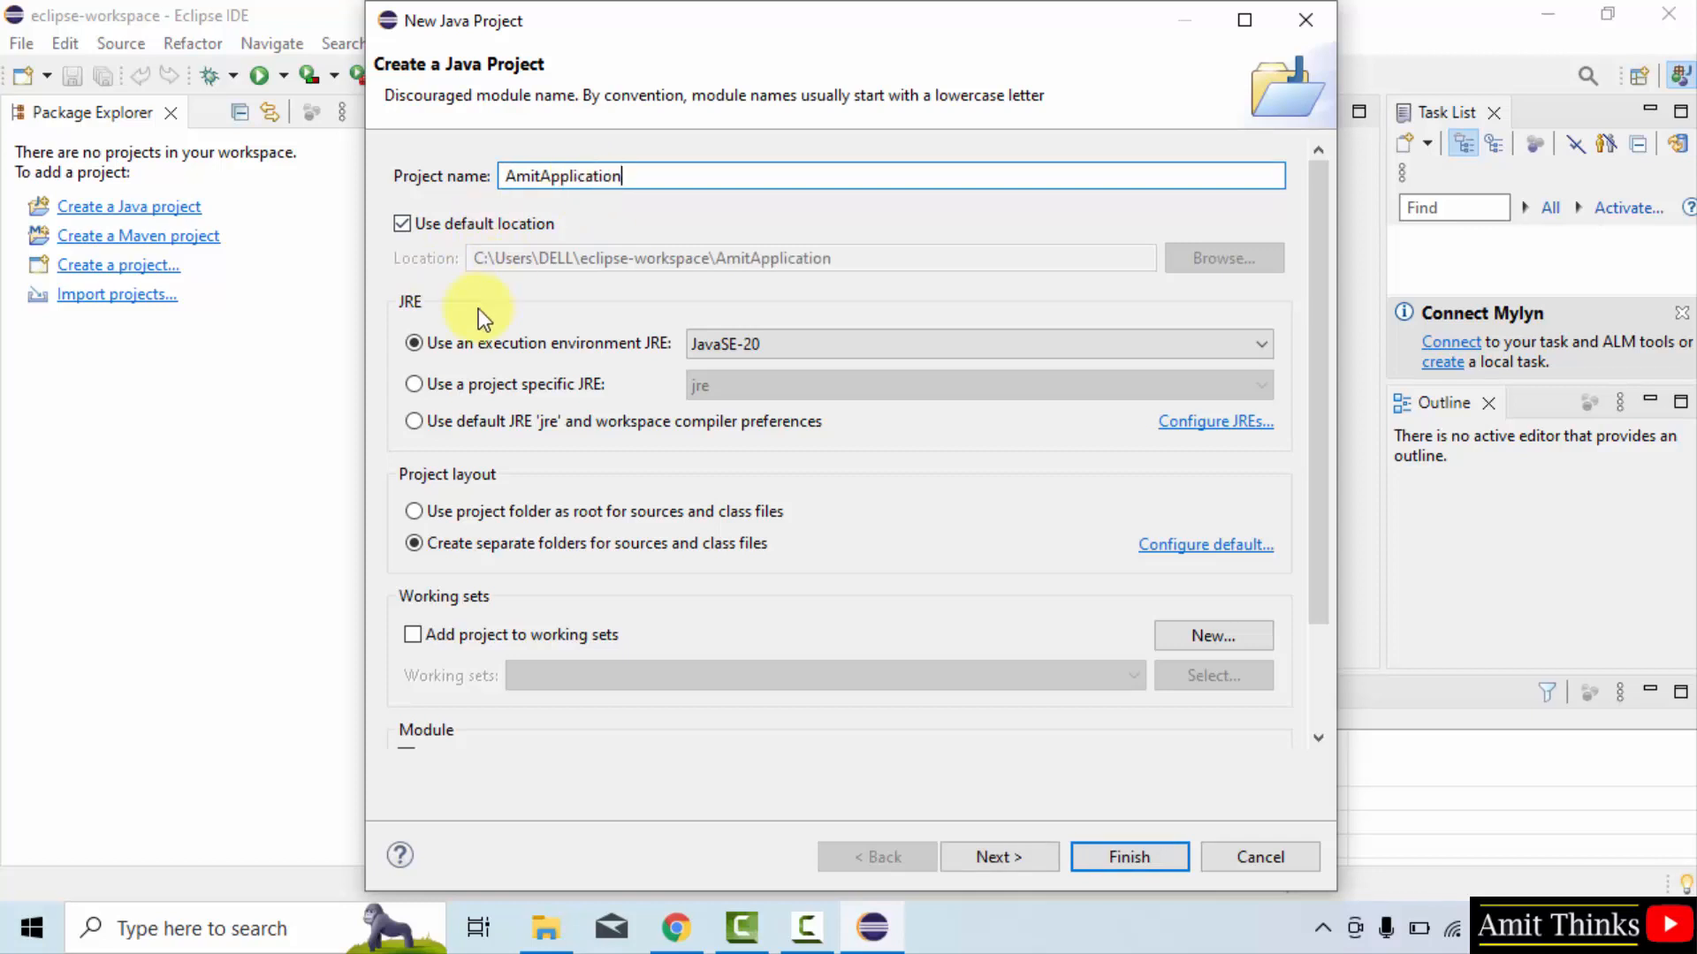
pyautogui.moveTo(550, 269)
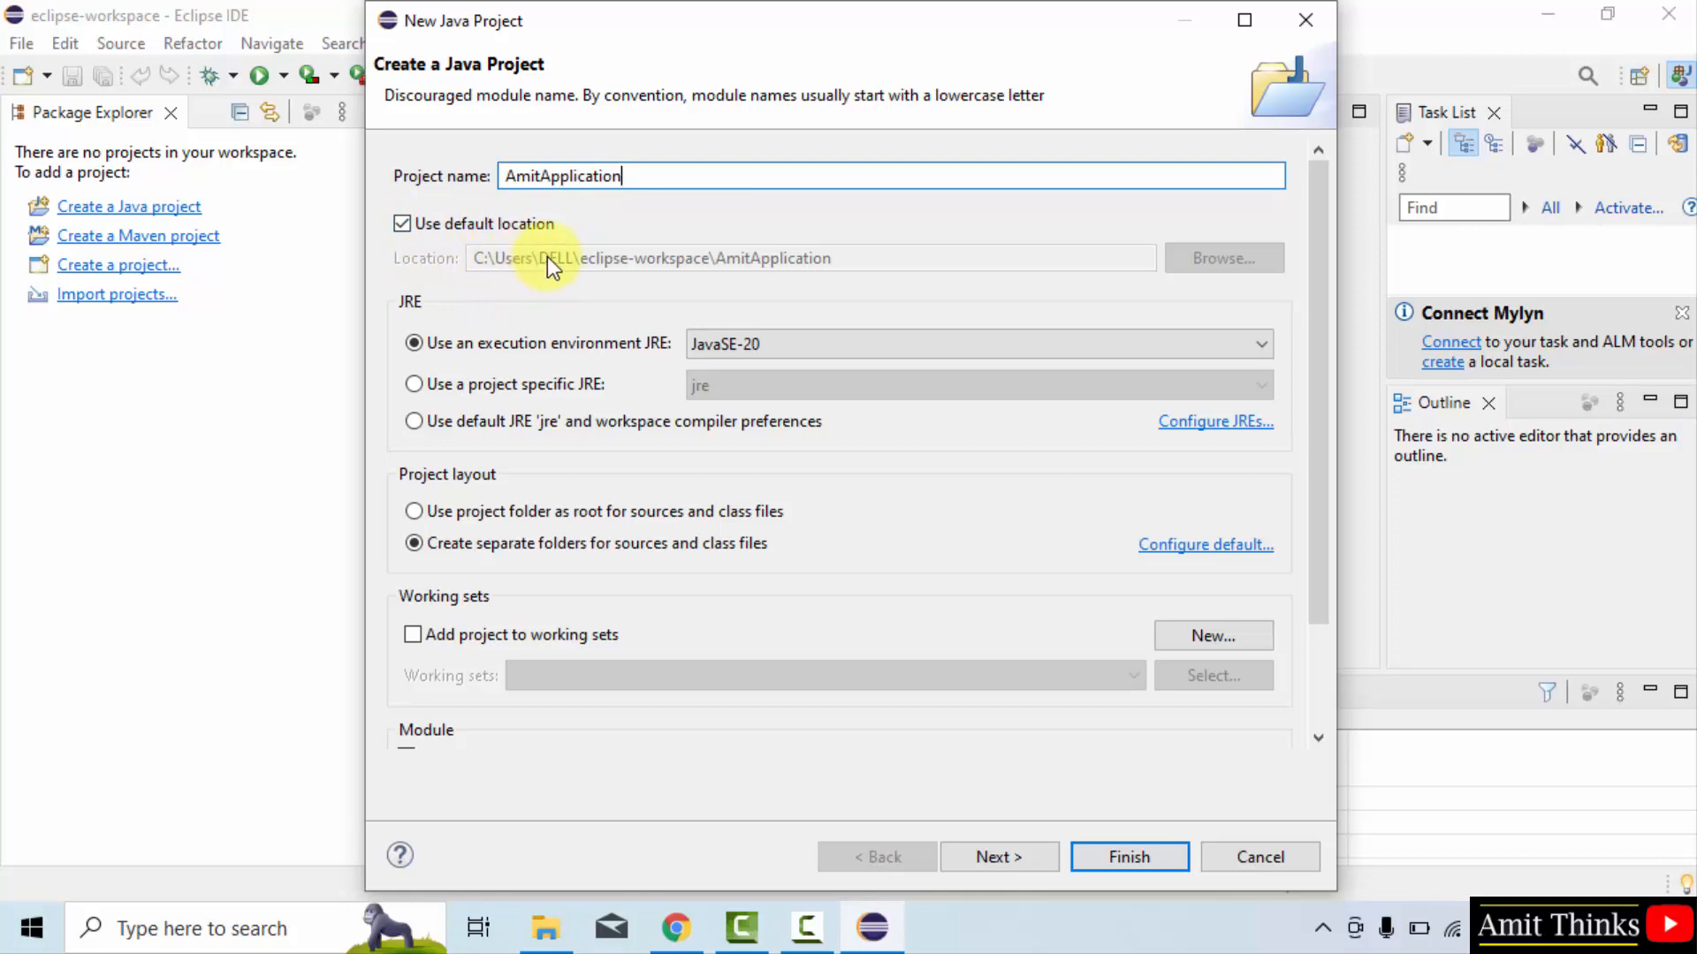
pyautogui.moveTo(781, 264)
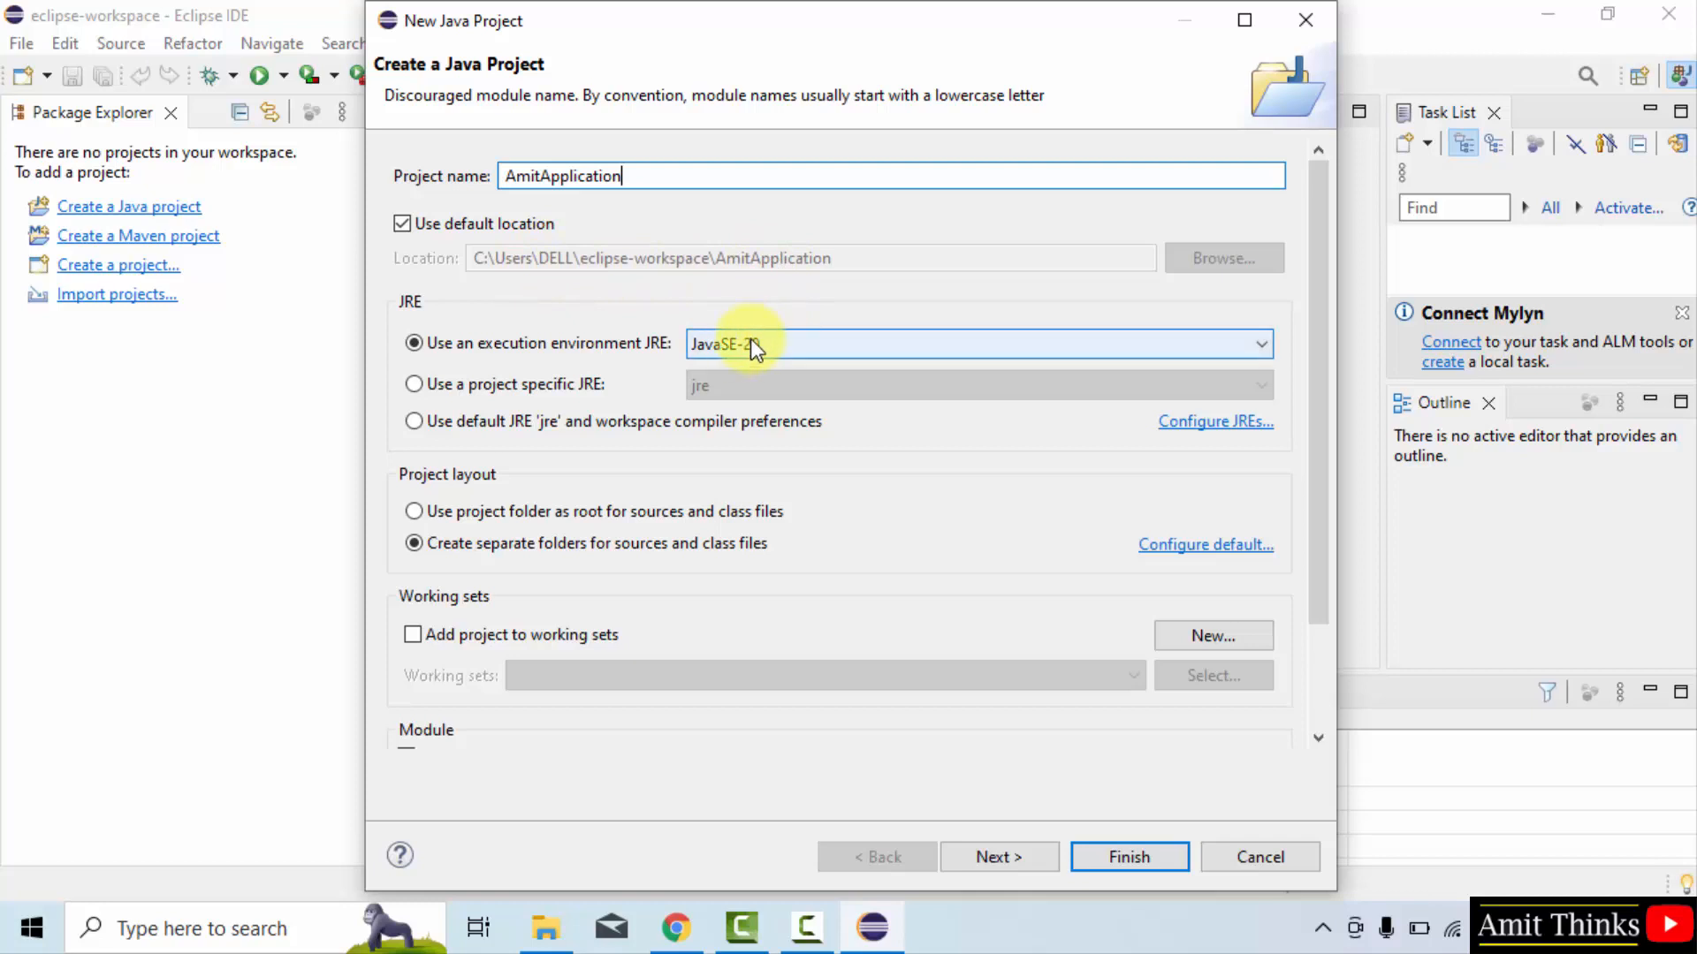
pyautogui.moveTo(871, 384)
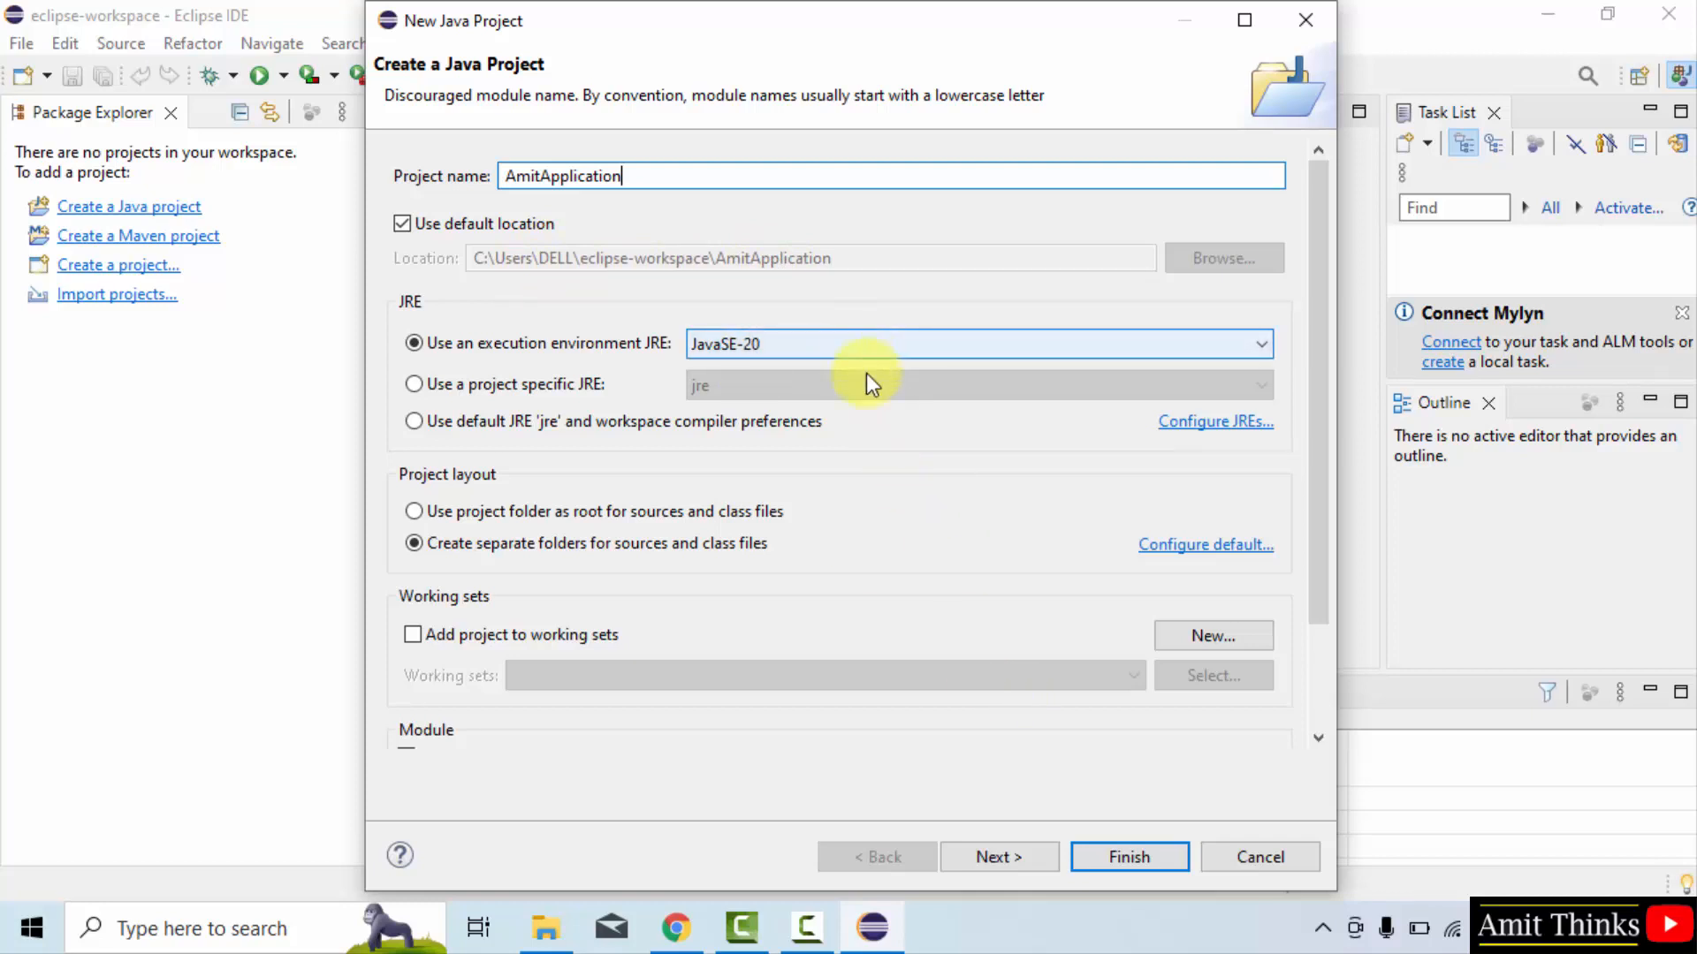
pyautogui.scroll(-3)
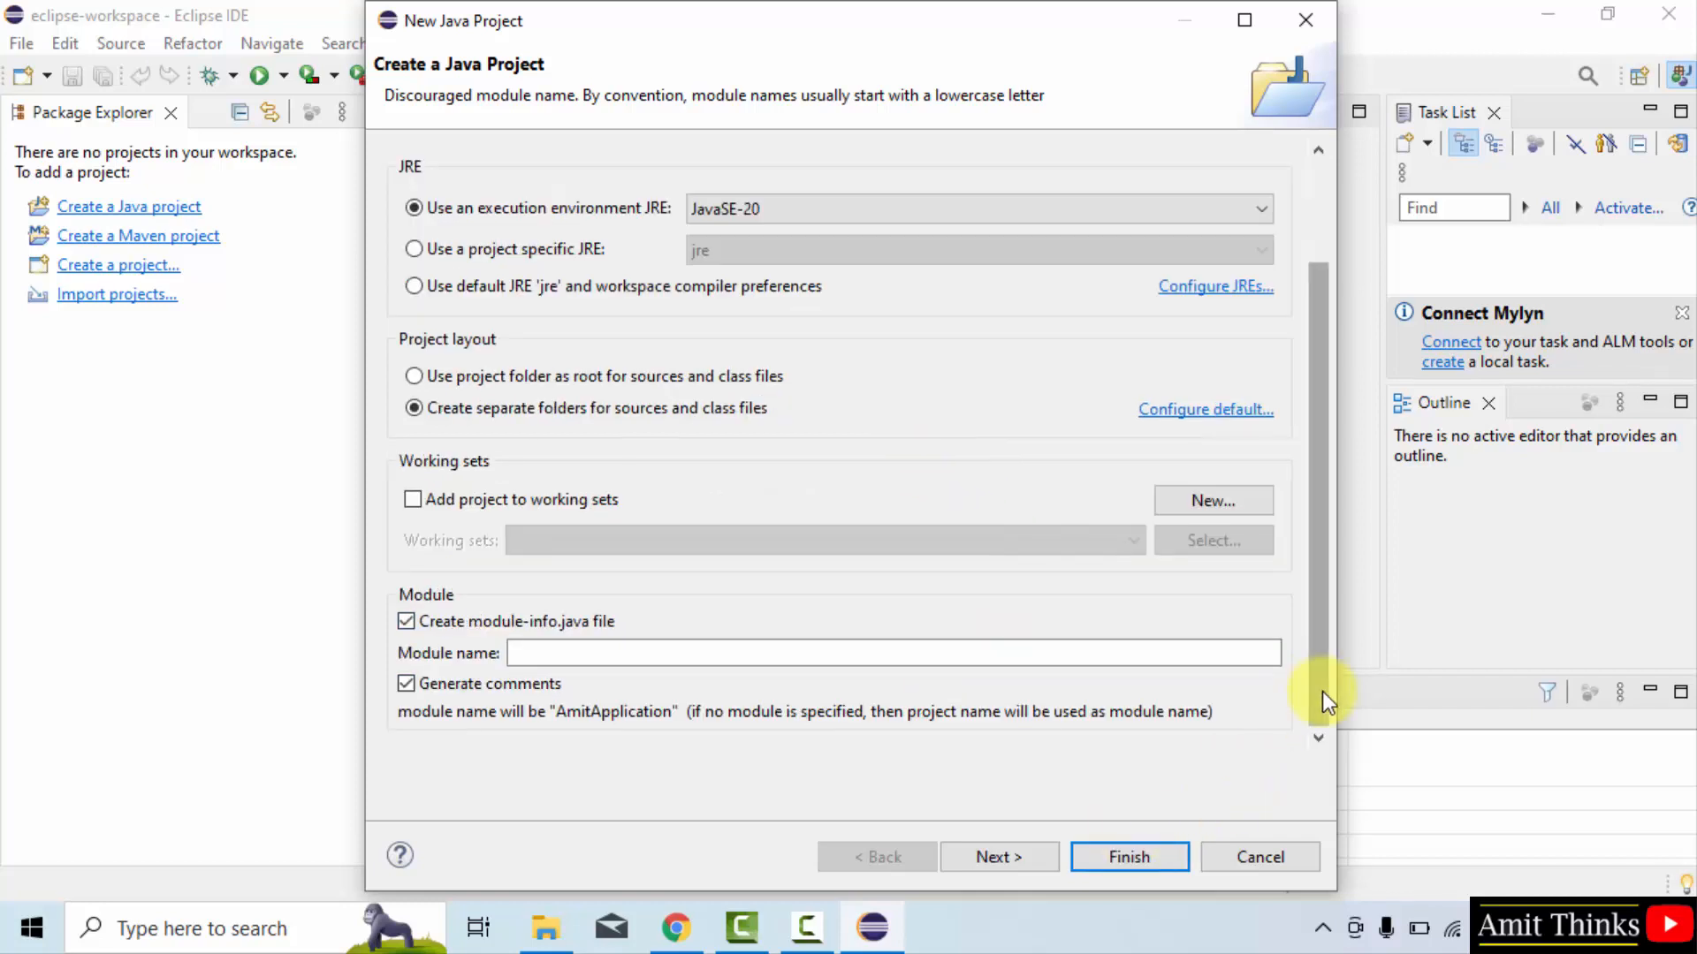
pyautogui.click(407, 620)
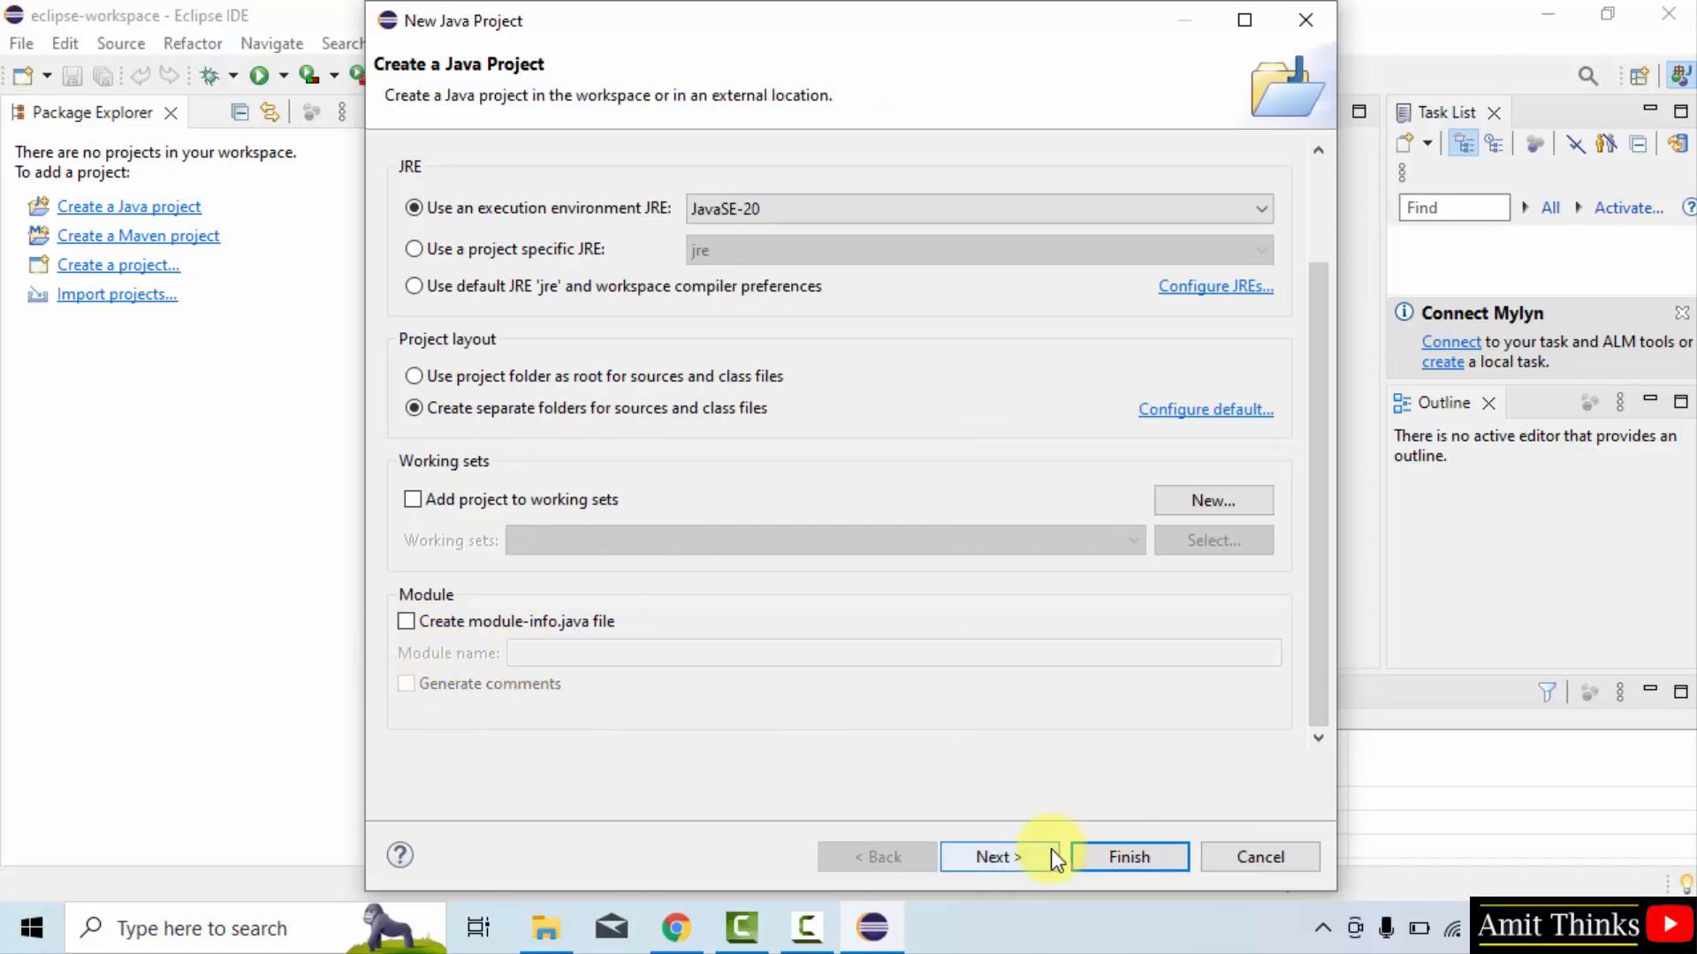
pyautogui.click(1129, 857)
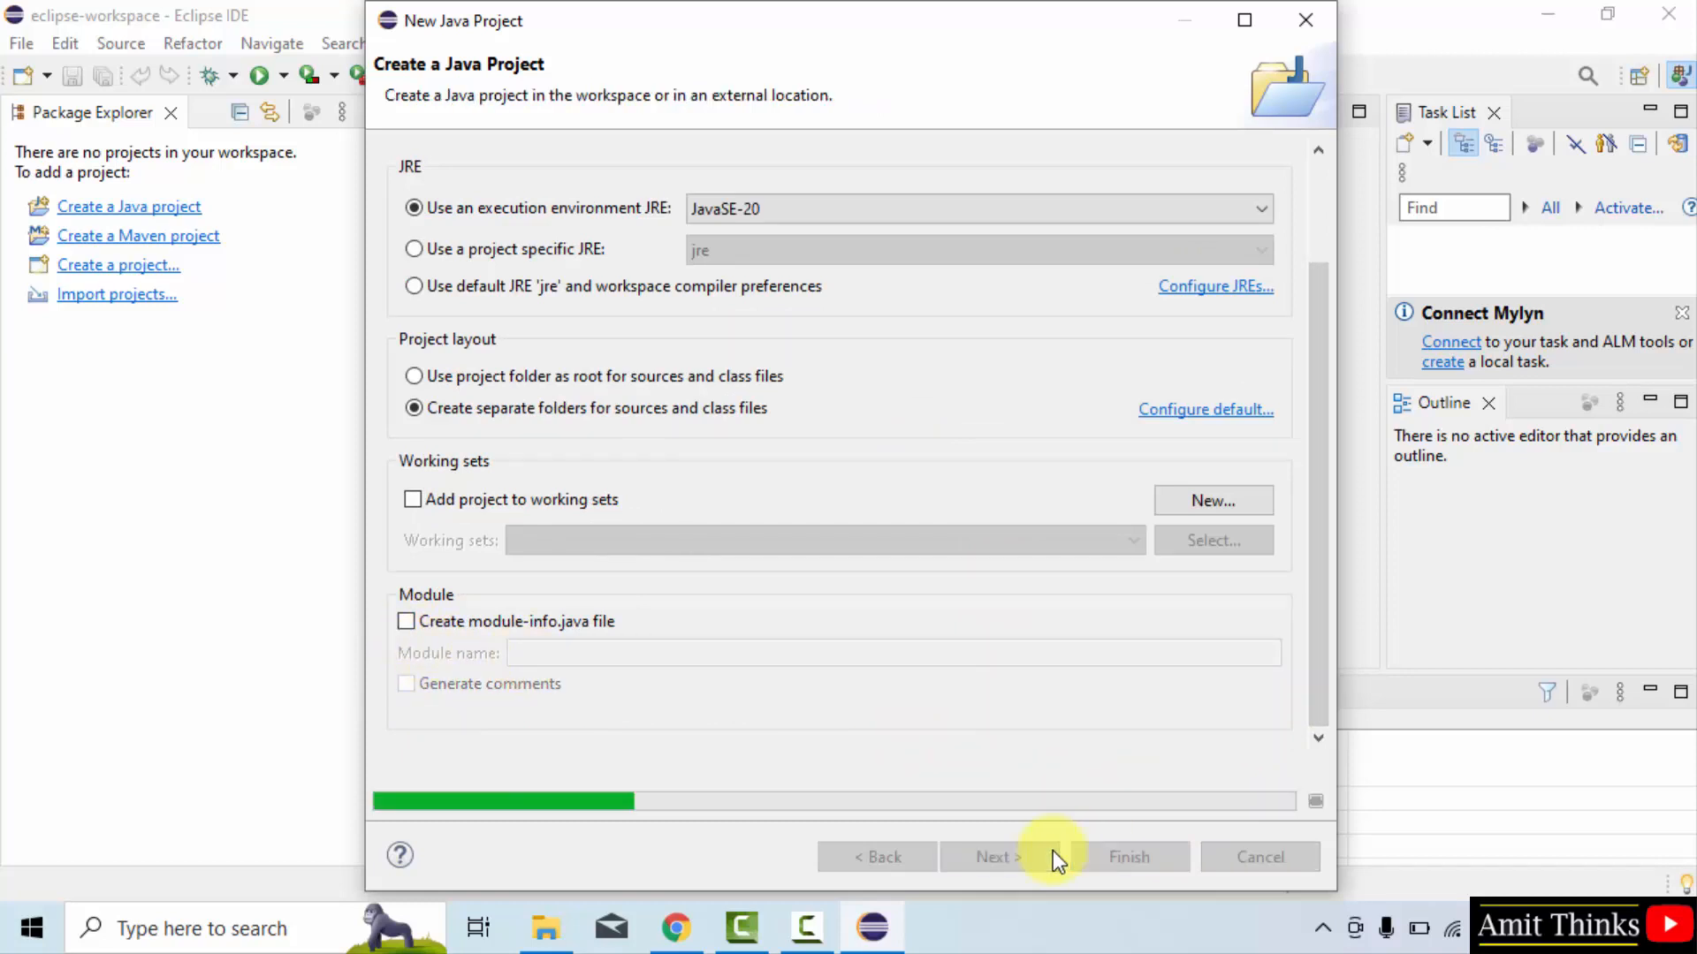
pyautogui.click(994, 856)
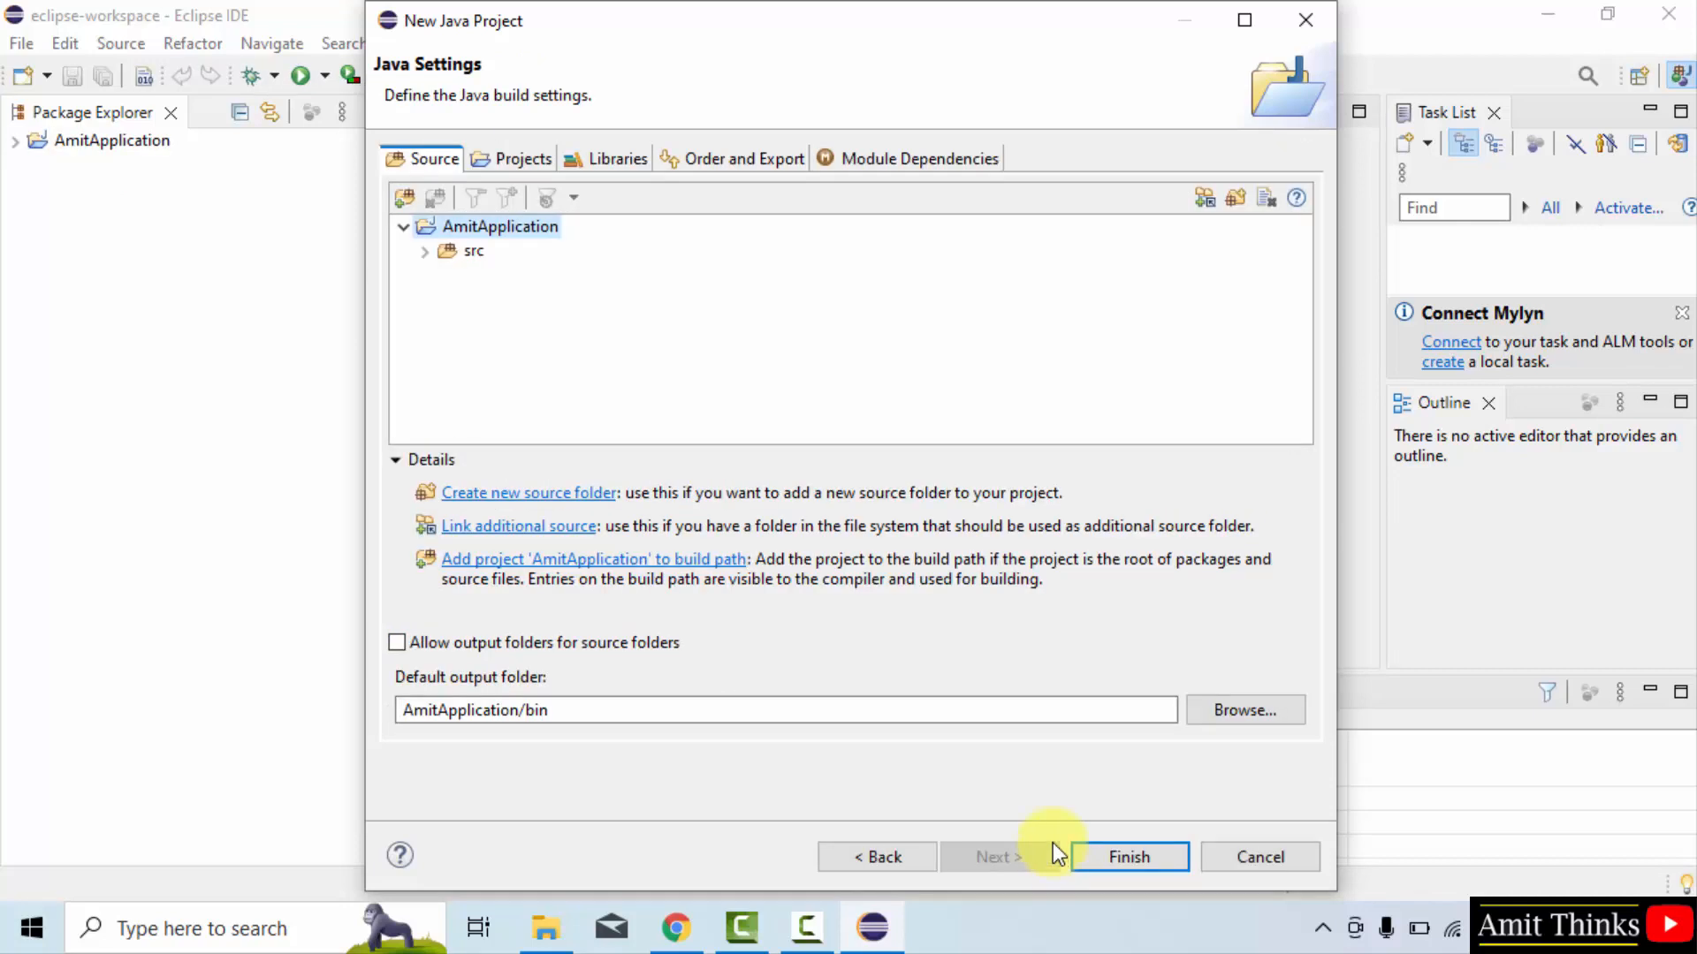
pyautogui.click(1129, 856)
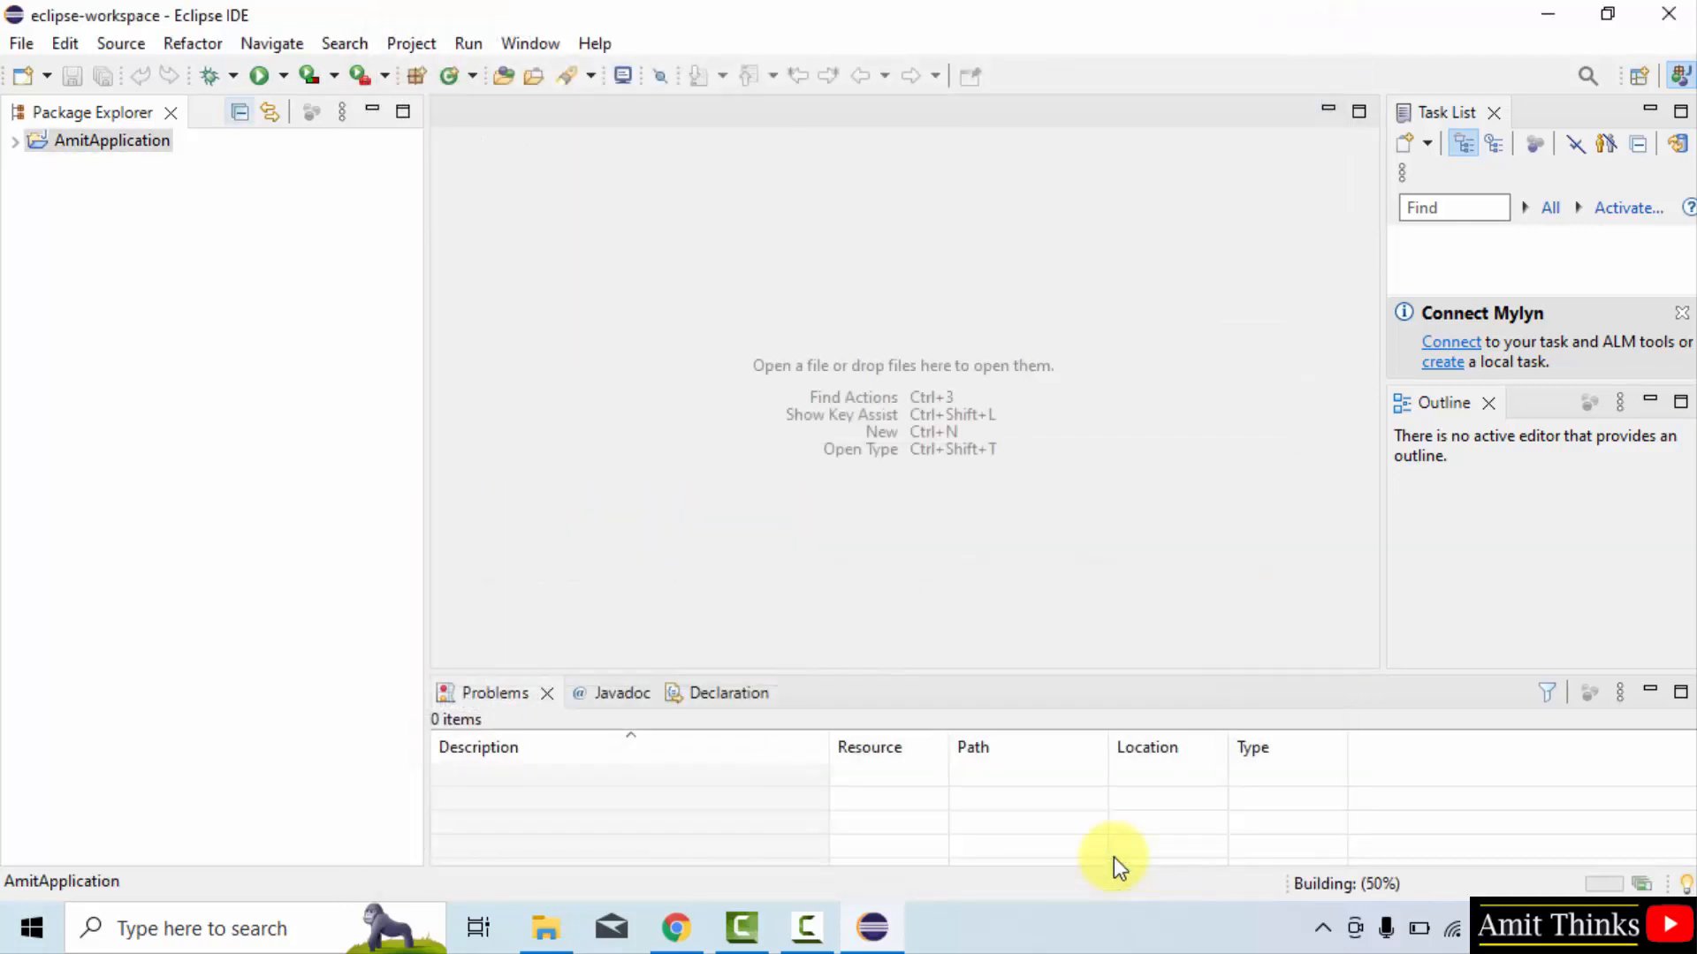
pyautogui.moveTo(19, 122)
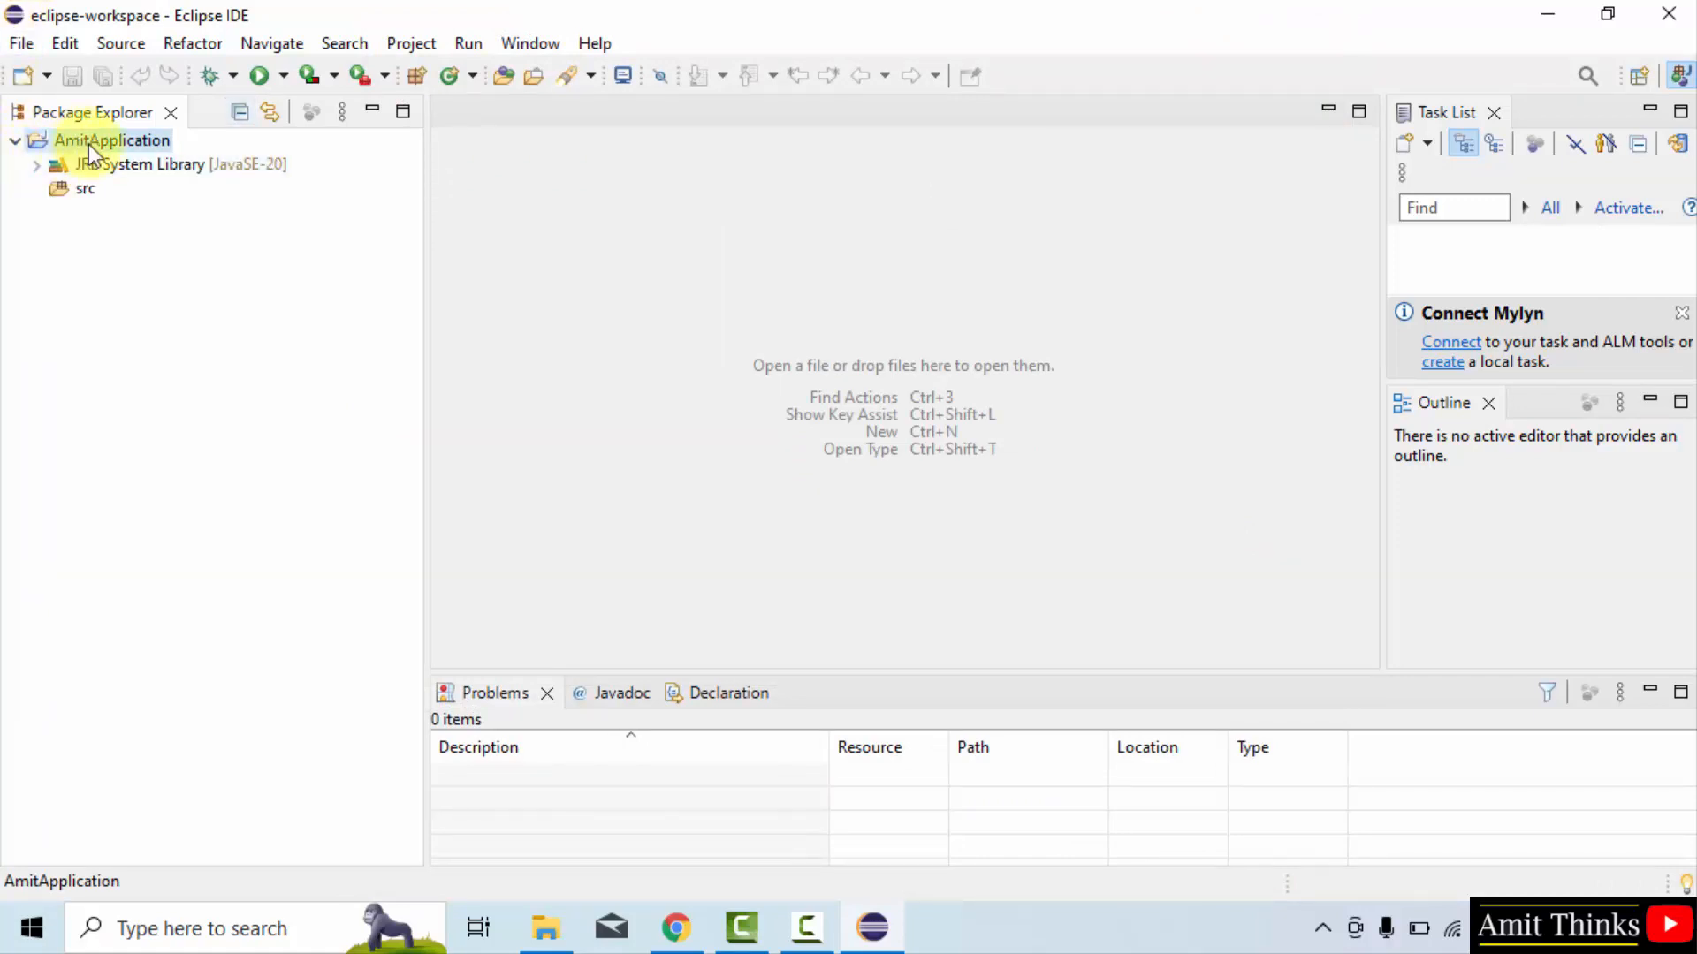
# Step: Open the New Java Class dialog from the AmitApplication project's context menu
pyautogui.rightClick(112, 140)
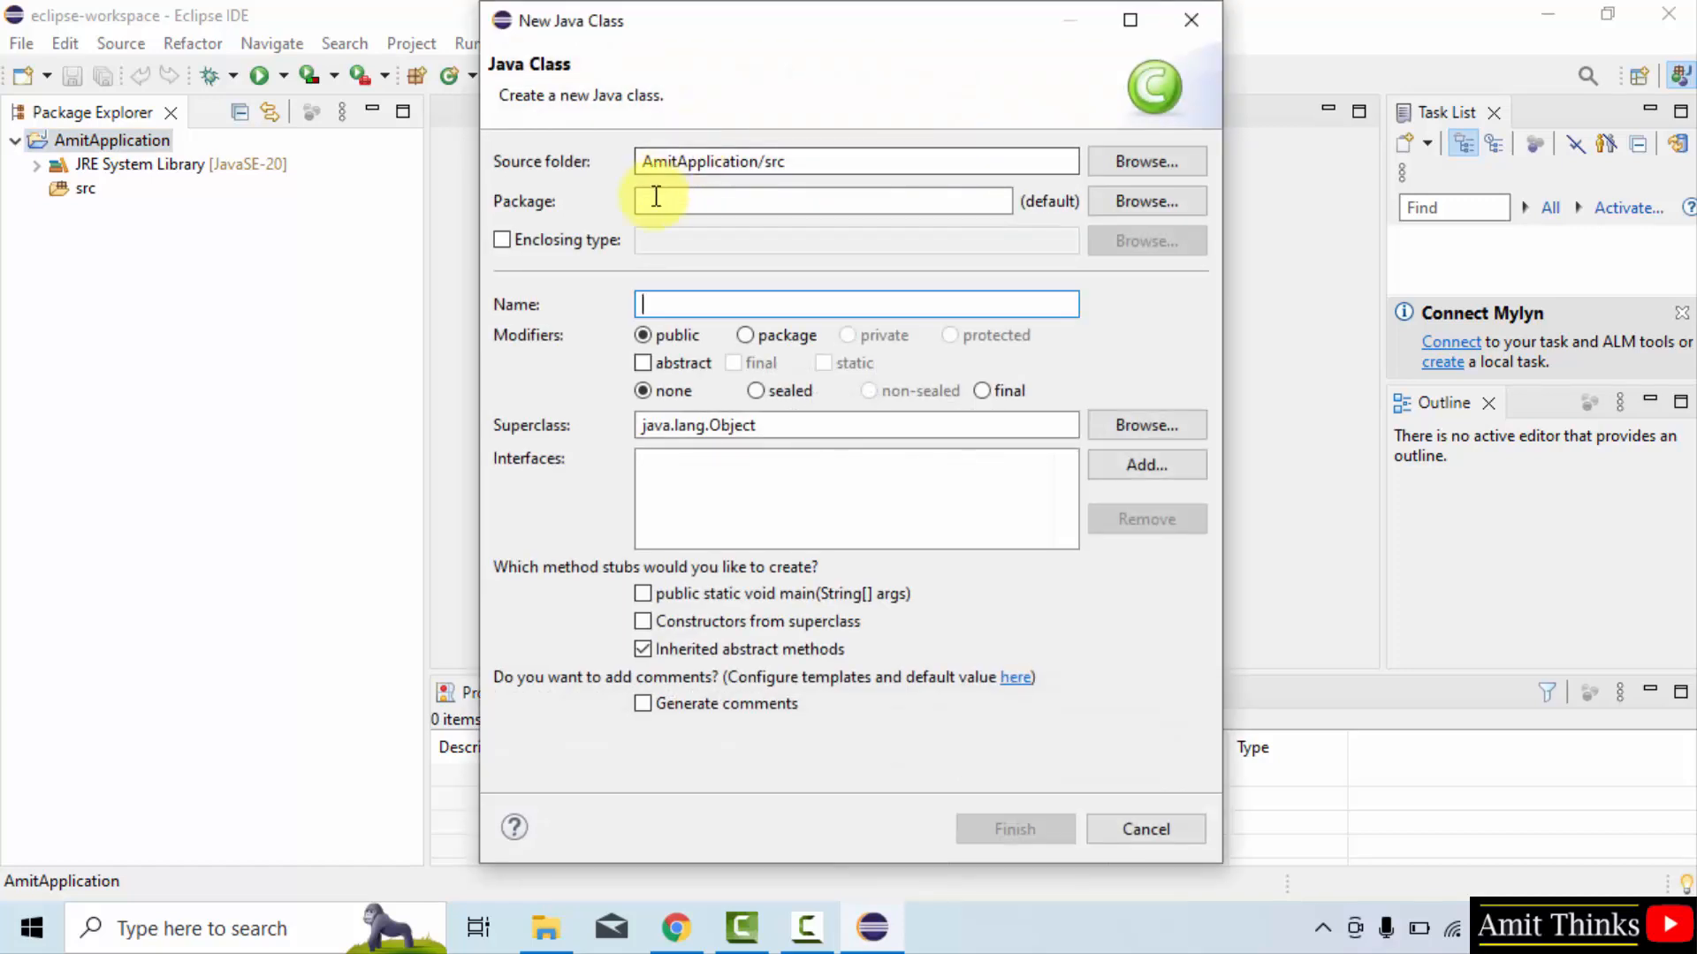
# Step: Create class Demo in package com.studyopedia with a public static void main stub
pyautogui.write('com.')
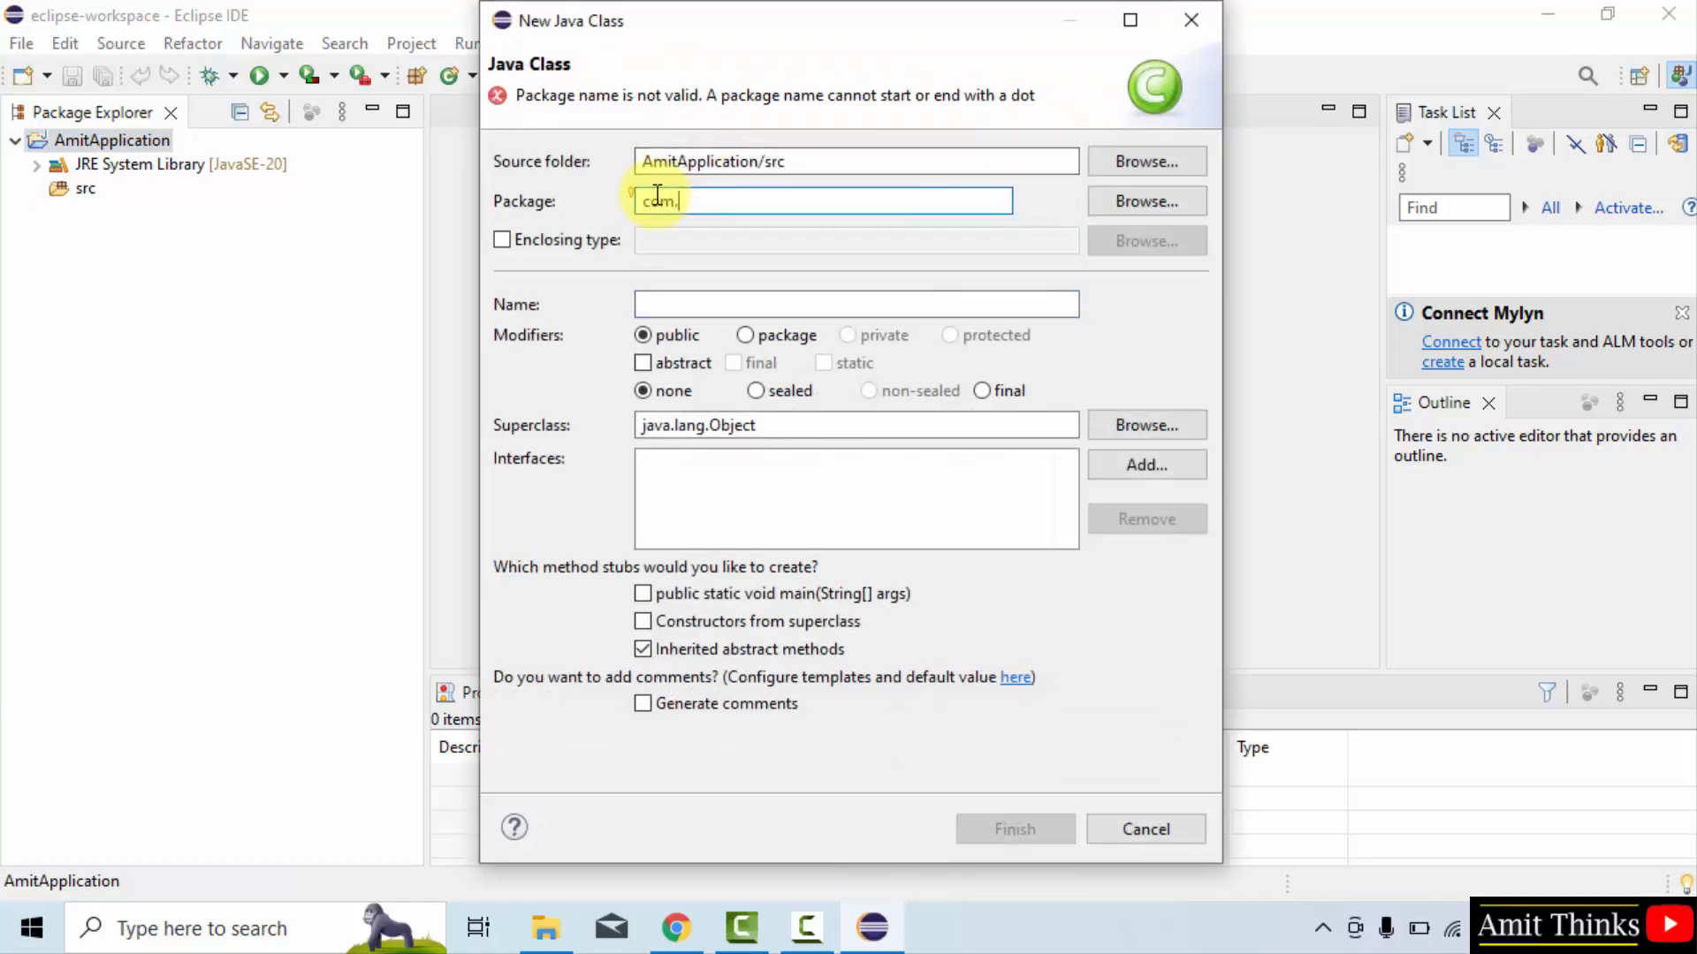
pyautogui.write('studyopedia')
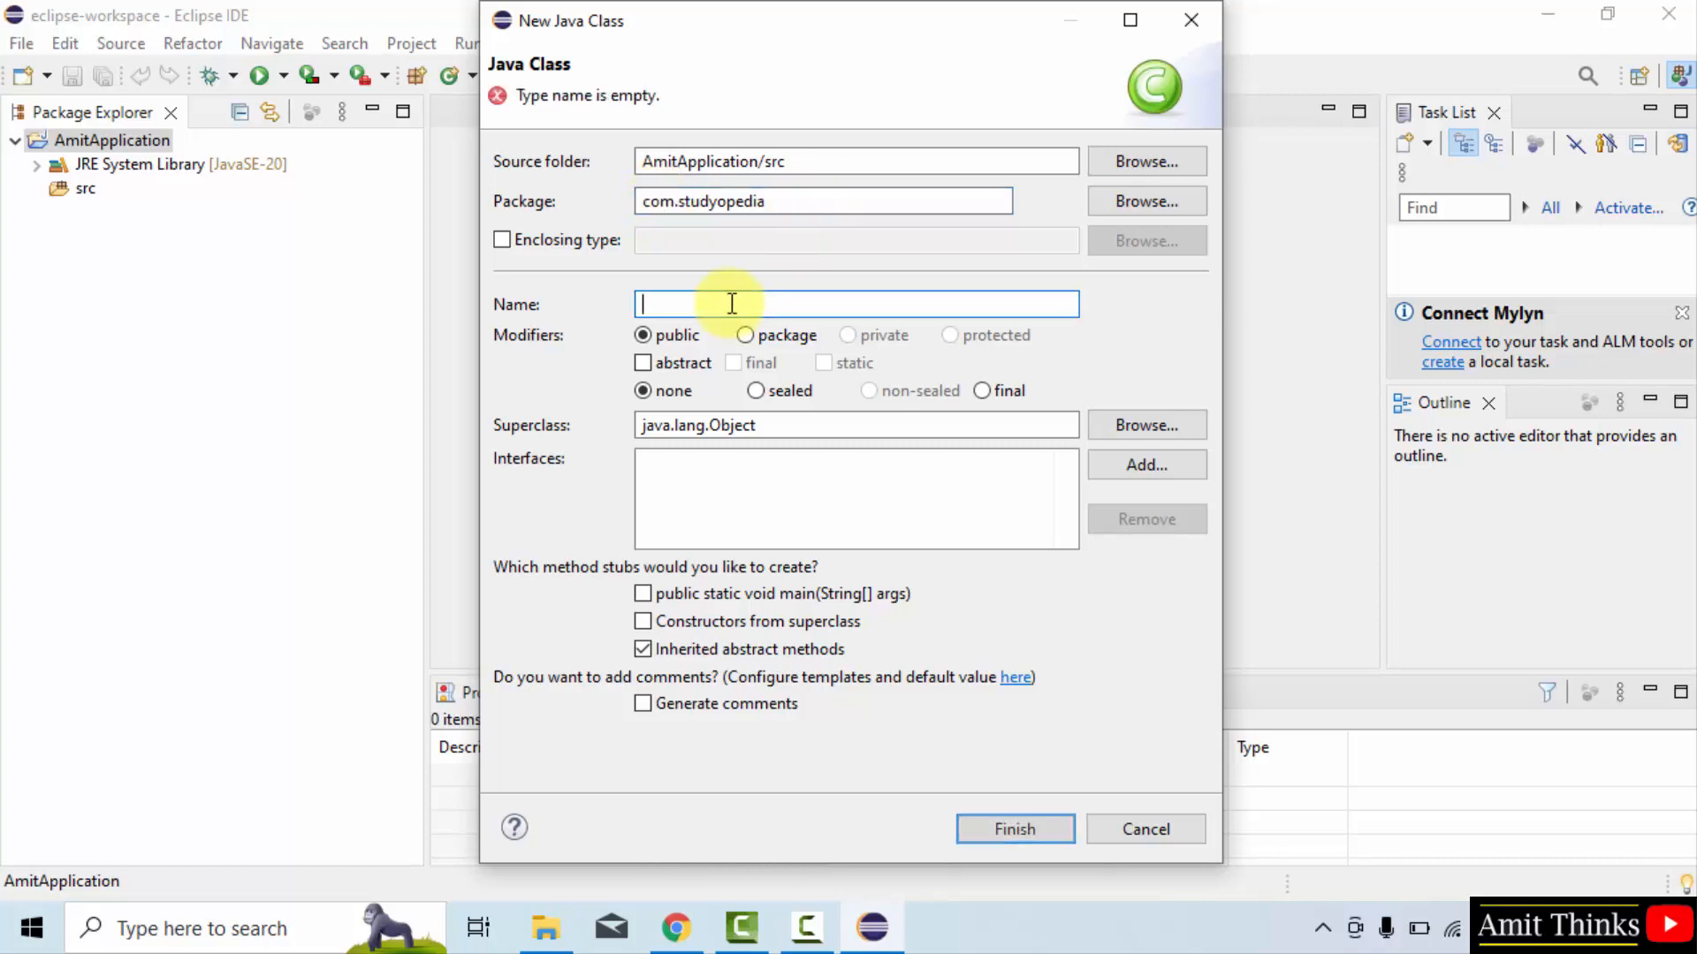
pyautogui.write('Demo')
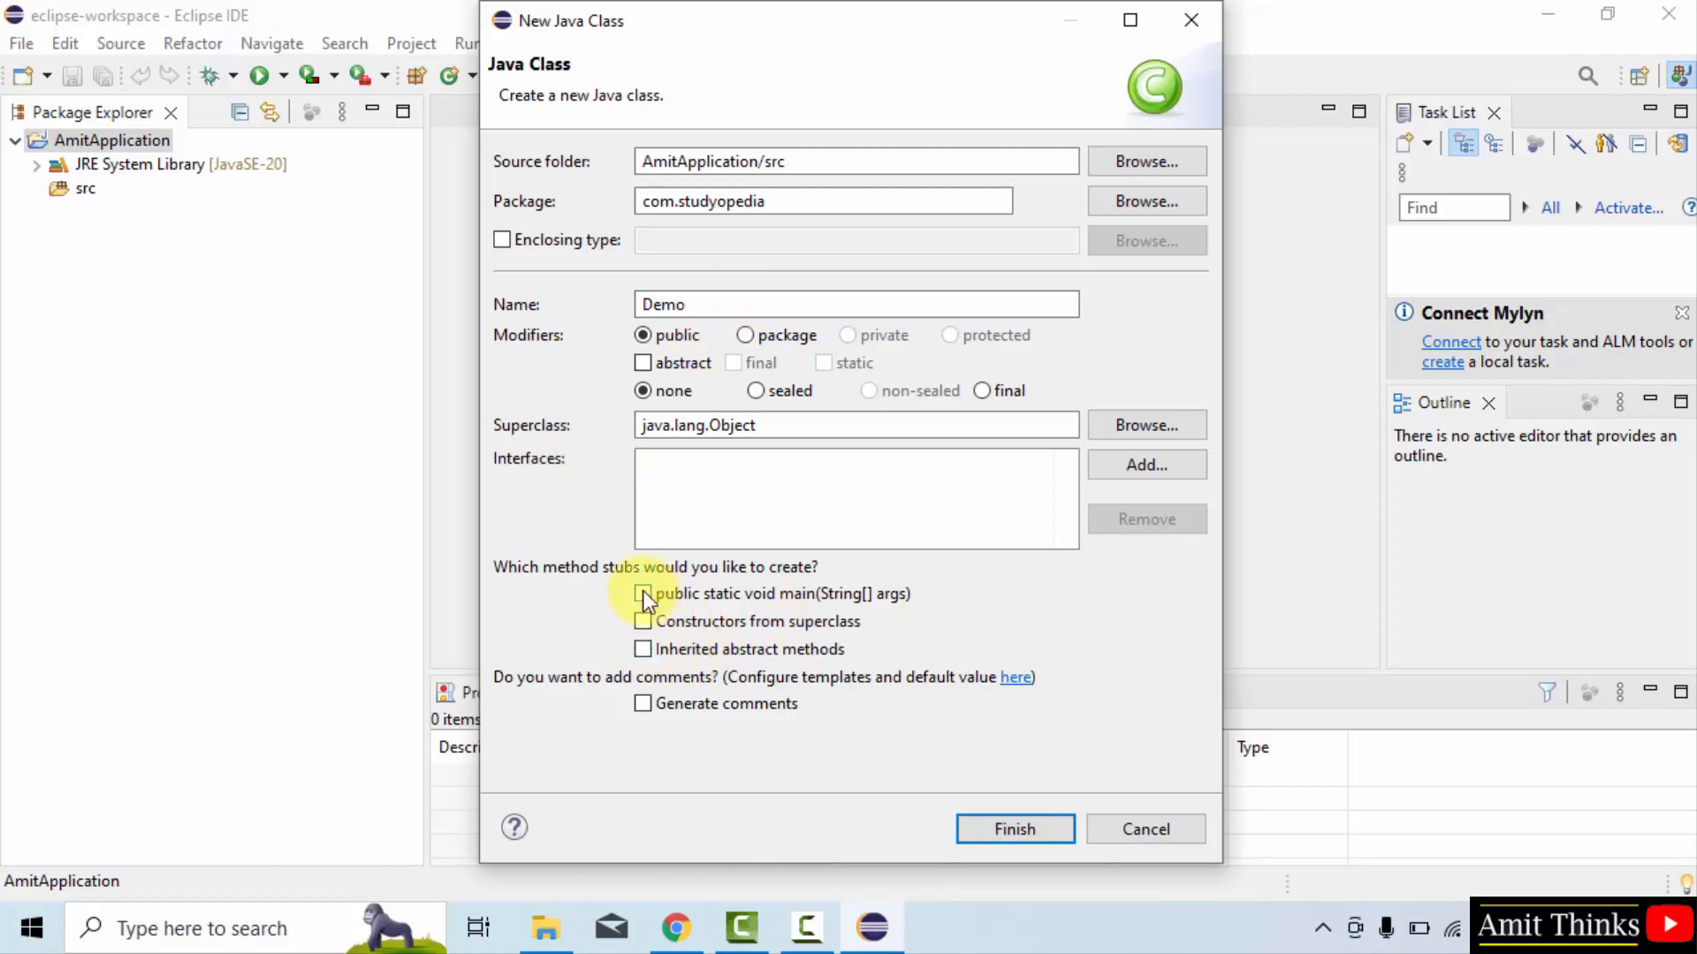
pyautogui.click(642, 593)
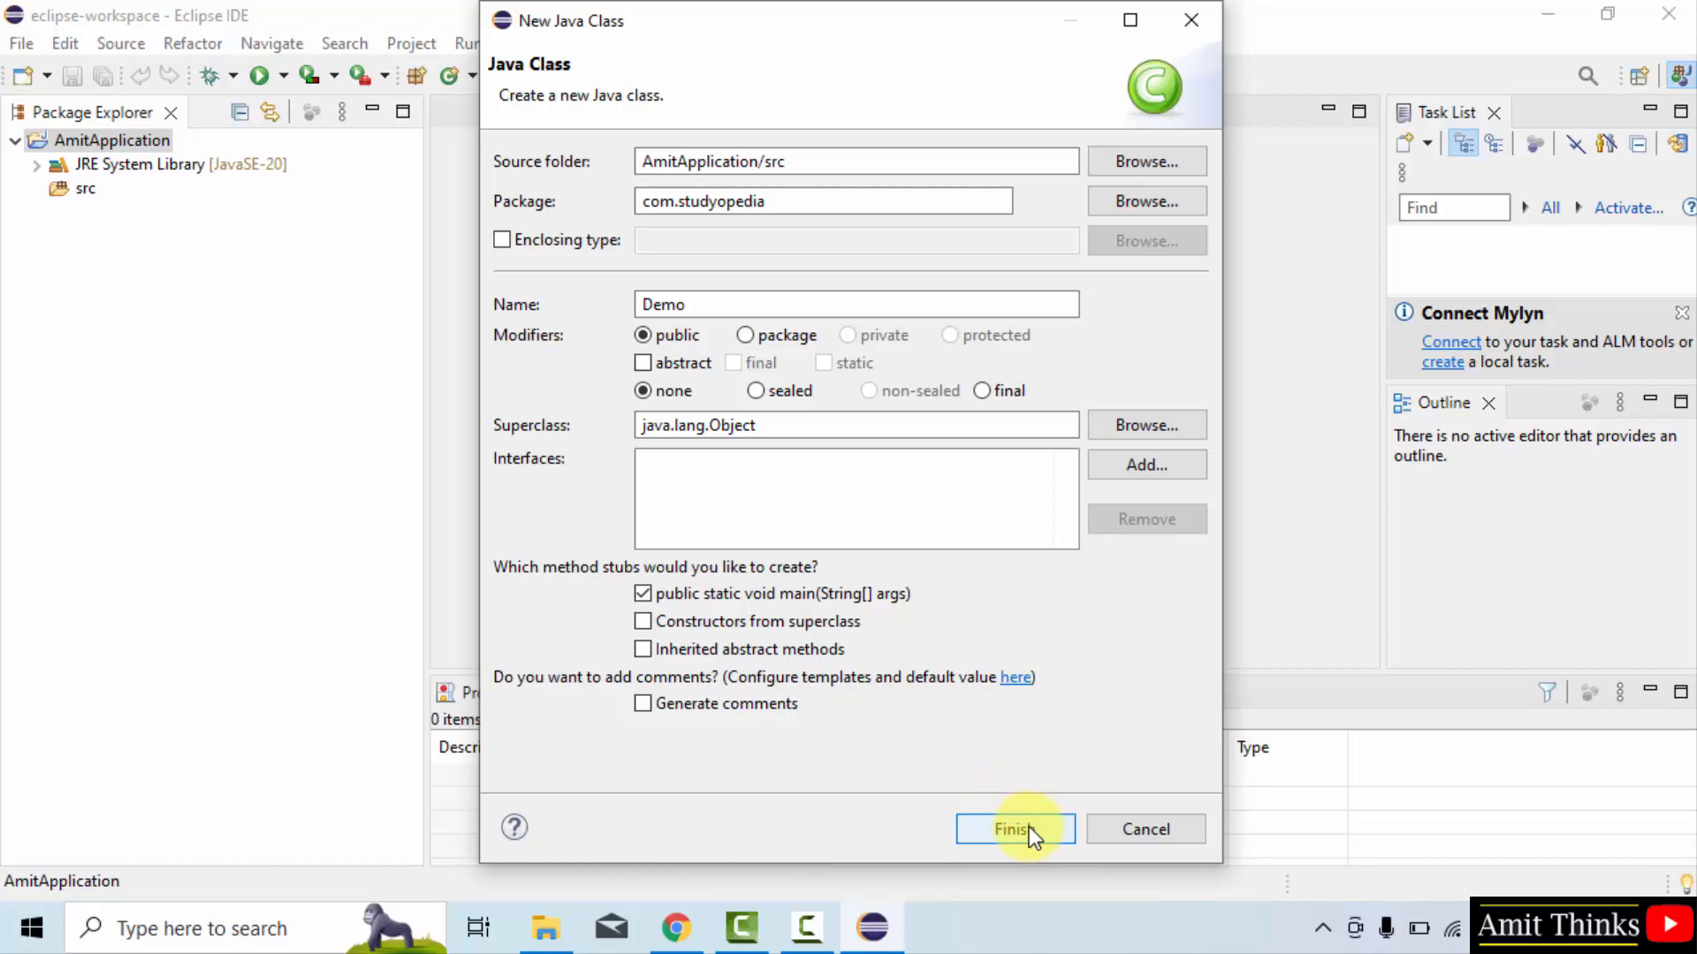
pyautogui.click(1014, 829)
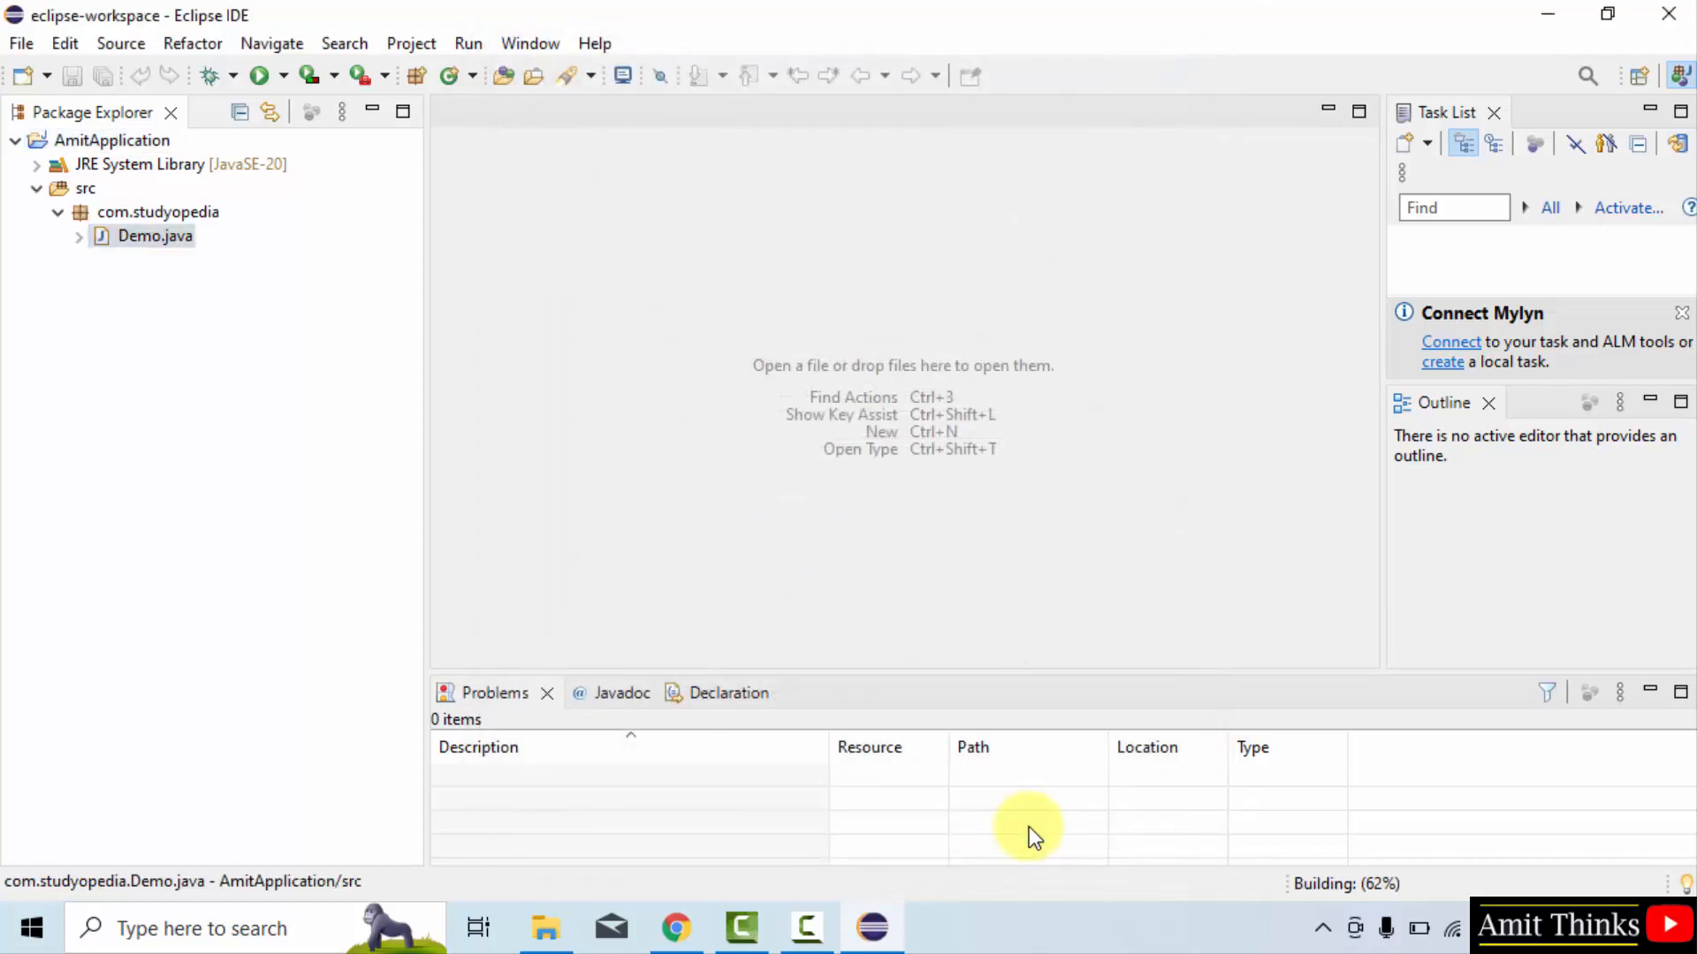
# Step: Open Demo.java and review the Demo class name and com.studyopedia package declaration
pyautogui.click(154, 236)
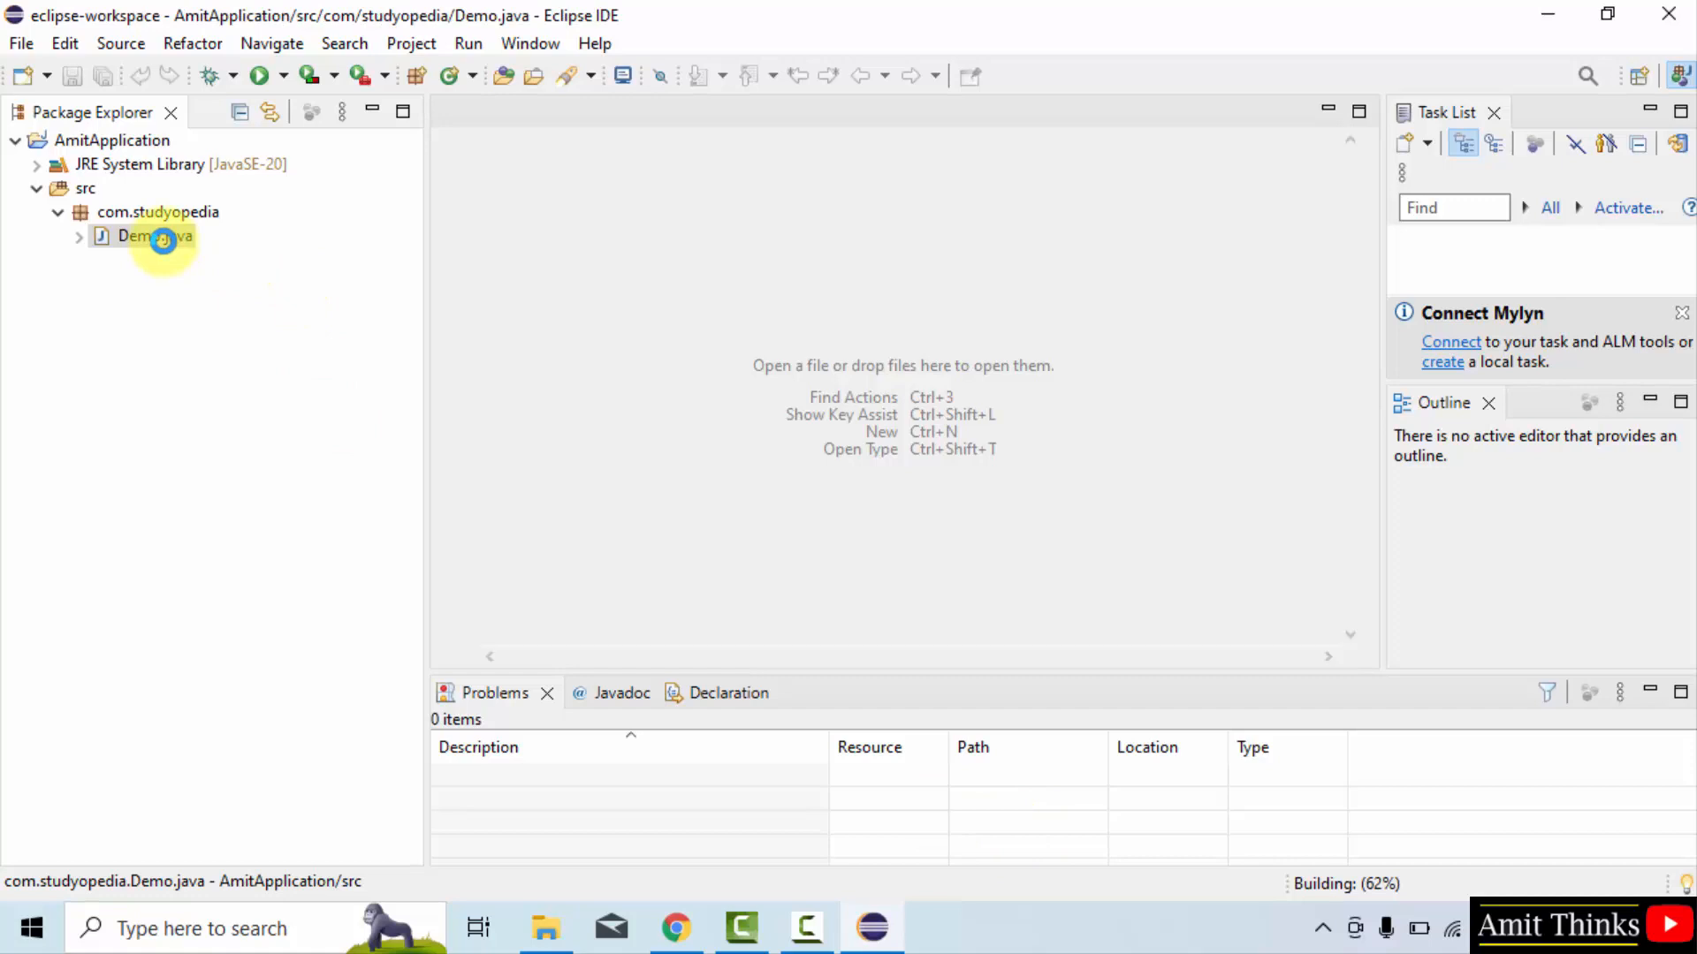
pyautogui.doubleClick(149, 236)
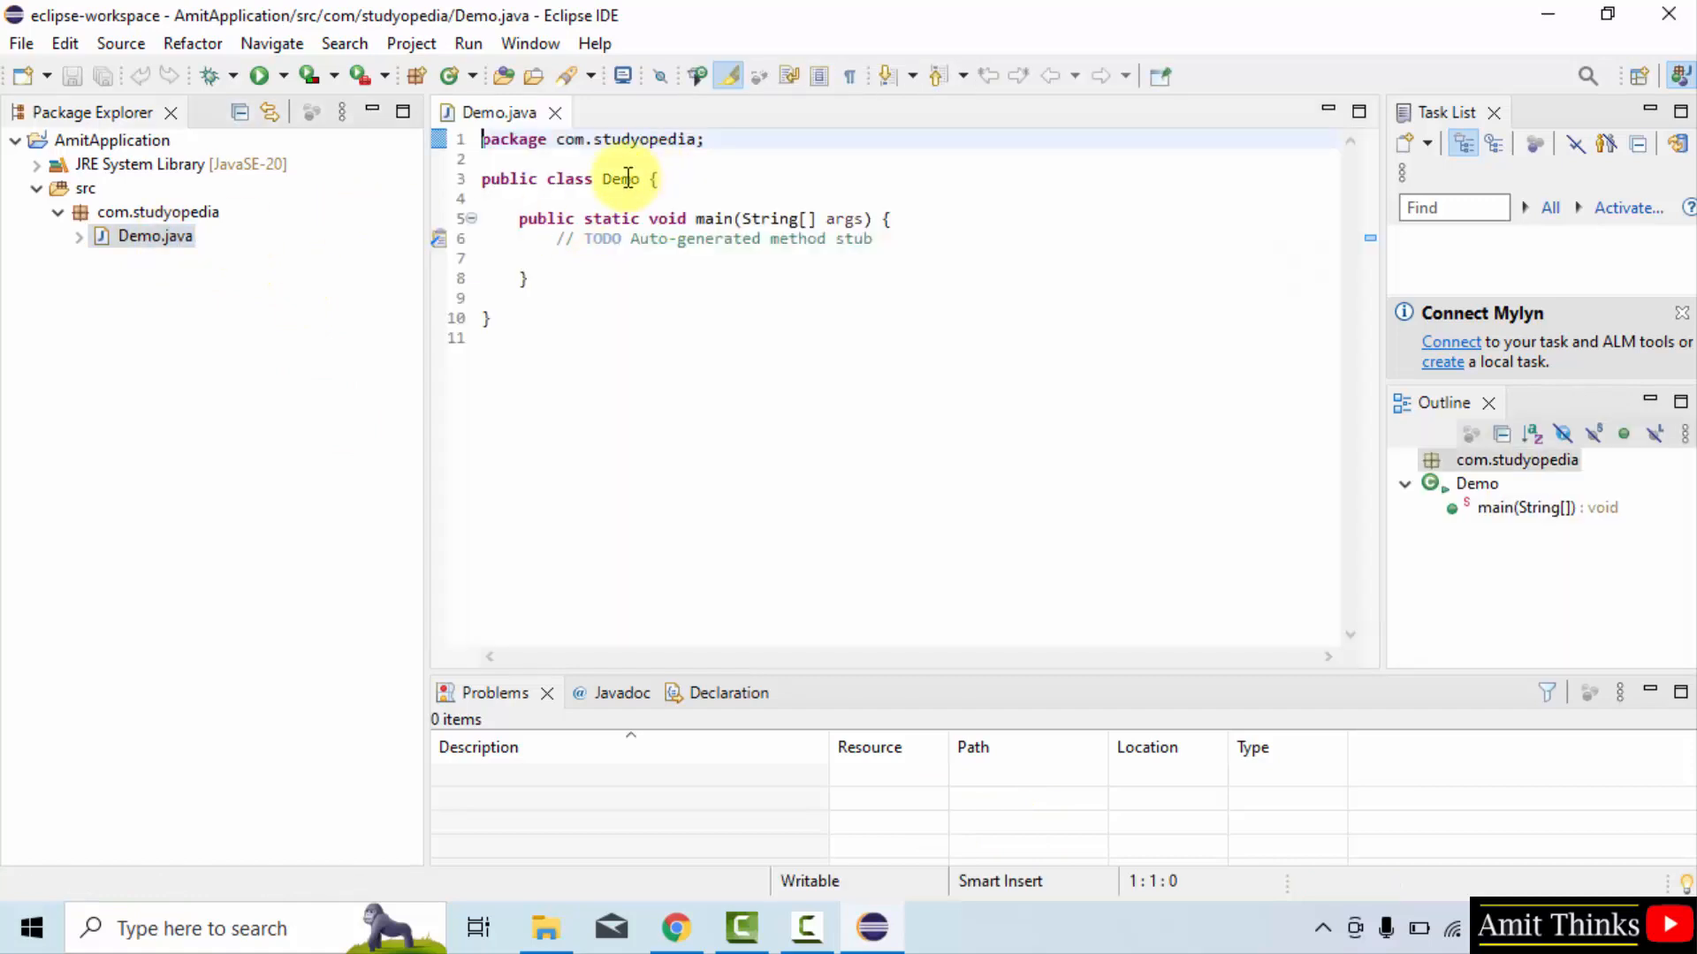
pyautogui.doubleClick(622, 178)
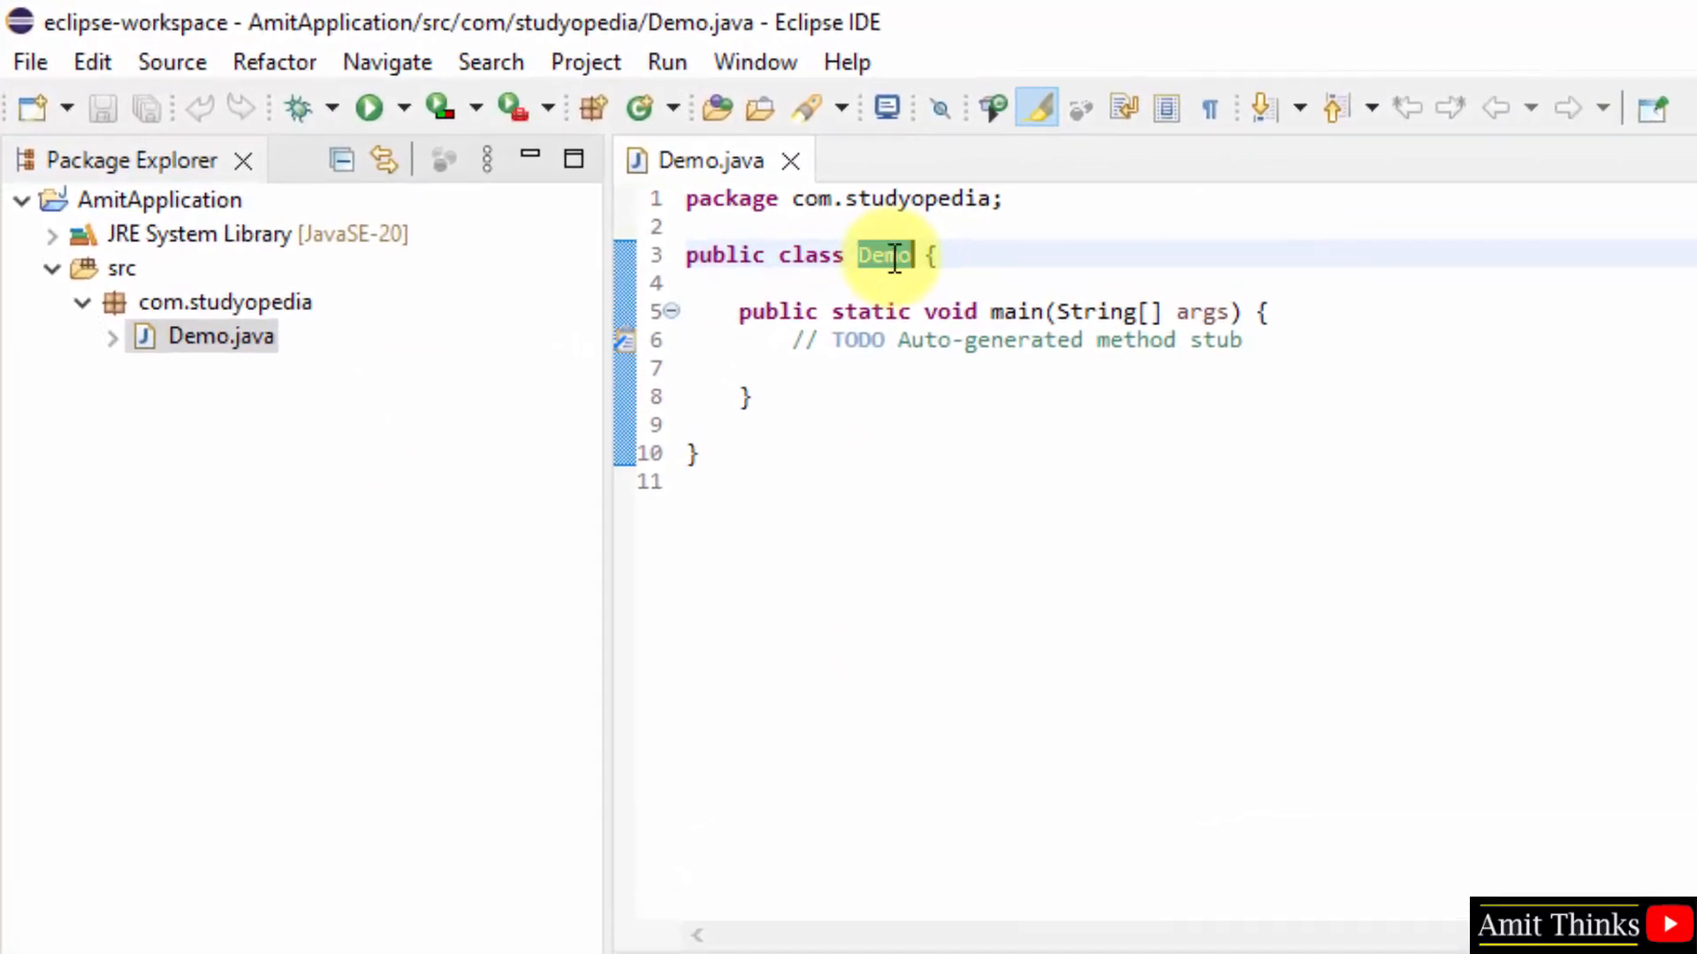
pyautogui.moveTo(709, 160)
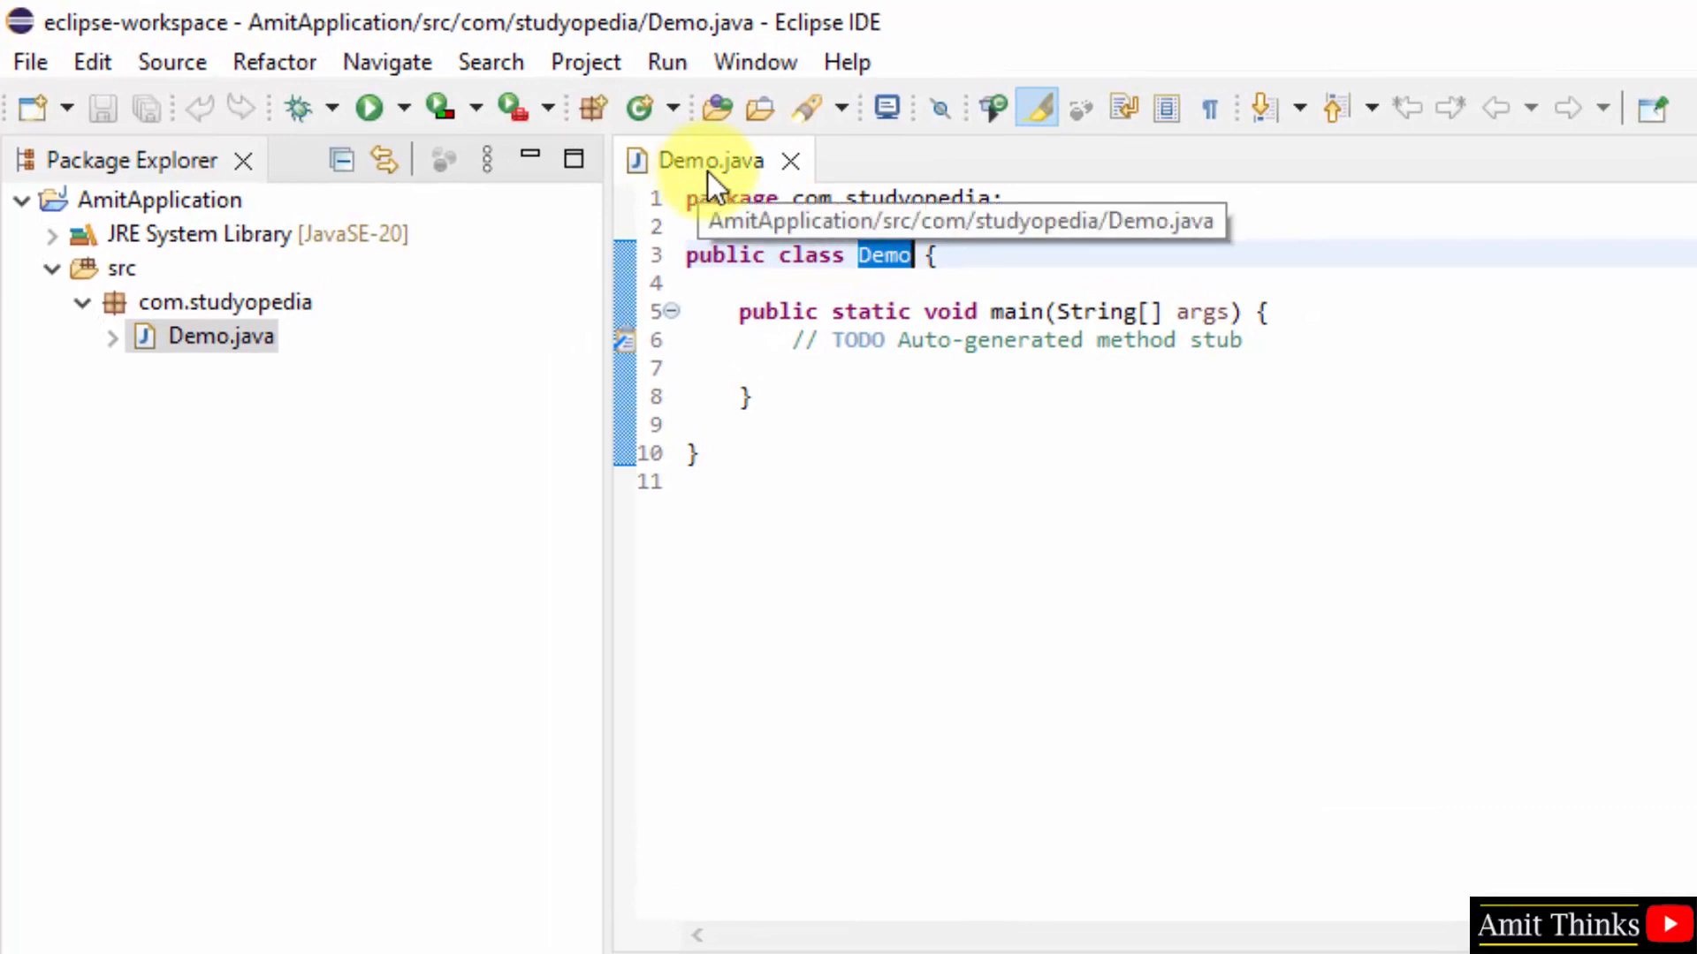
pyautogui.moveTo(947, 344)
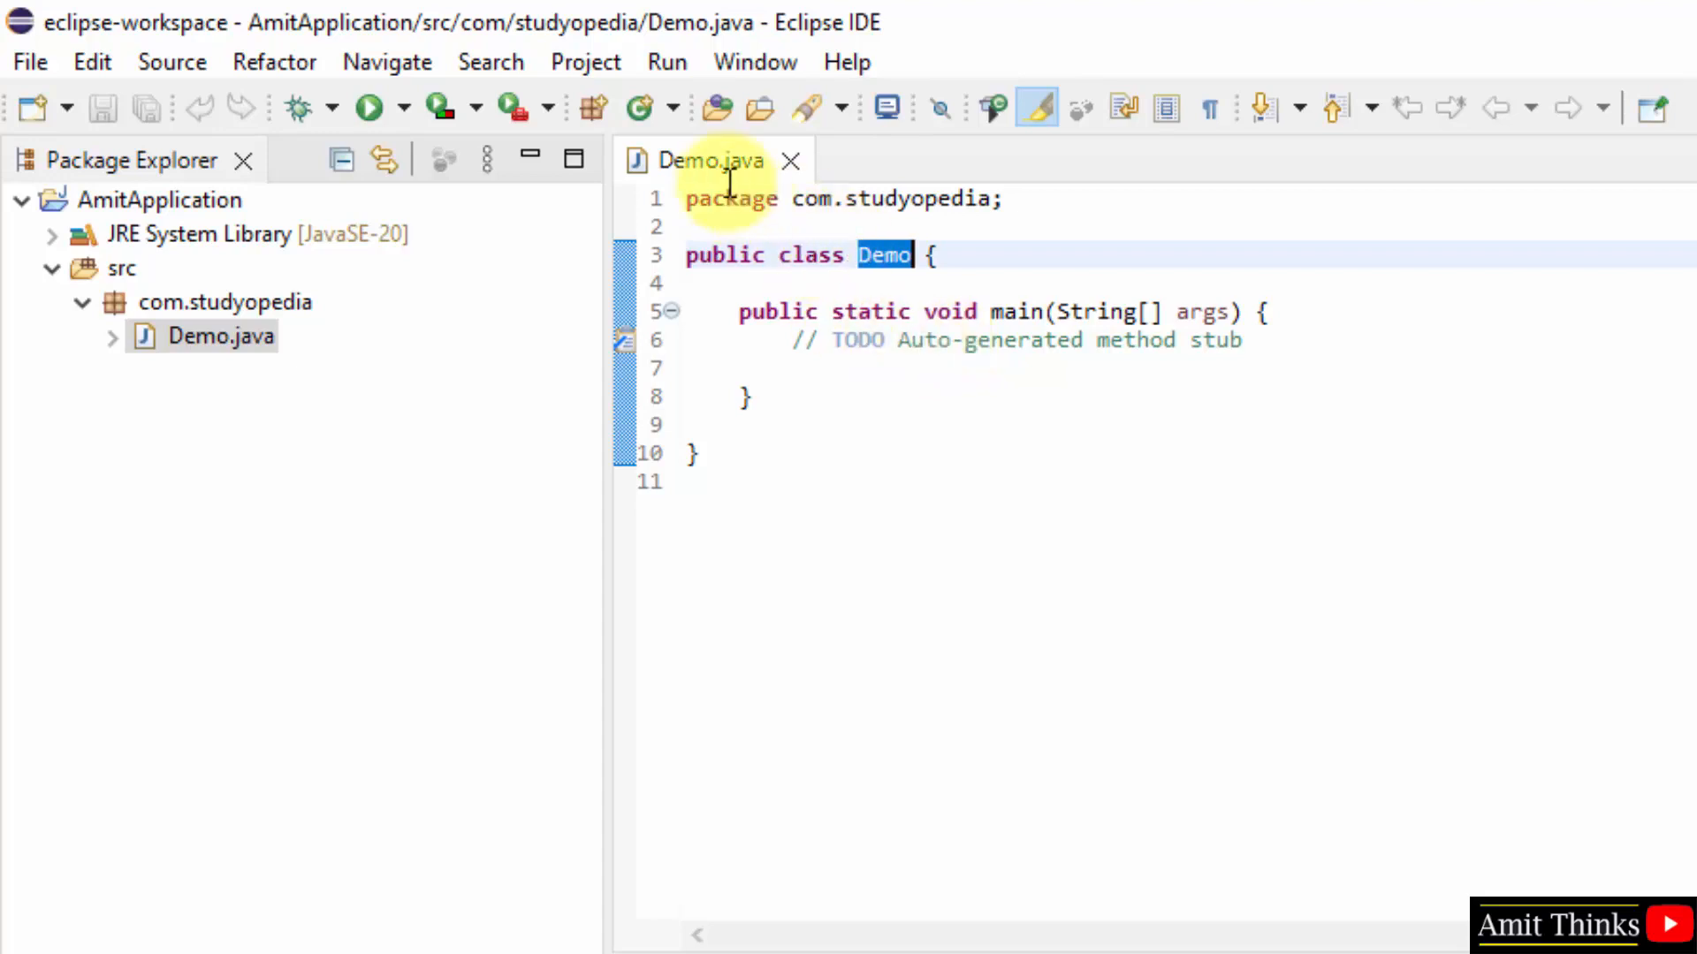
pyautogui.click(901, 198)
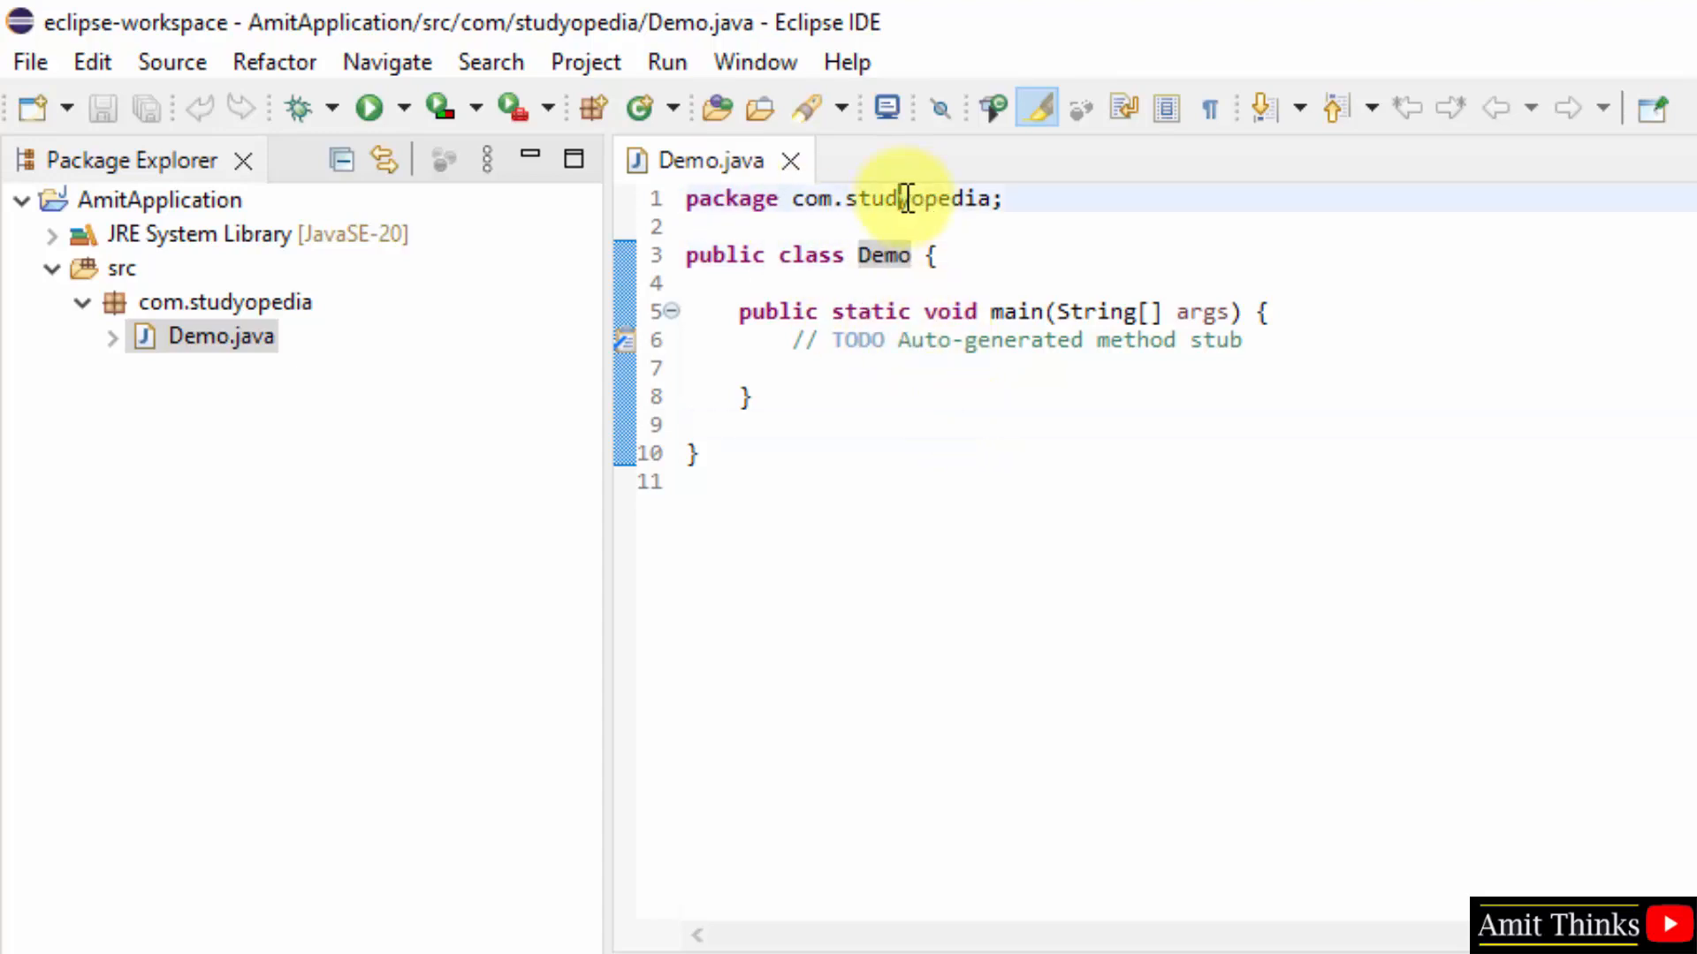
pyautogui.tripleClick(842, 198)
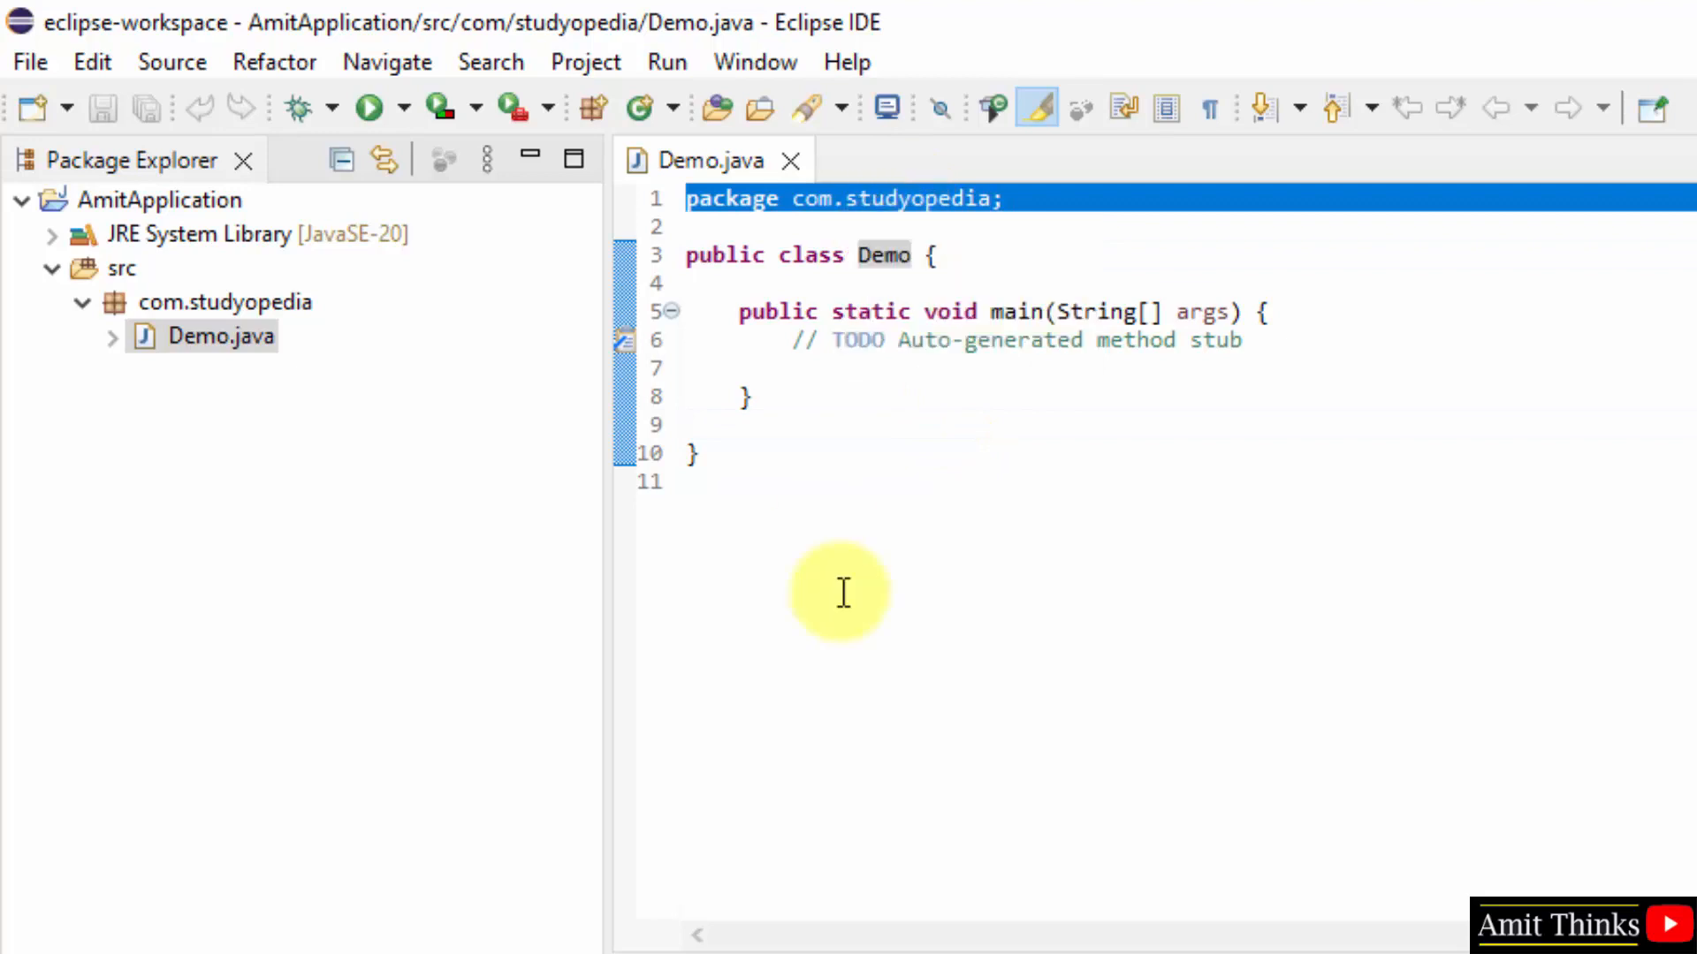
pyautogui.click(112, 303)
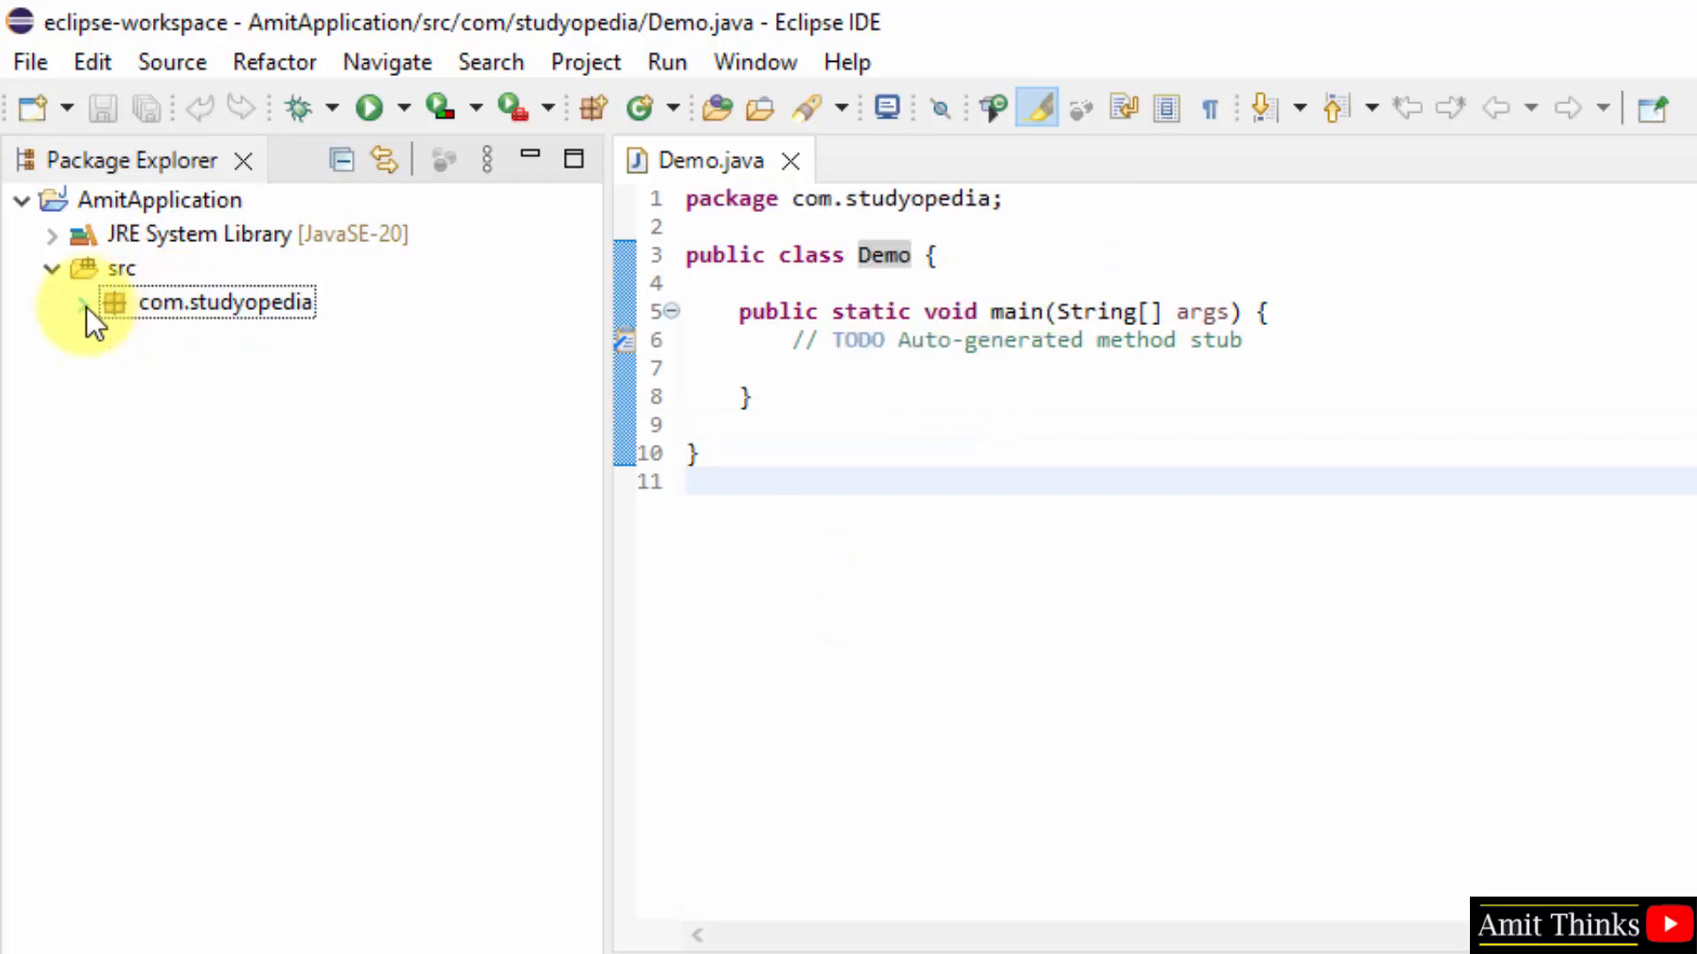
pyautogui.click(82, 302)
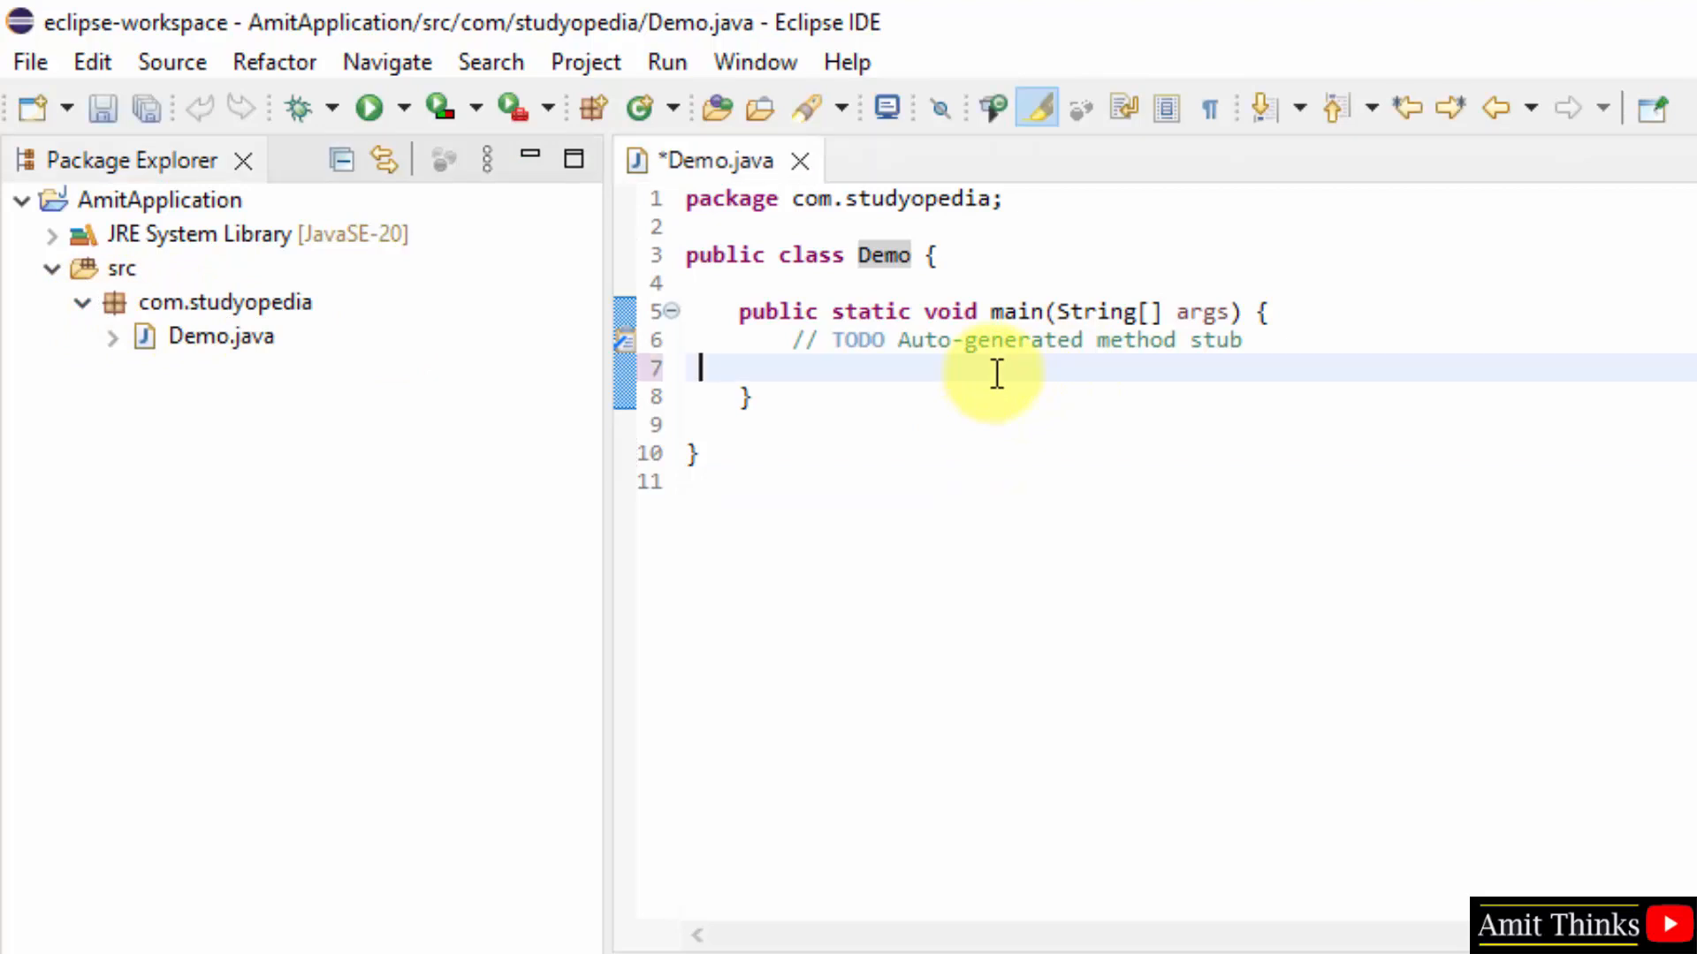
# Step: Add System.out.println("Amit Thinks....") to main and delete the TODO comment
pyautogui.write('System.')
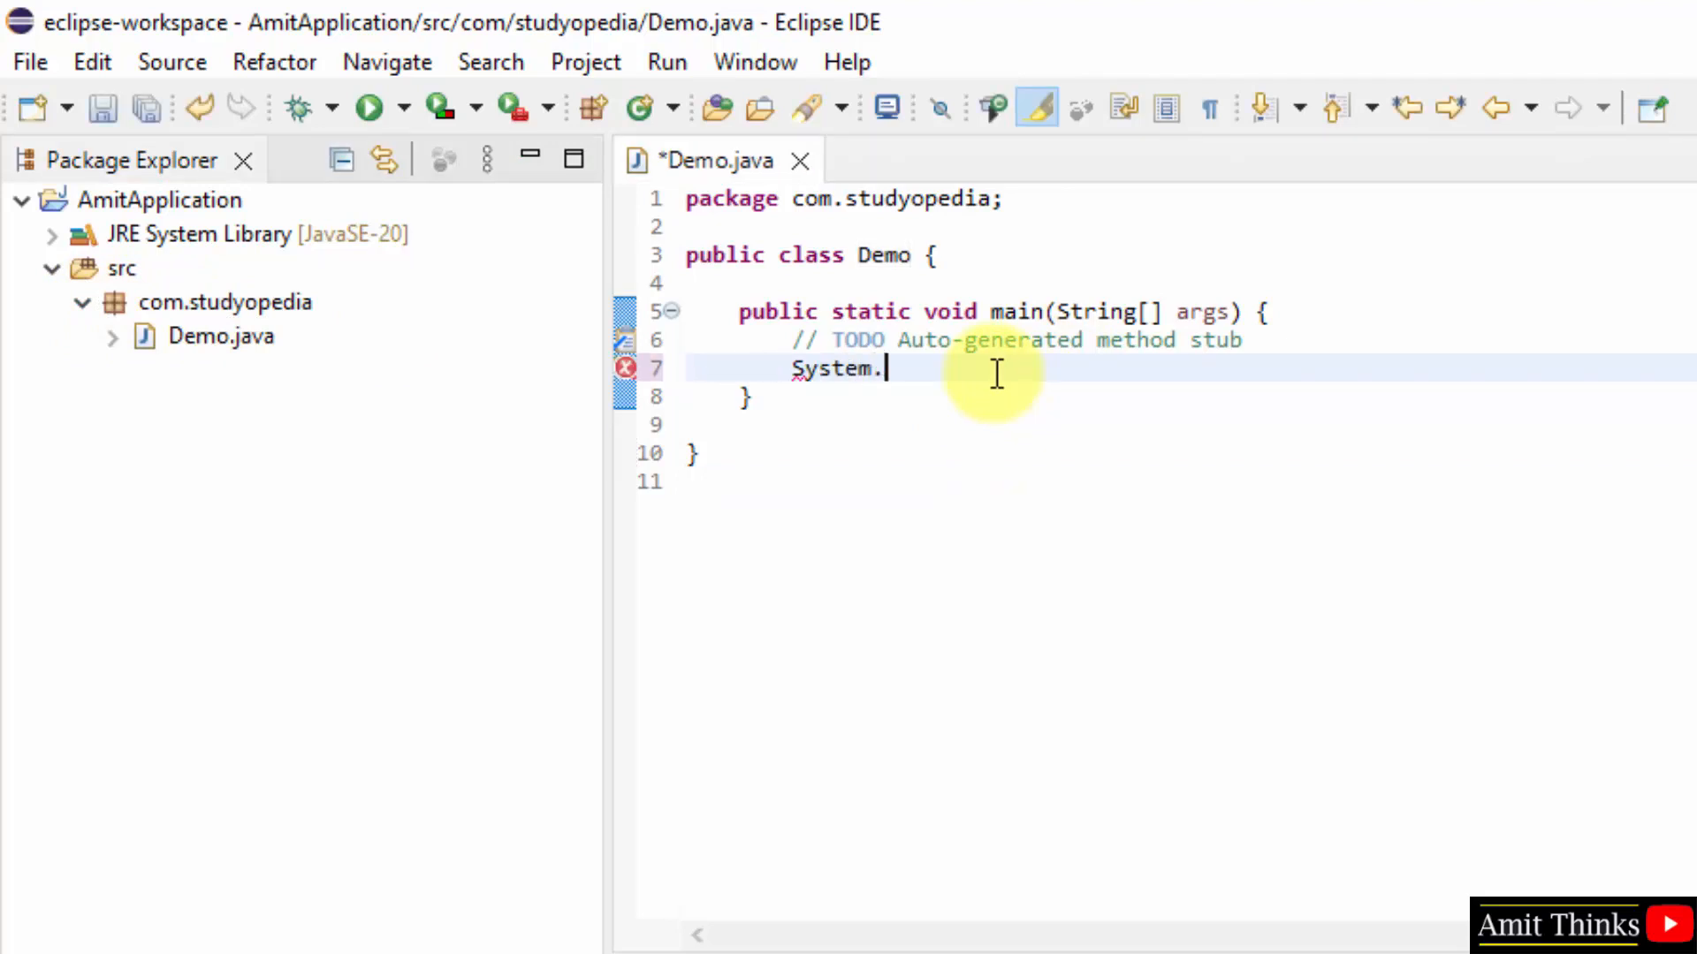
pyautogui.write('out.println();')
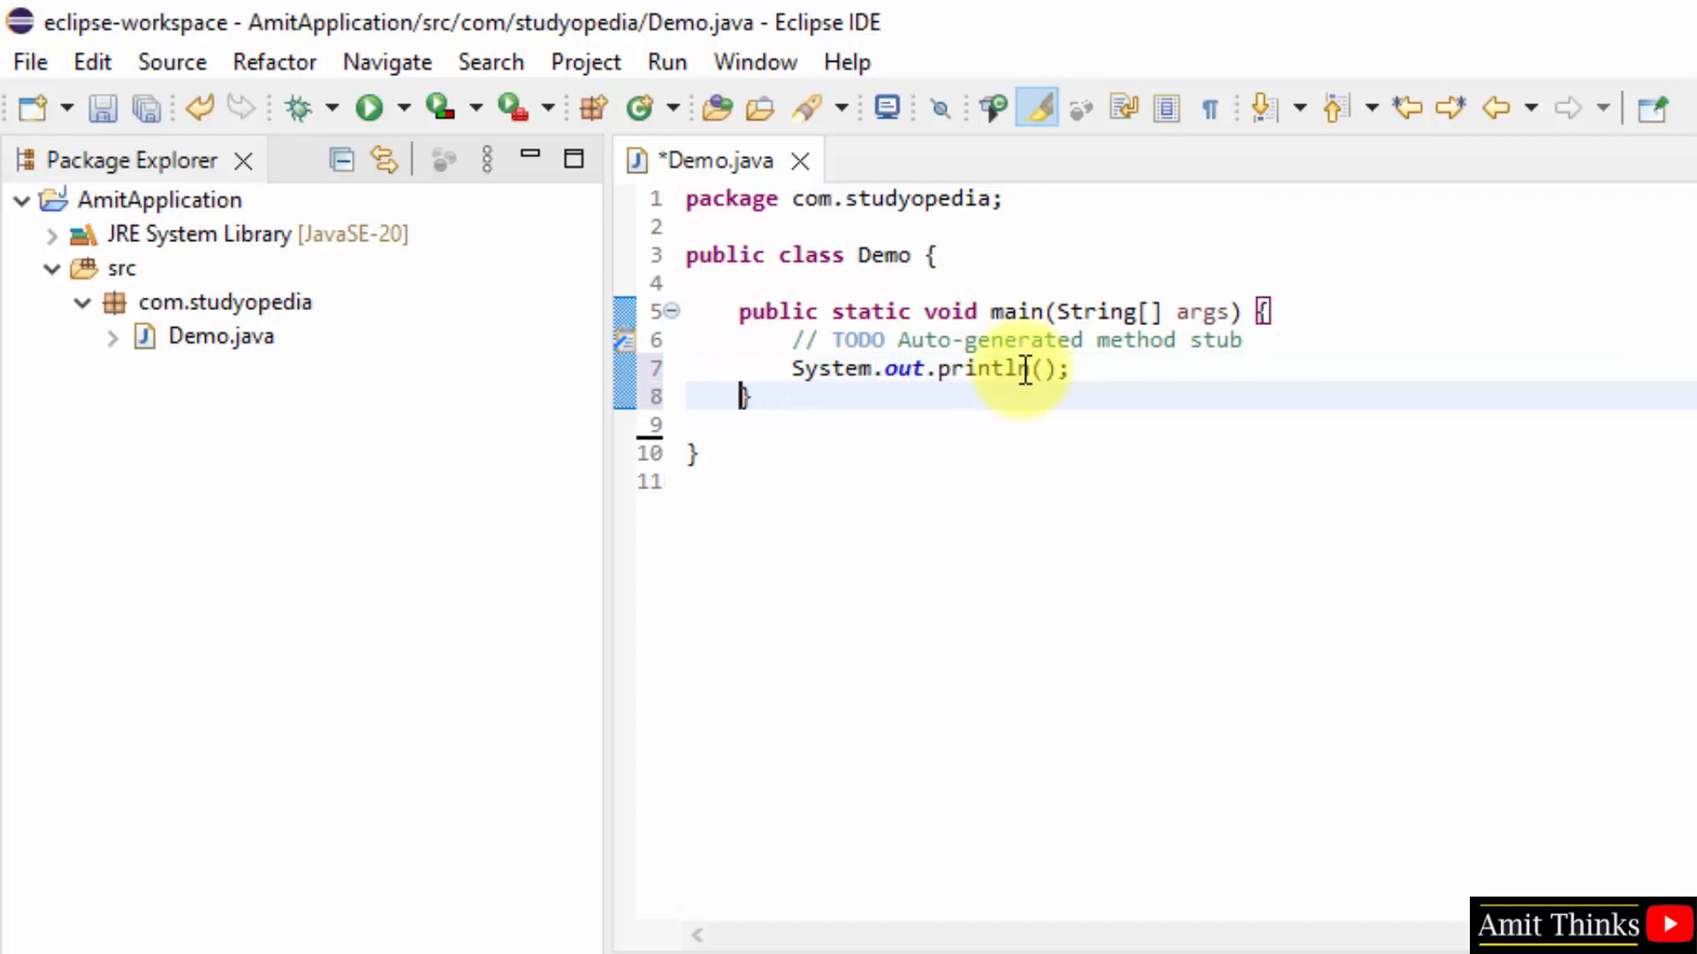
pyautogui.write('""')
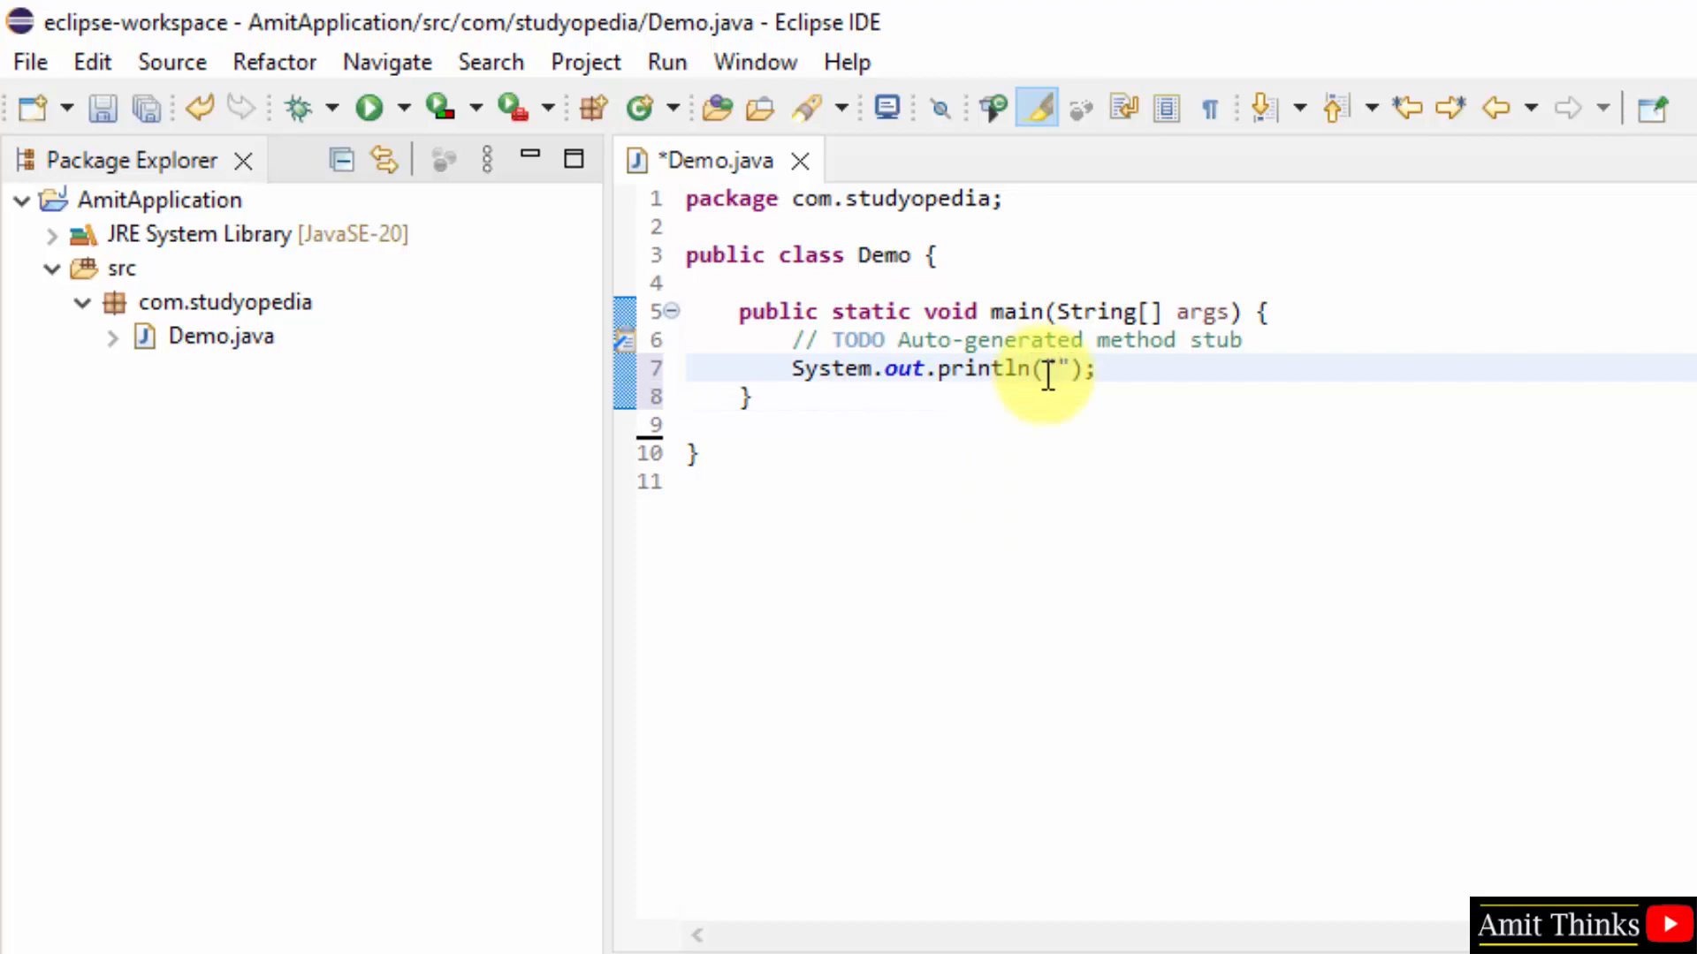
pyautogui.write('Amit Thinks....')
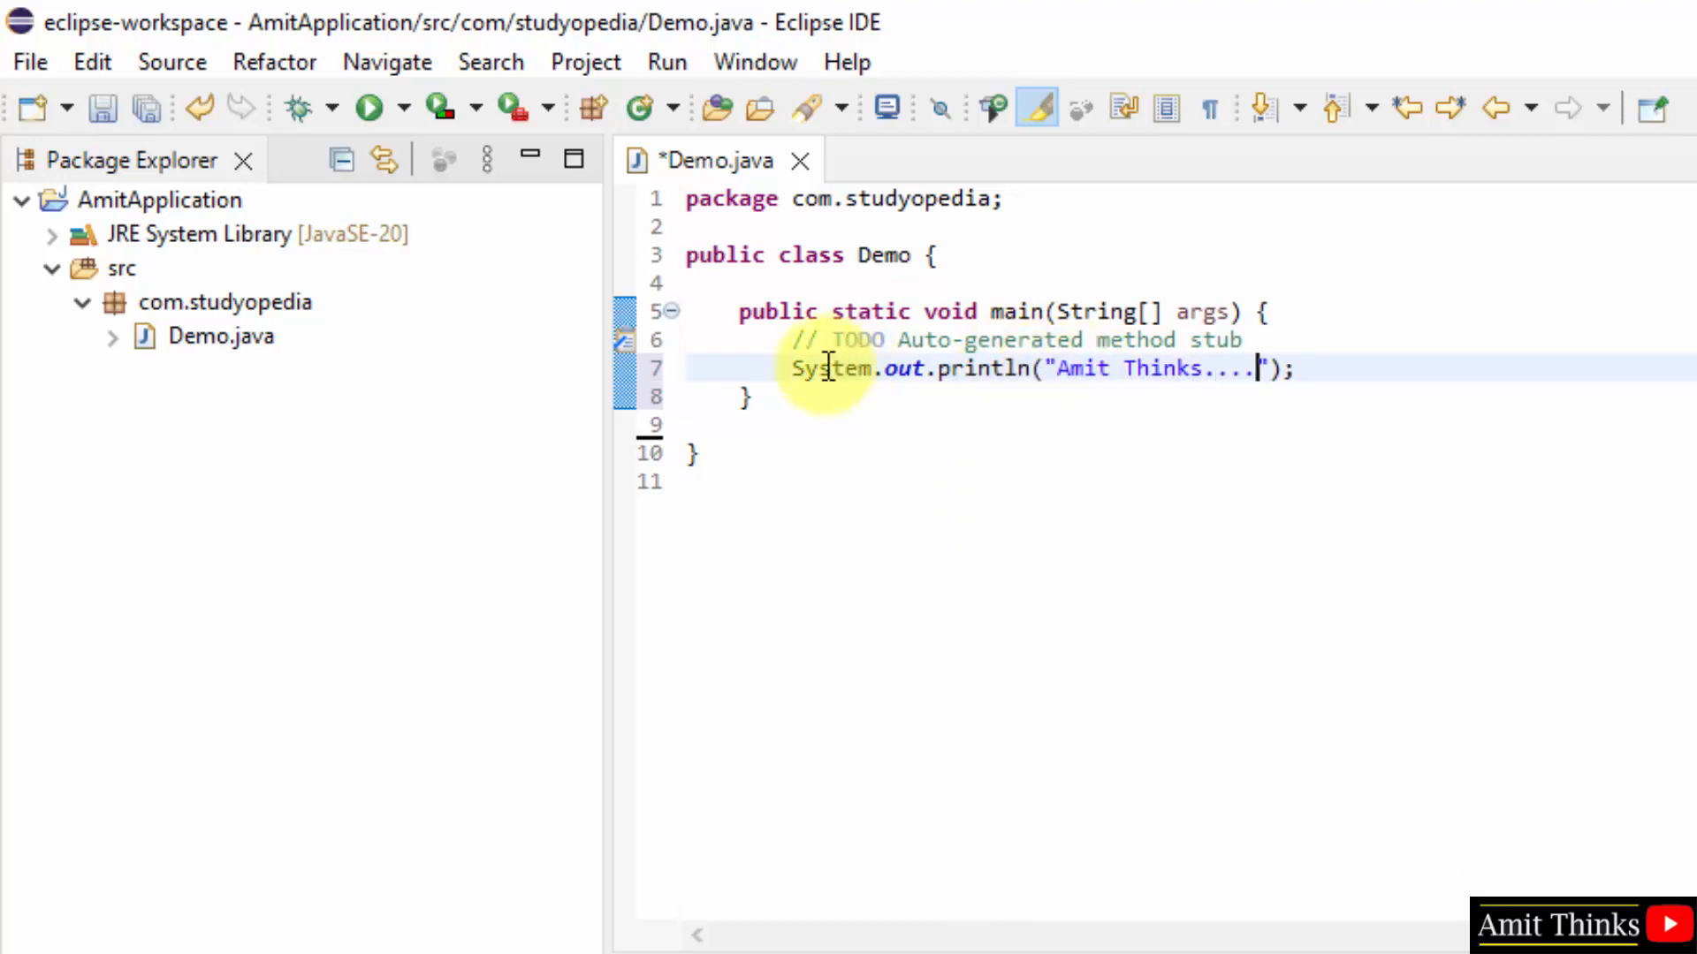
pyautogui.doubleClick(830, 367)
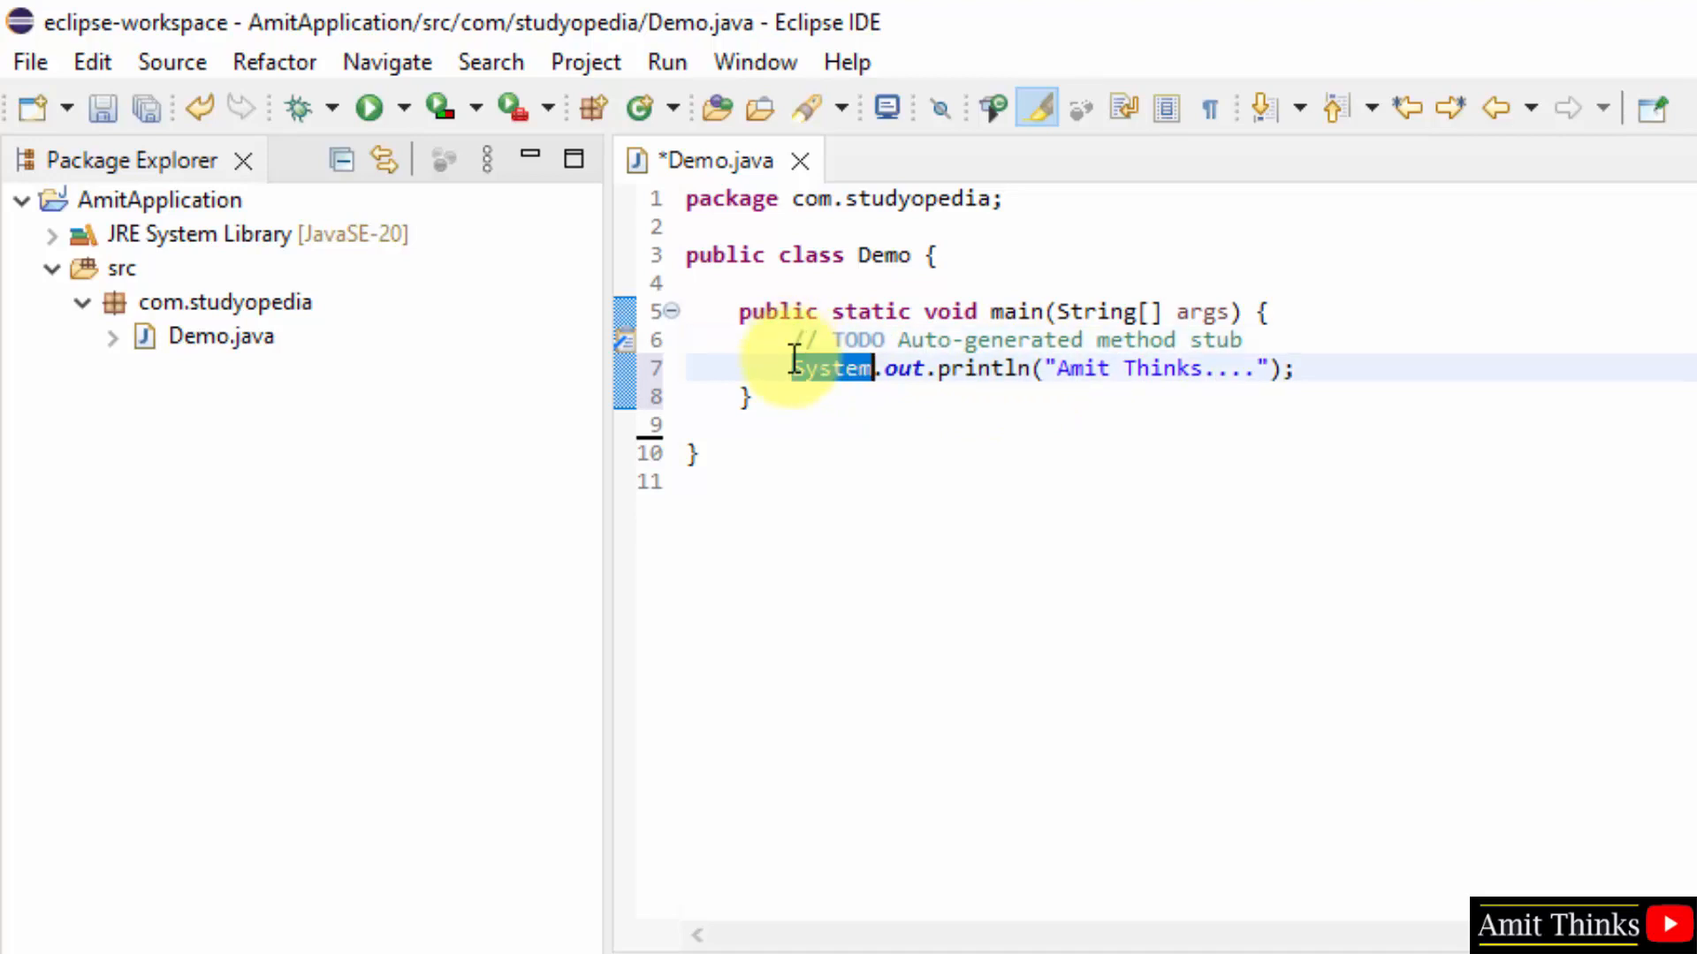
pyautogui.click(799, 340)
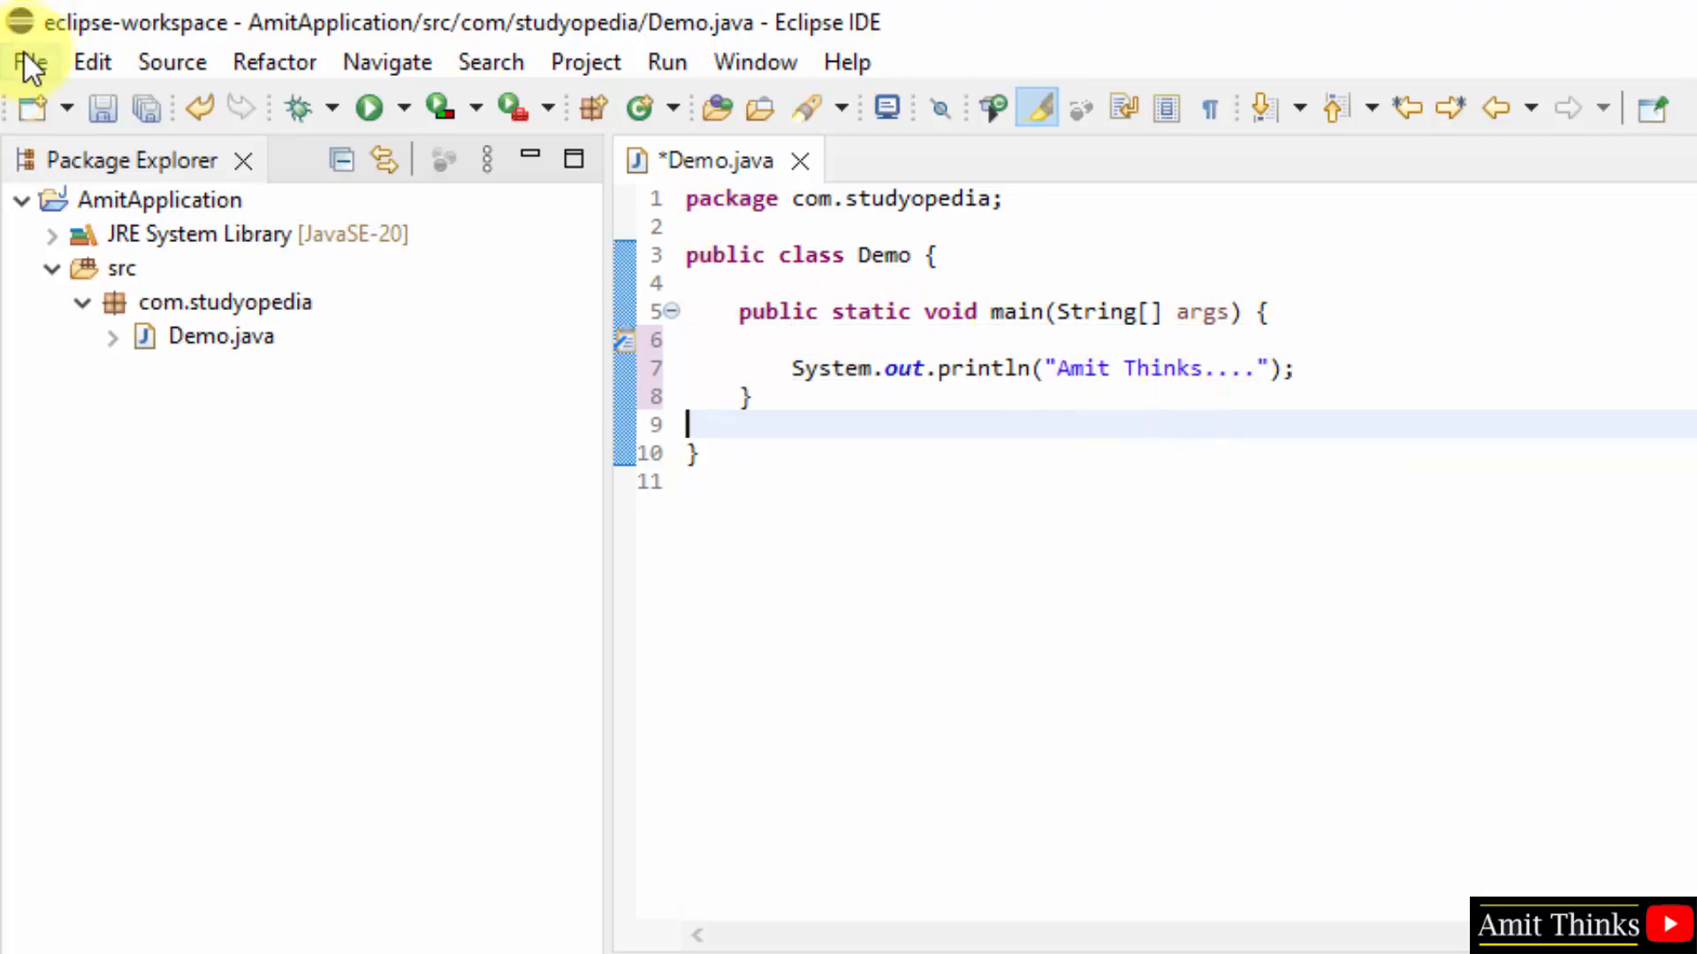
# Step: Save Demo.java and run it as a Java application
pyautogui.click(29, 62)
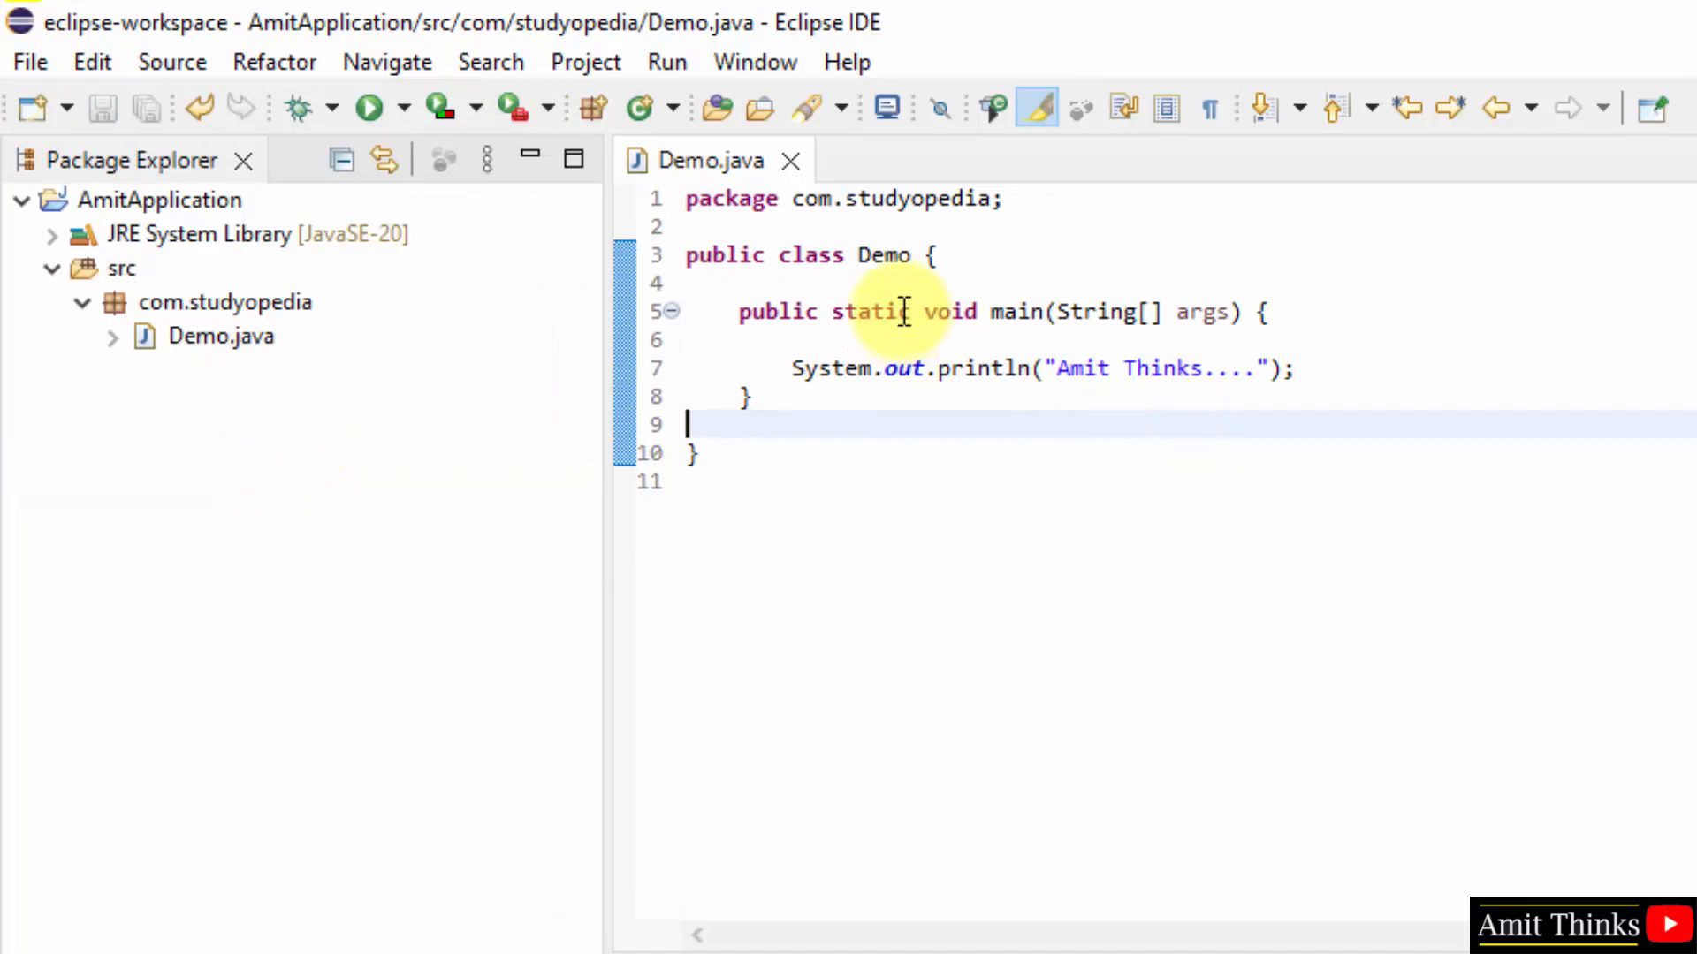
pyautogui.moveTo(644, 62)
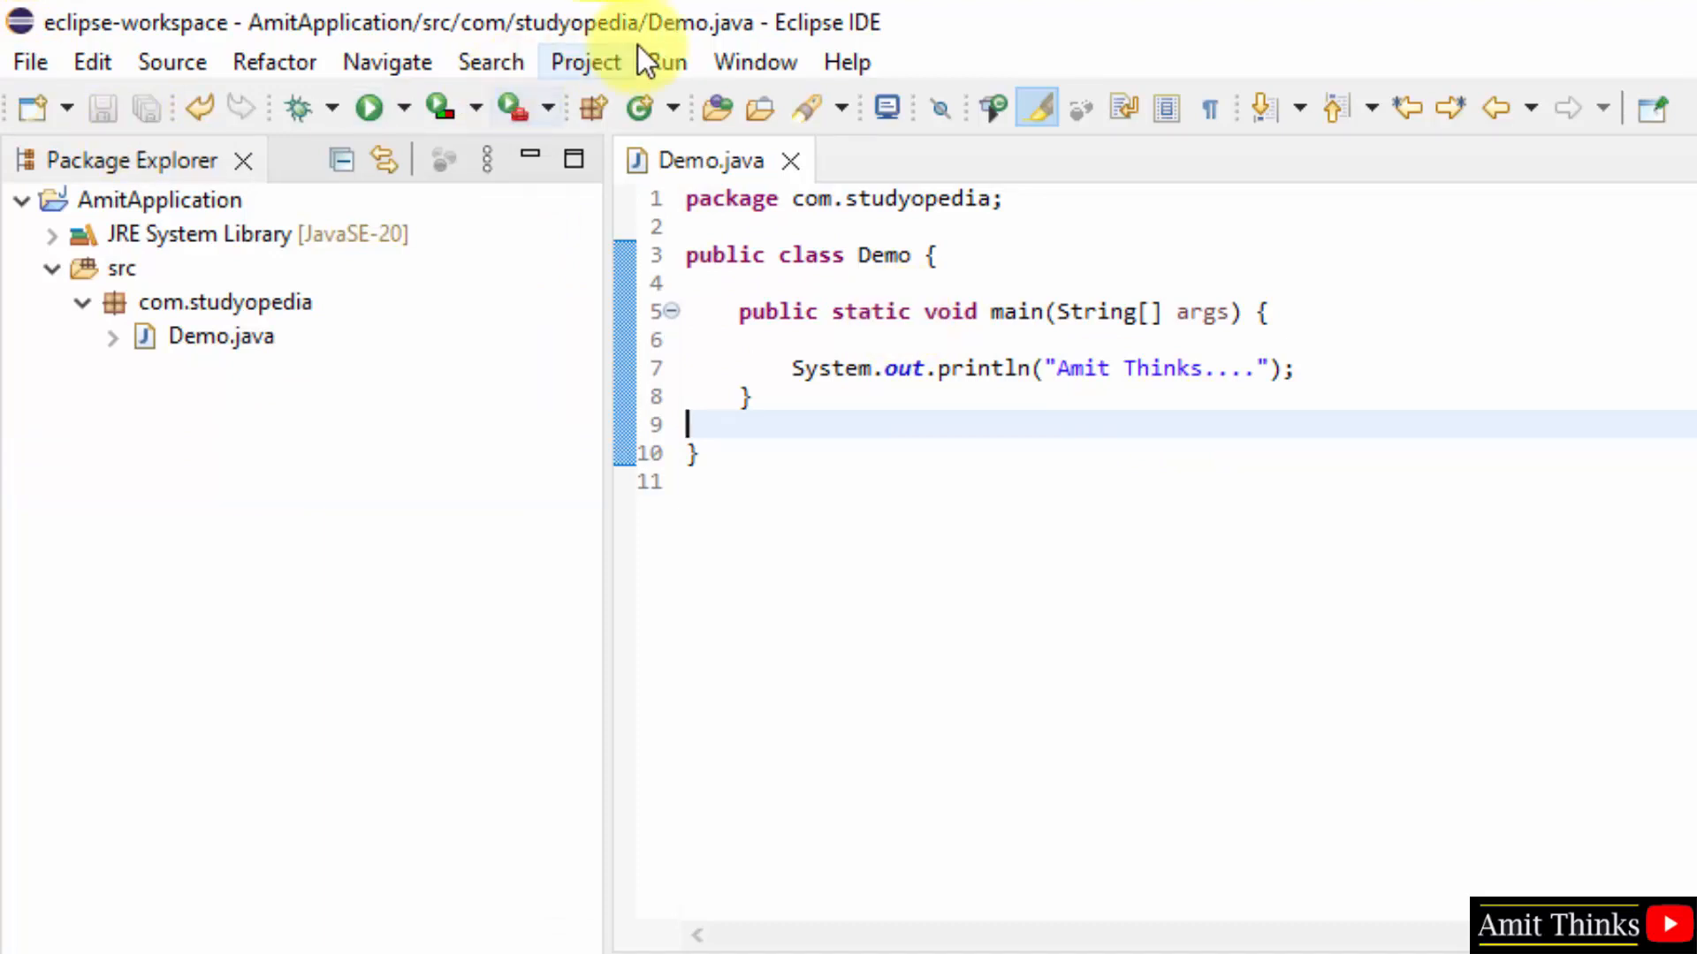
pyautogui.click(668, 62)
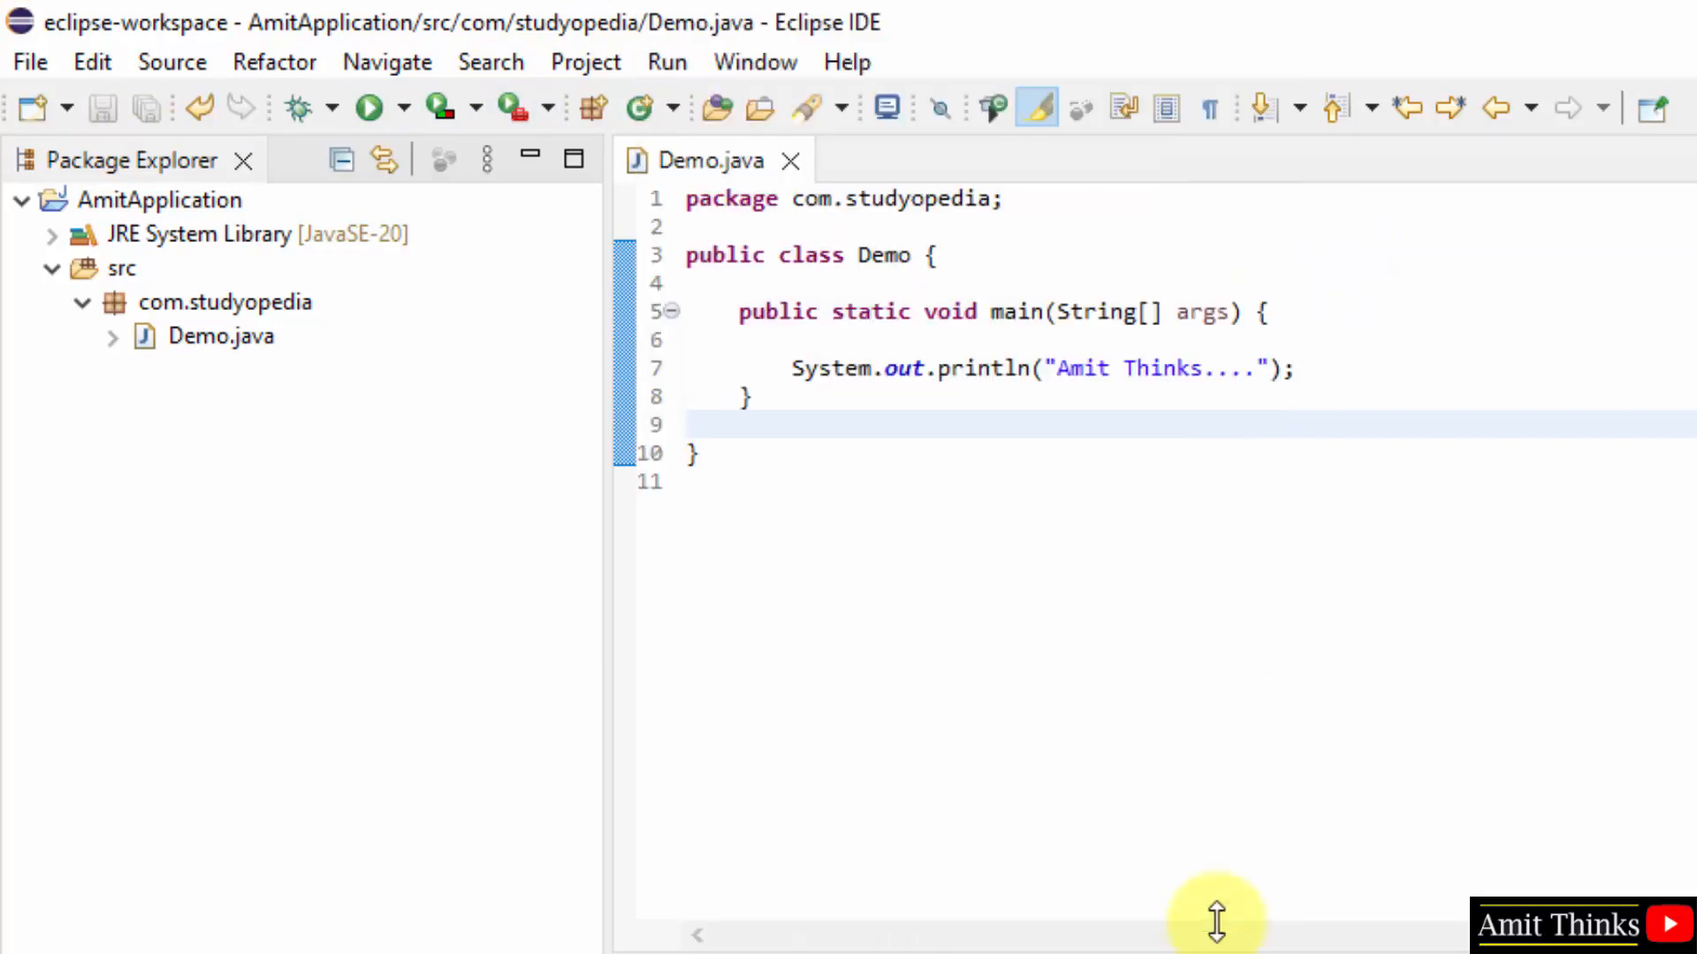
pyautogui.moveTo(1309, 939)
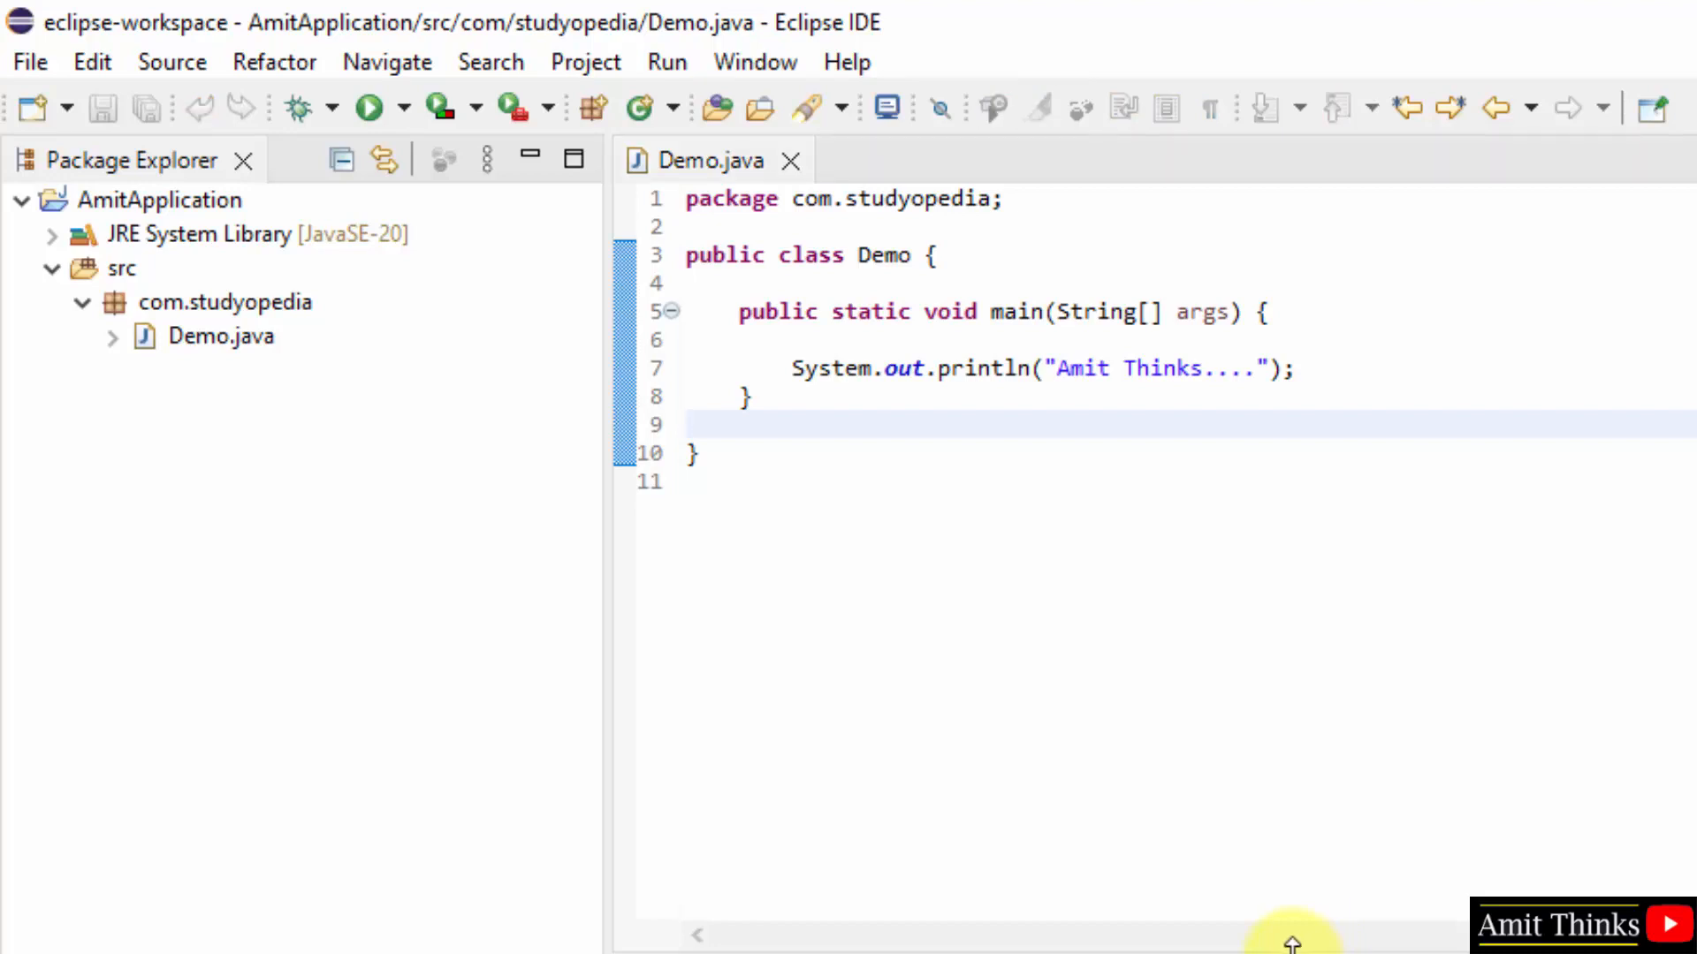
# Step: Check the Console output "Amit Thinks....", then place the caret after the print statement
pyautogui.click(372, 107)
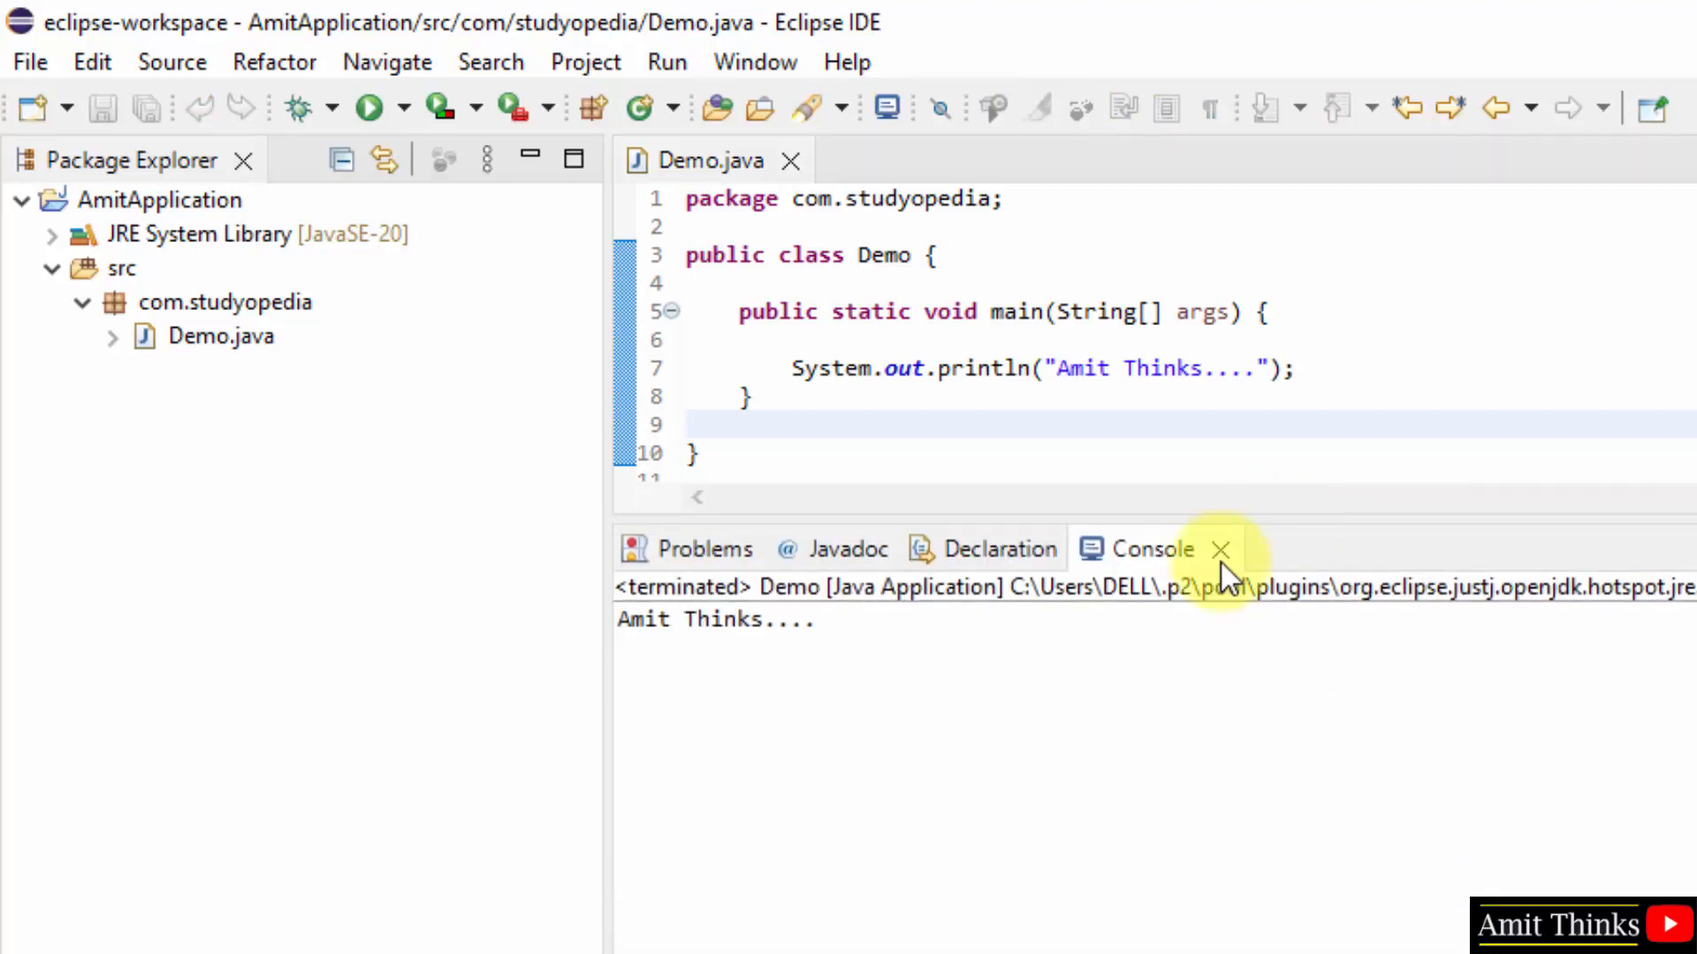
pyautogui.doubleClick(723, 619)
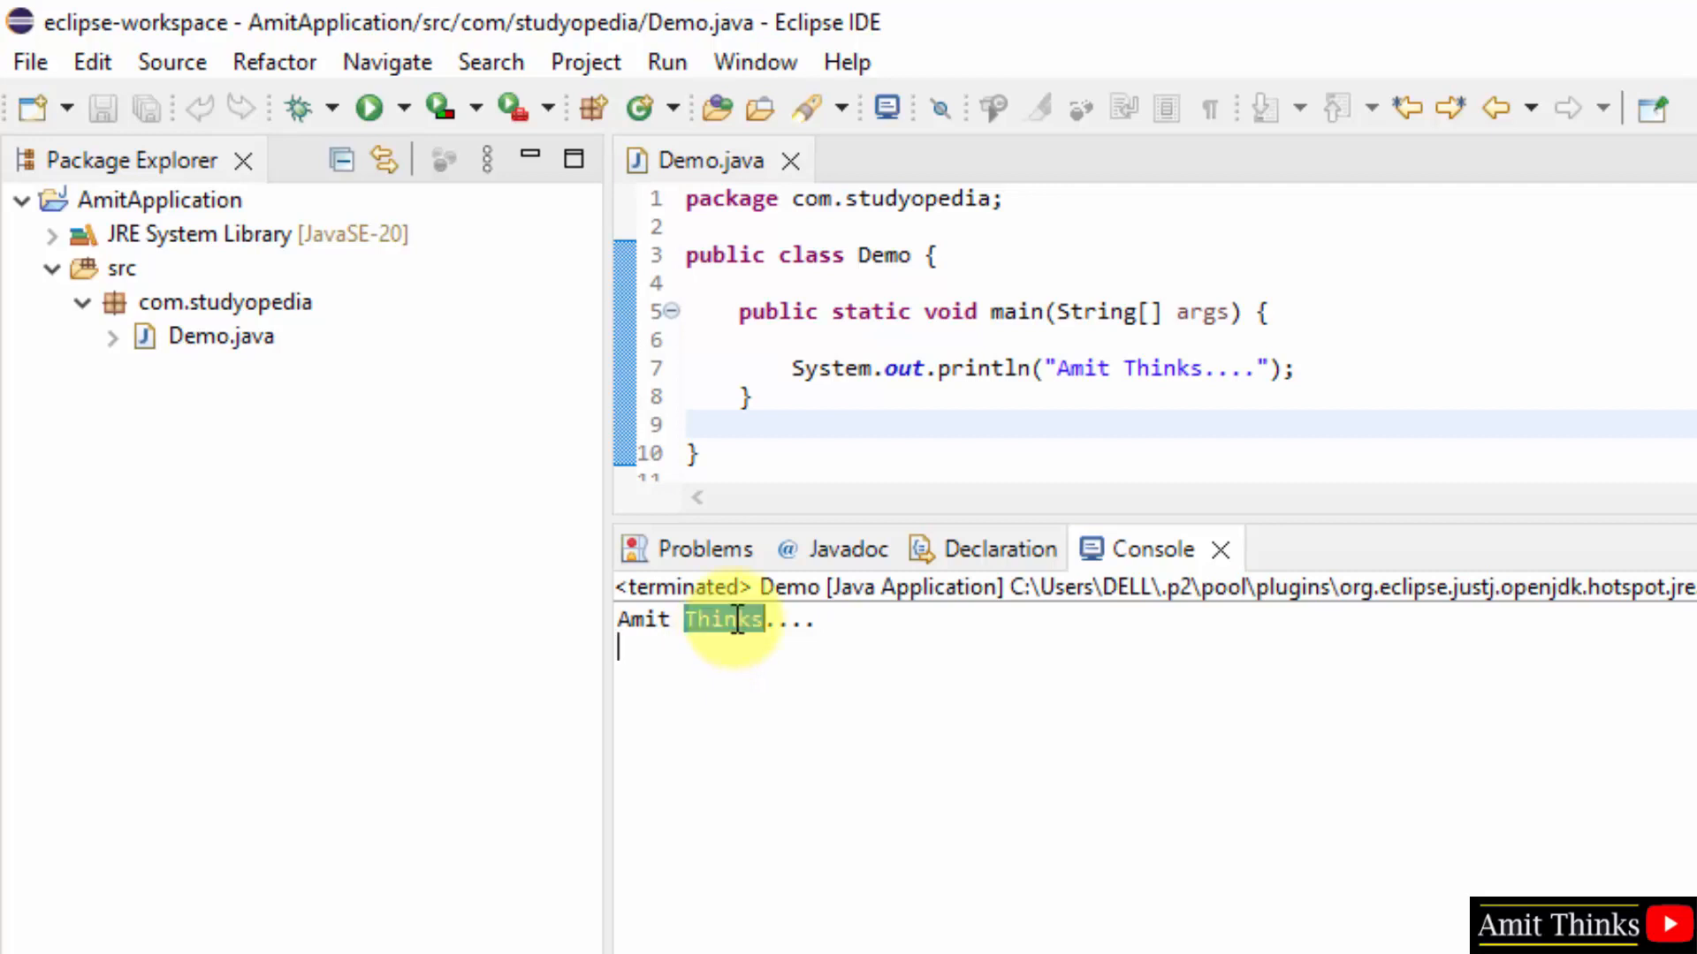
pyautogui.moveTo(1066, 373)
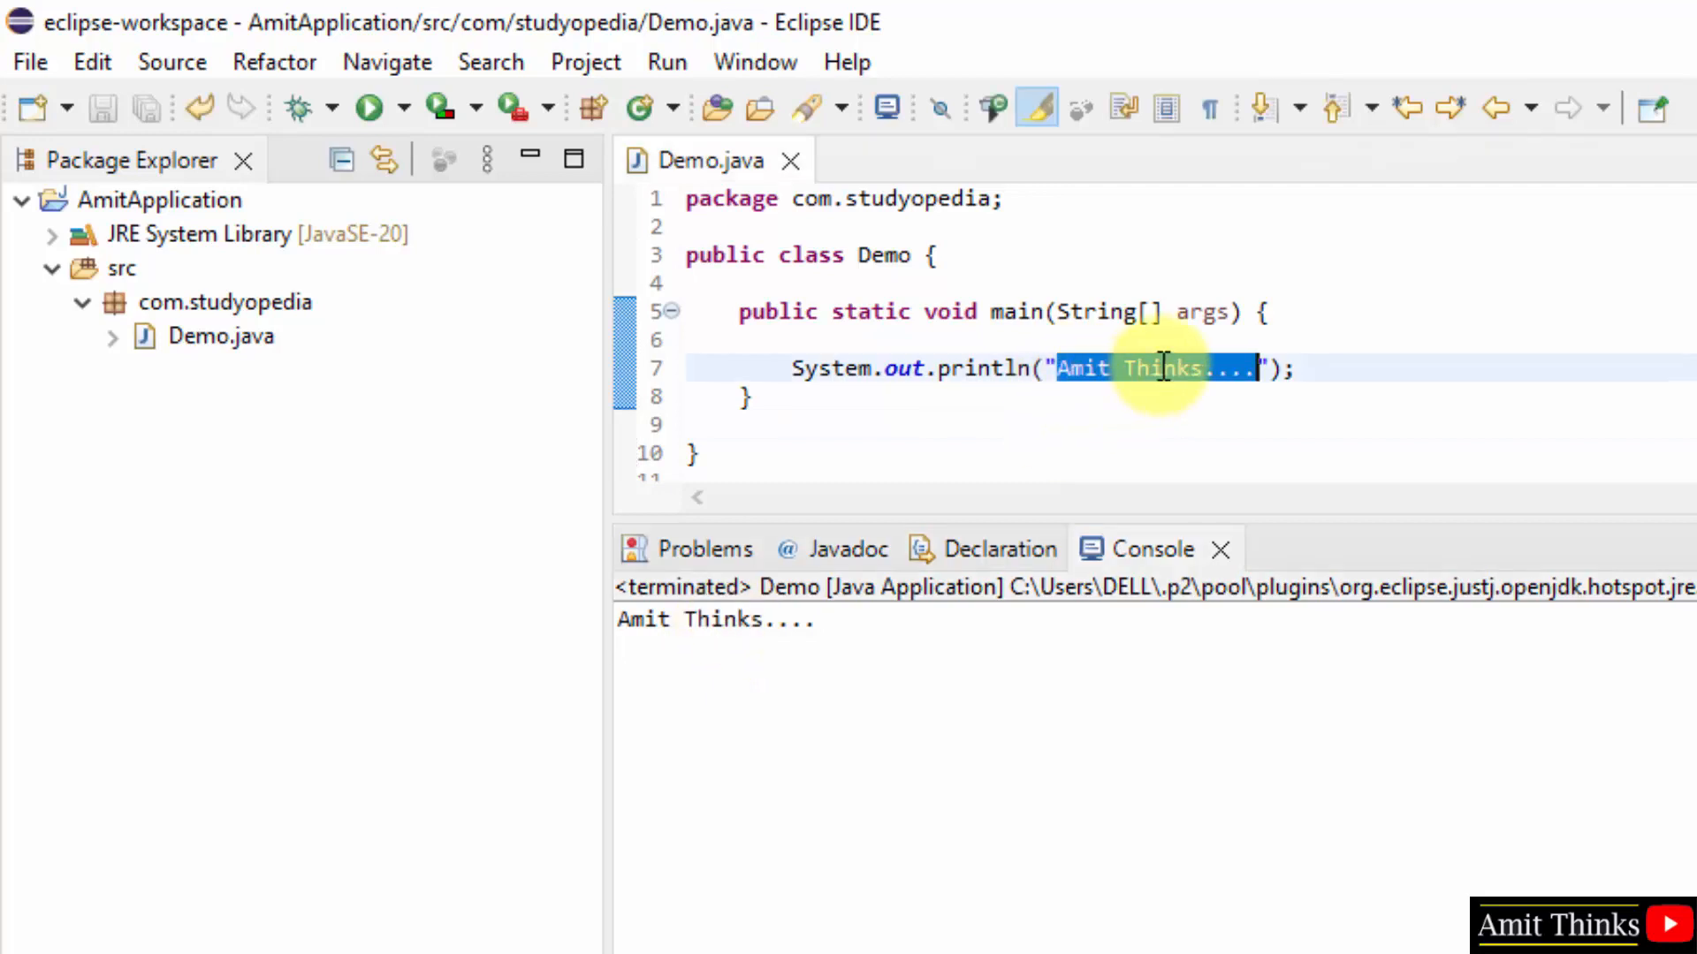
pyautogui.click(1298, 367)
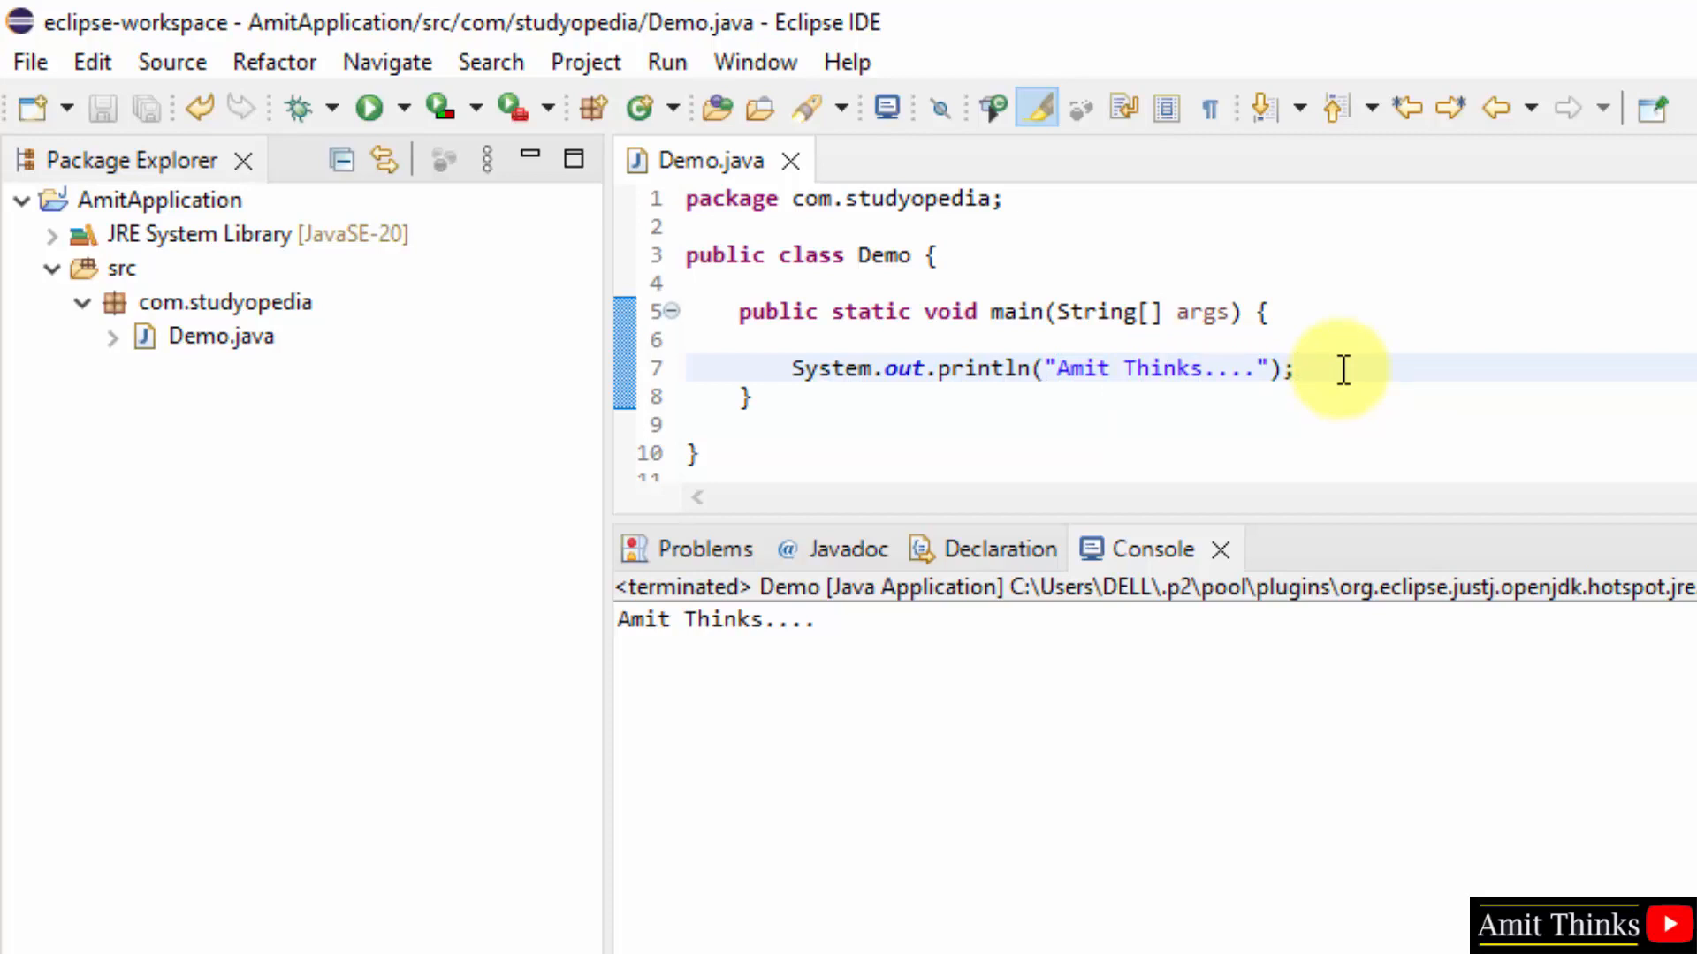
pyautogui.click(1296, 368)
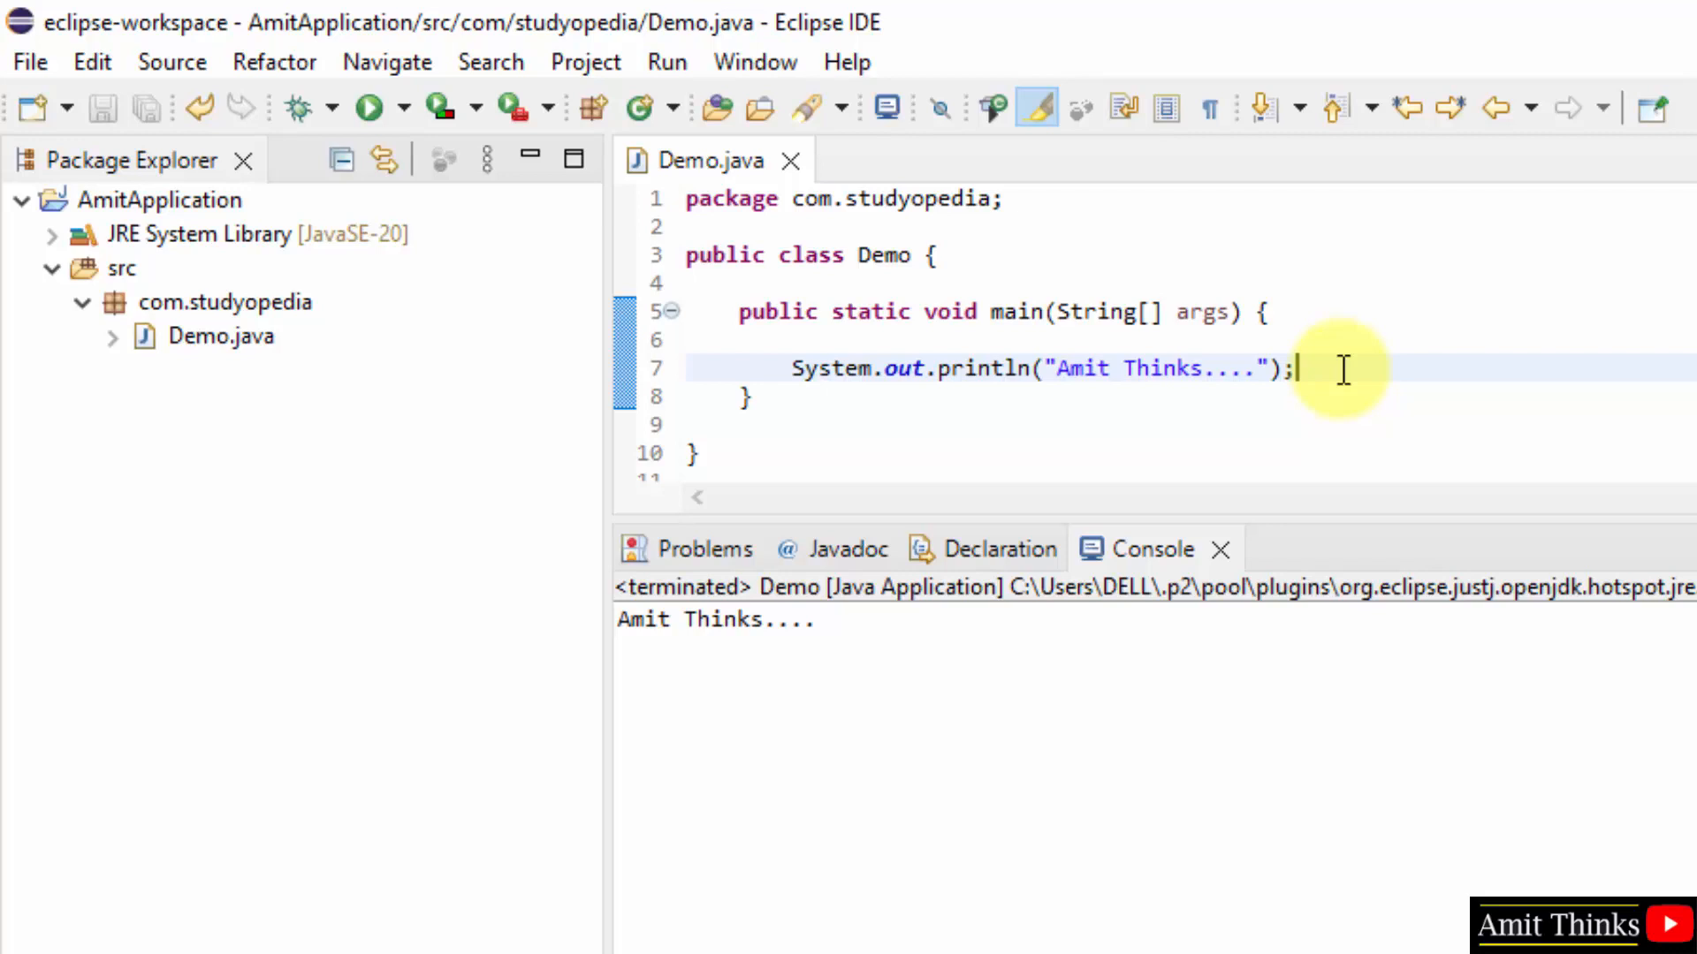